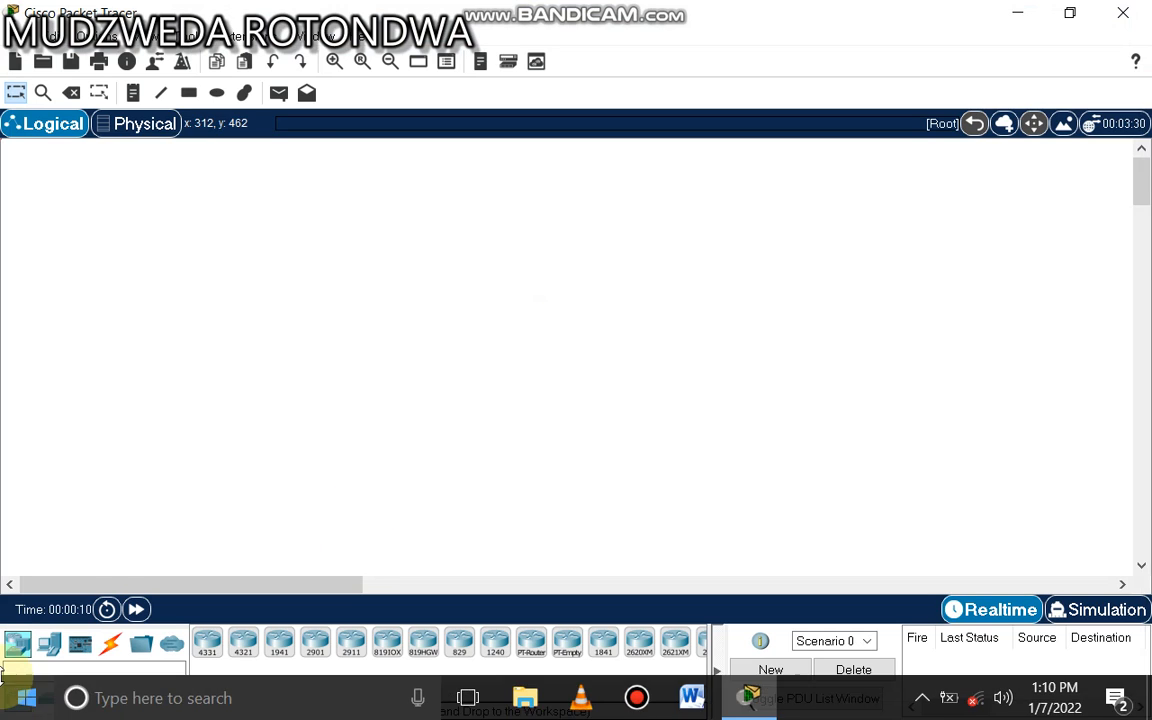
Place three generic PC-PT end devices, PC0, PC1 and PC2, across the workspace.
click(49, 644)
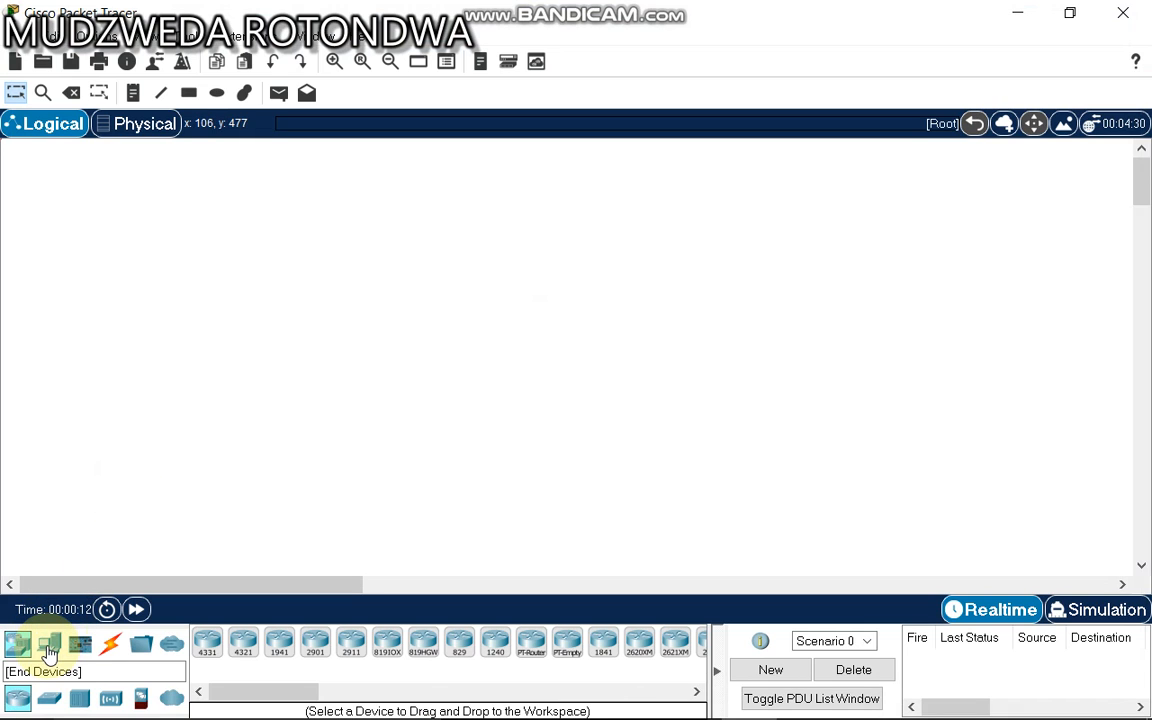
click(49, 643)
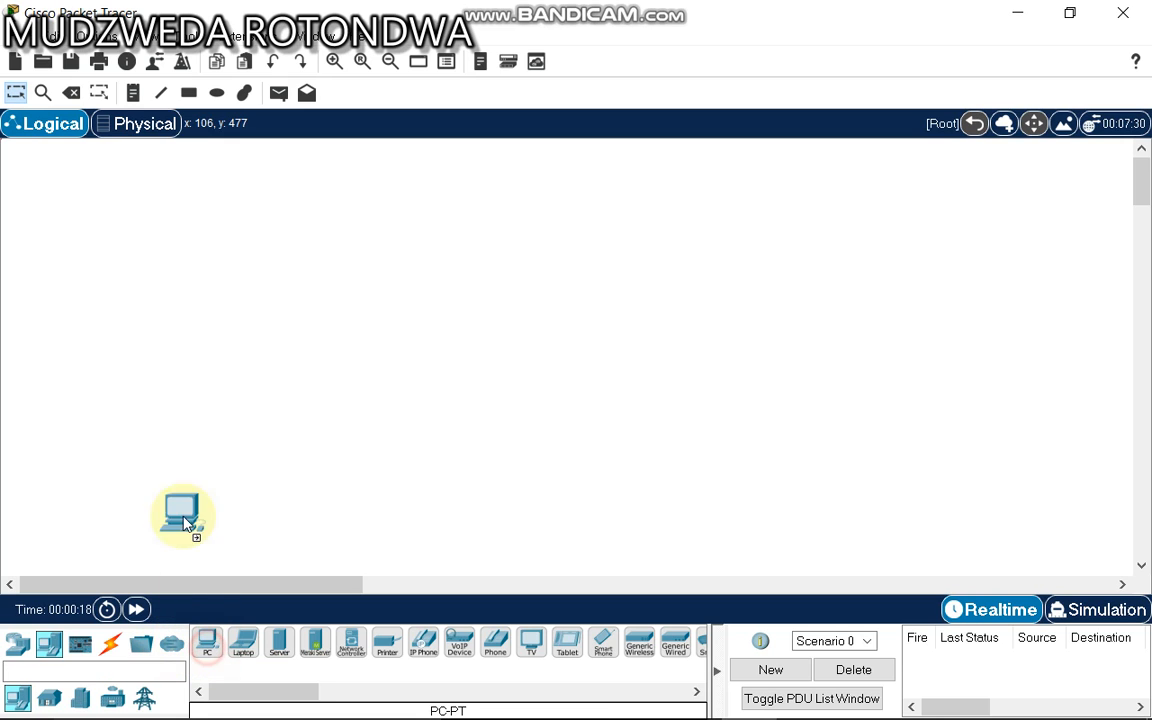
click(240, 410)
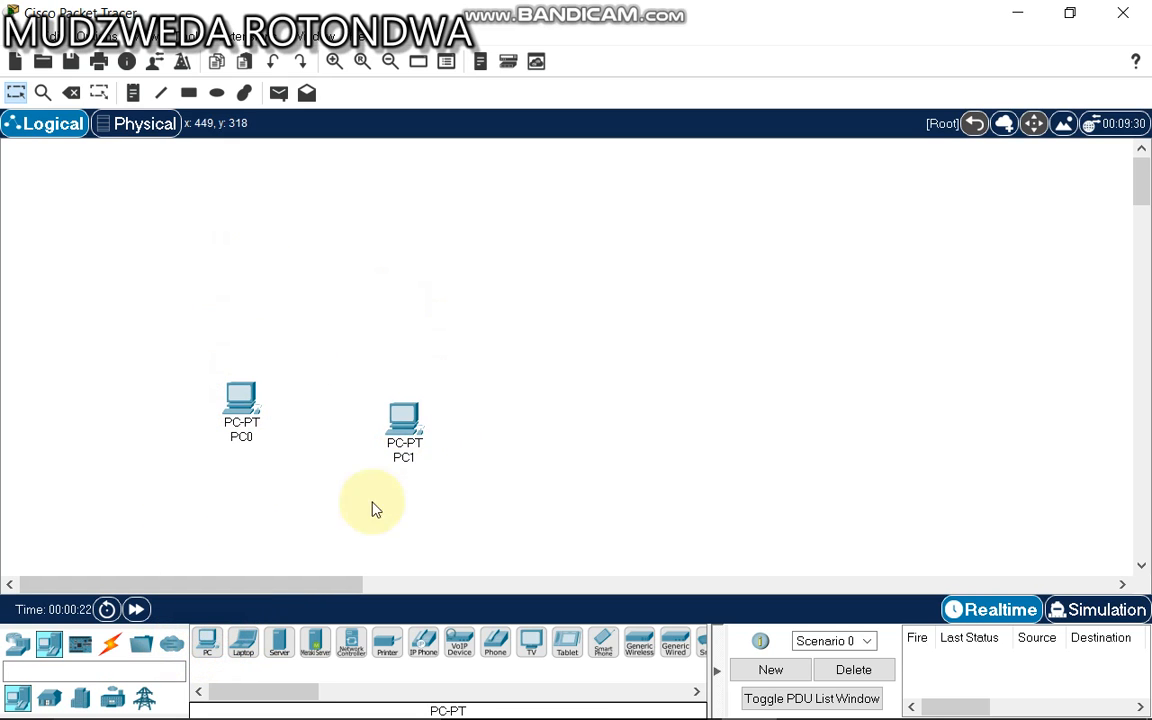
click(600, 430)
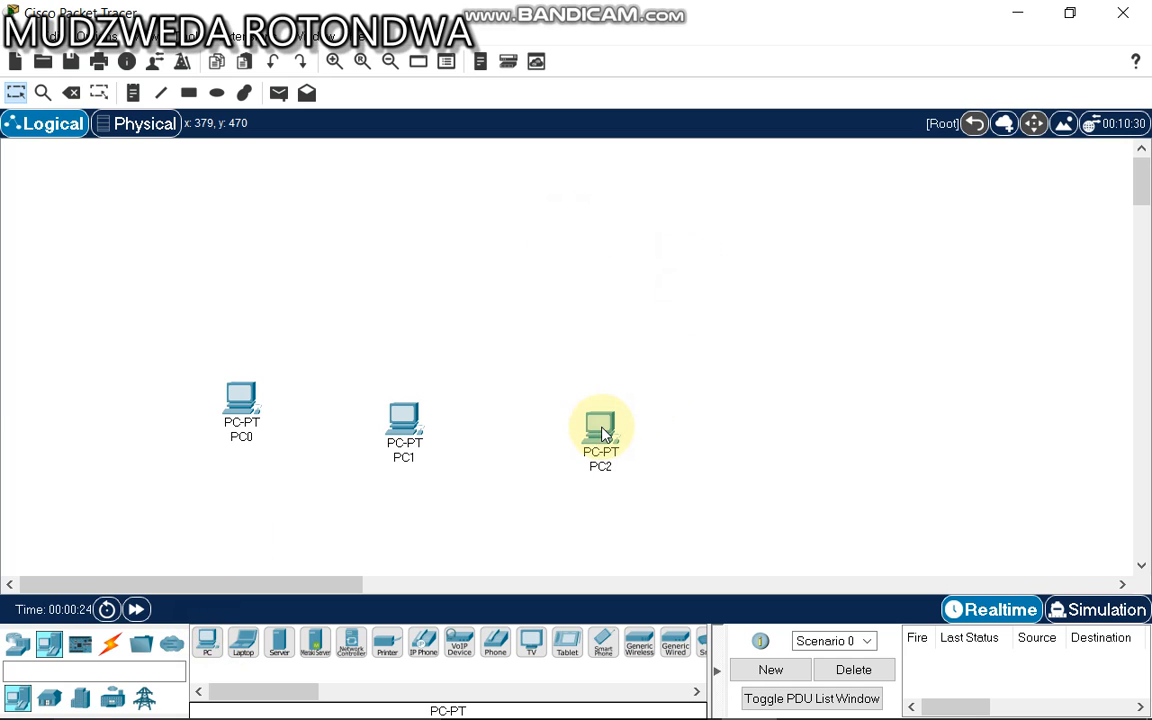
mouse_move(17, 644)
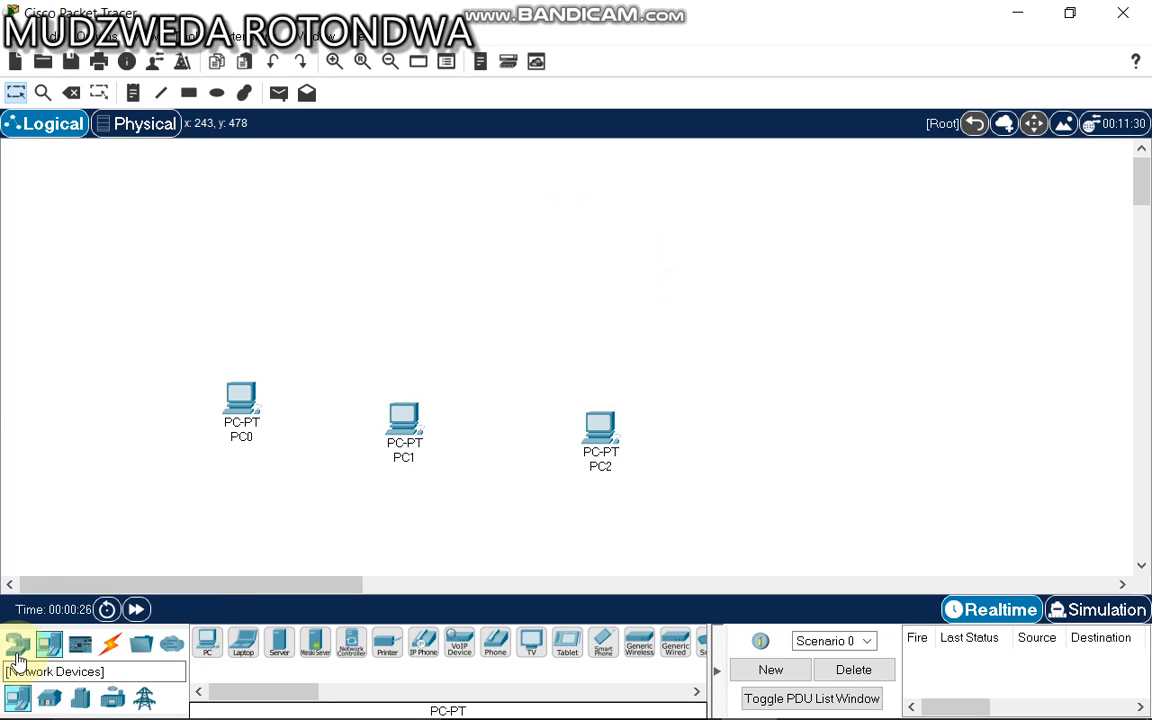
Place a Hub-PT generic hub, Hub0, above the three PCs.
click(80, 697)
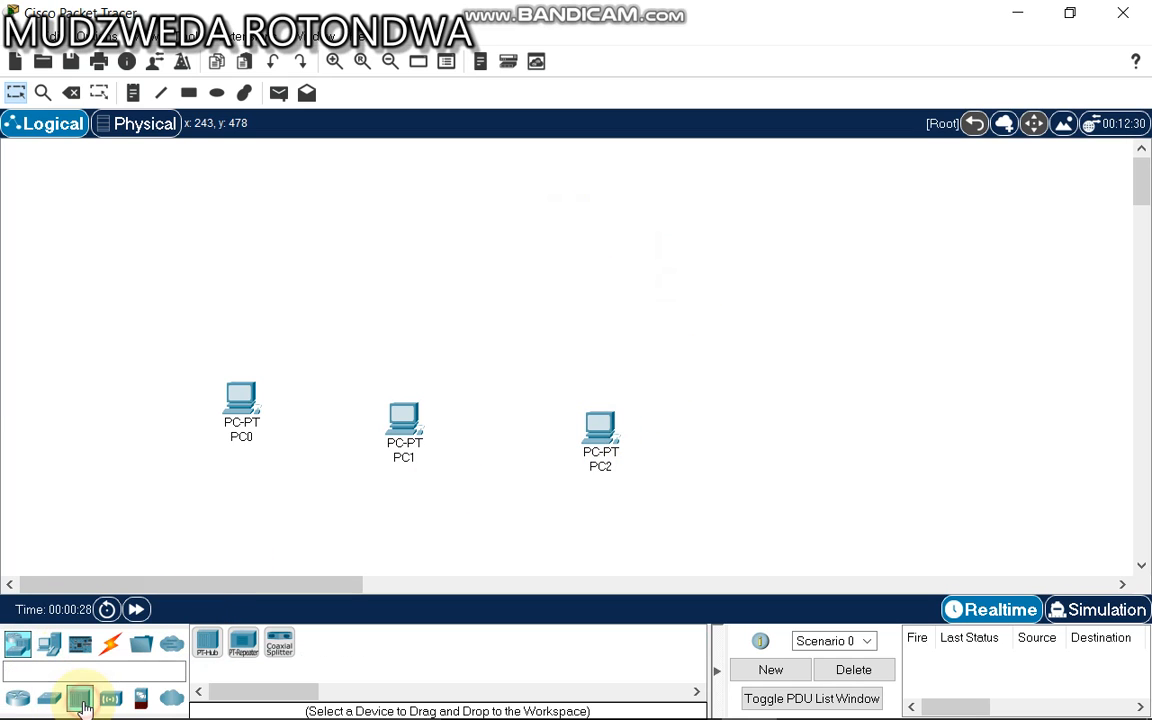
click(207, 643)
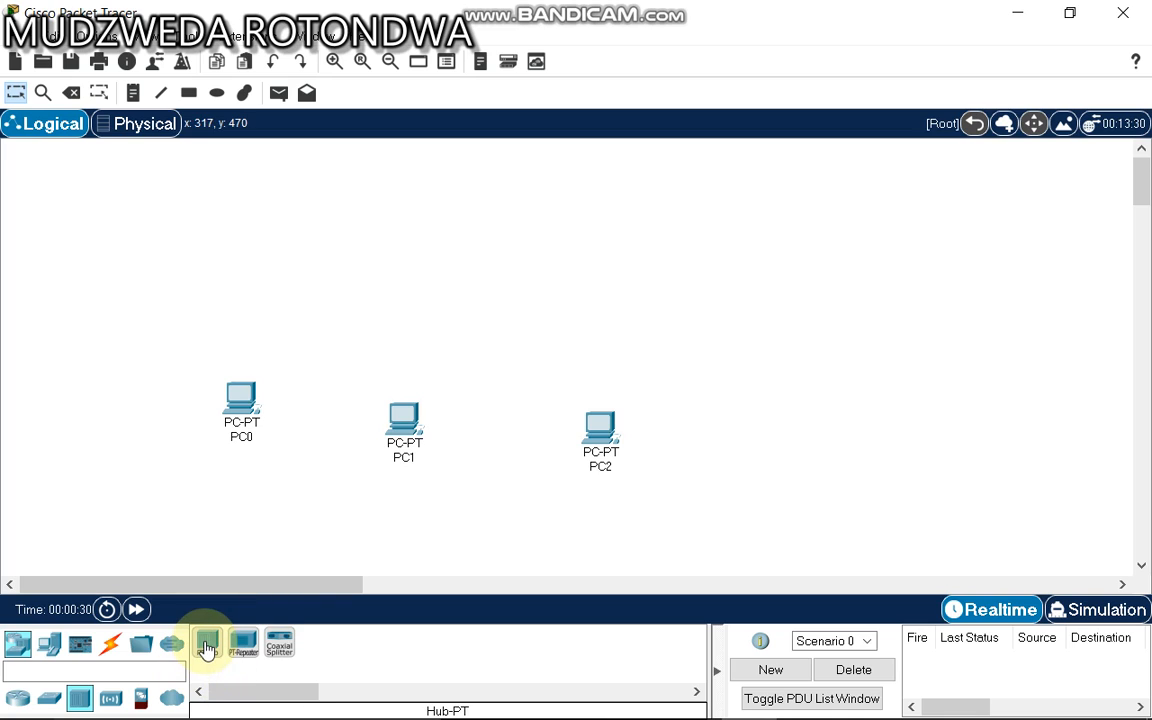
click(437, 263)
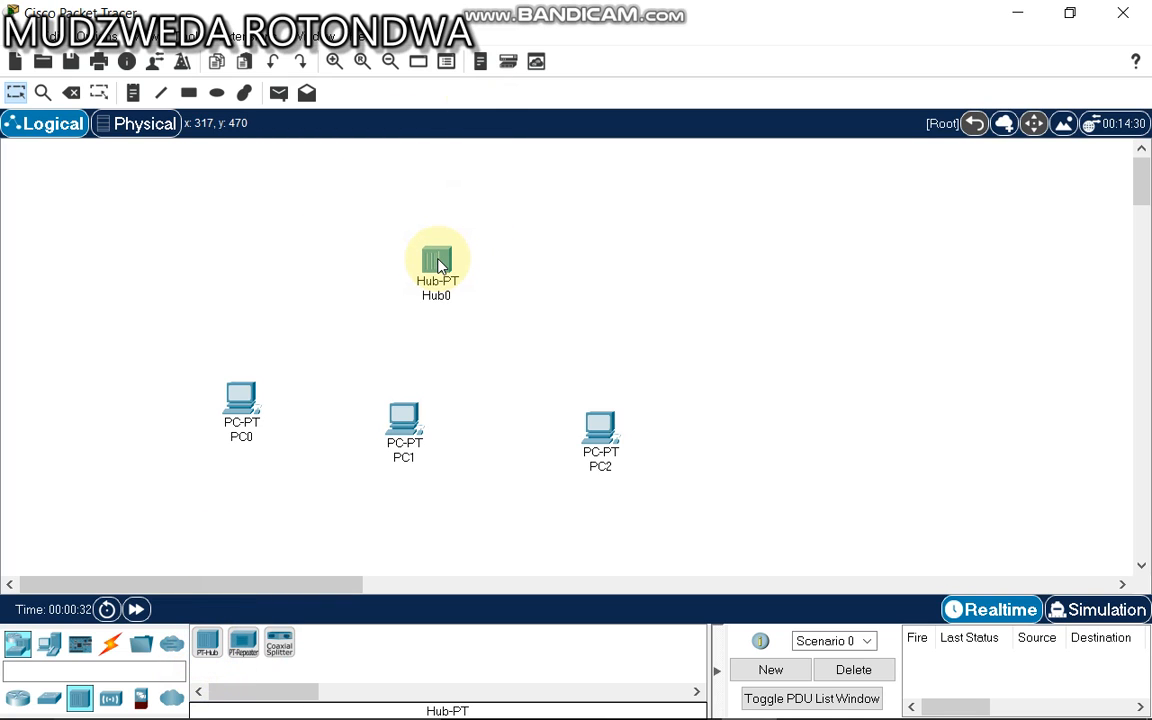
mouse_move(357, 360)
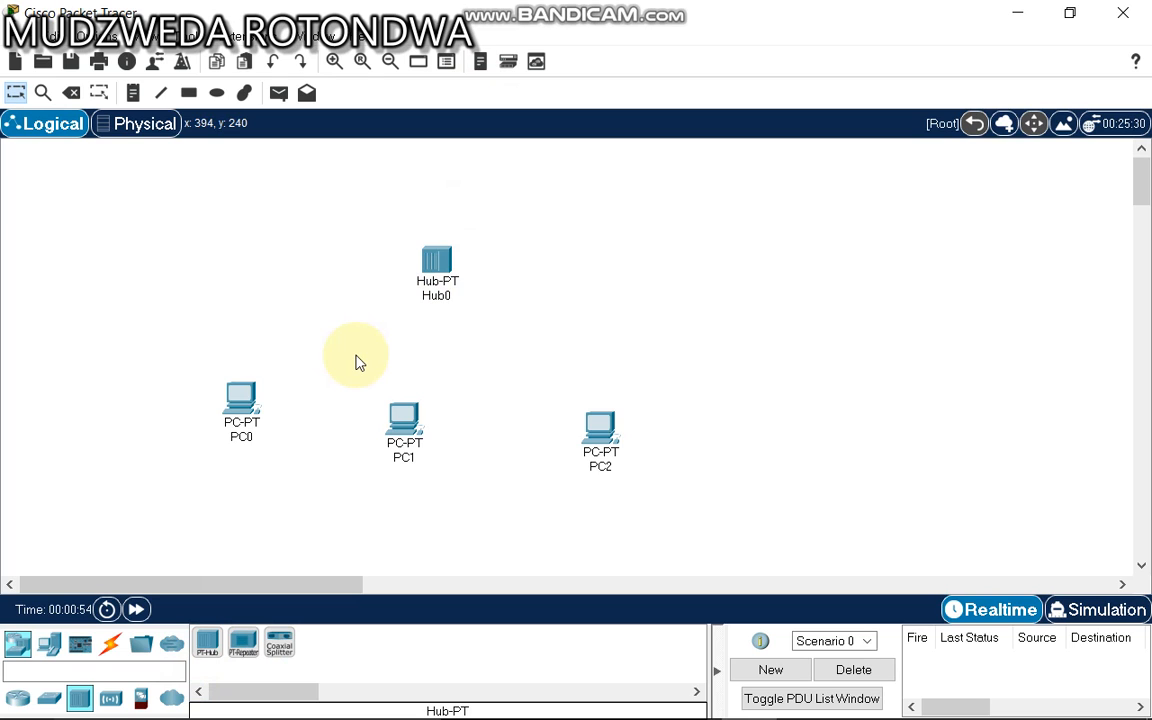
Run a copper straight-through cable from PC0's Ethernet port.
click(110, 644)
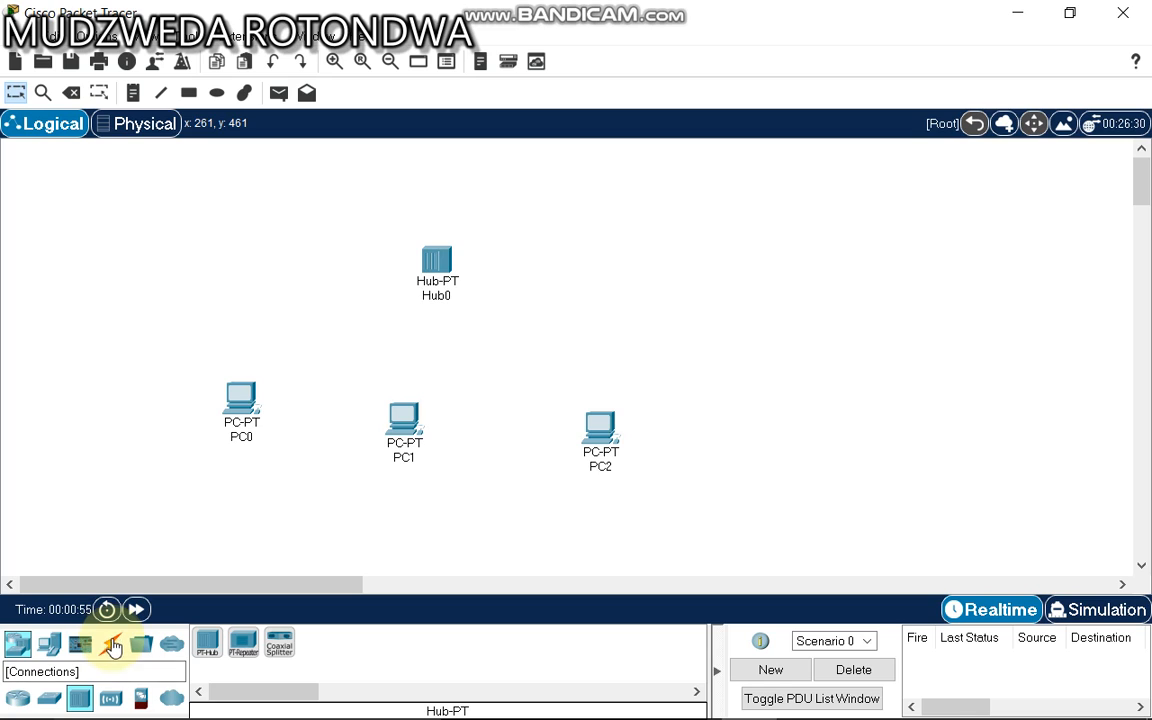
click(111, 643)
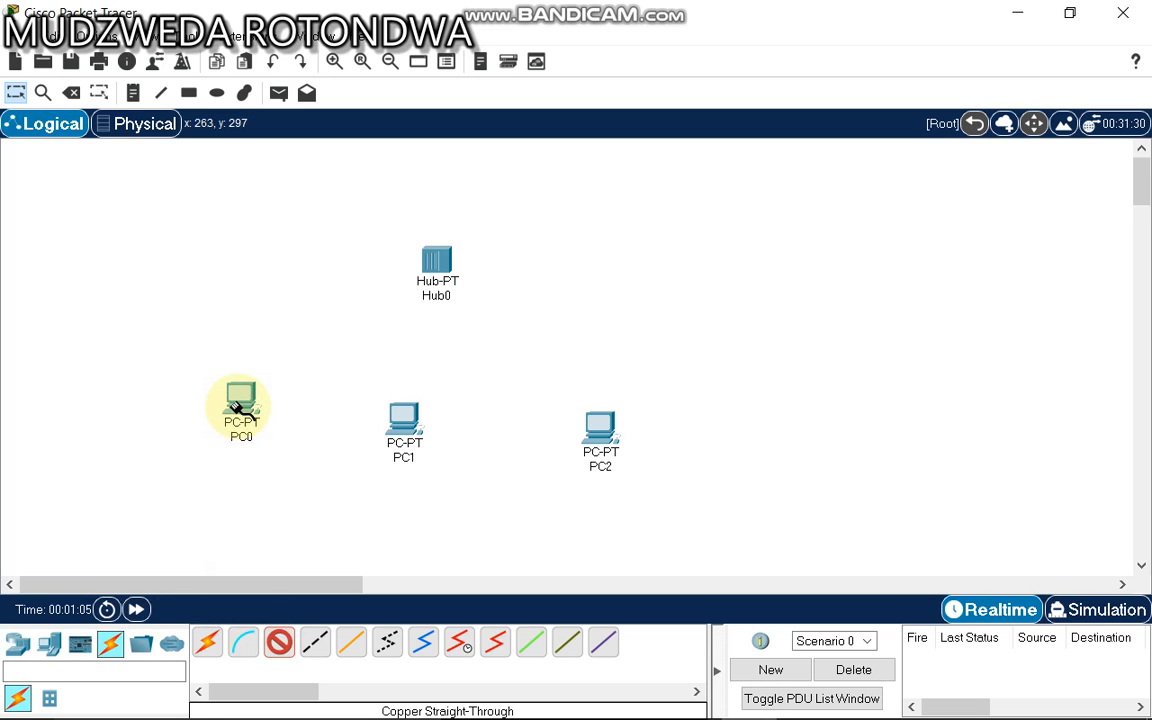
click(240, 410)
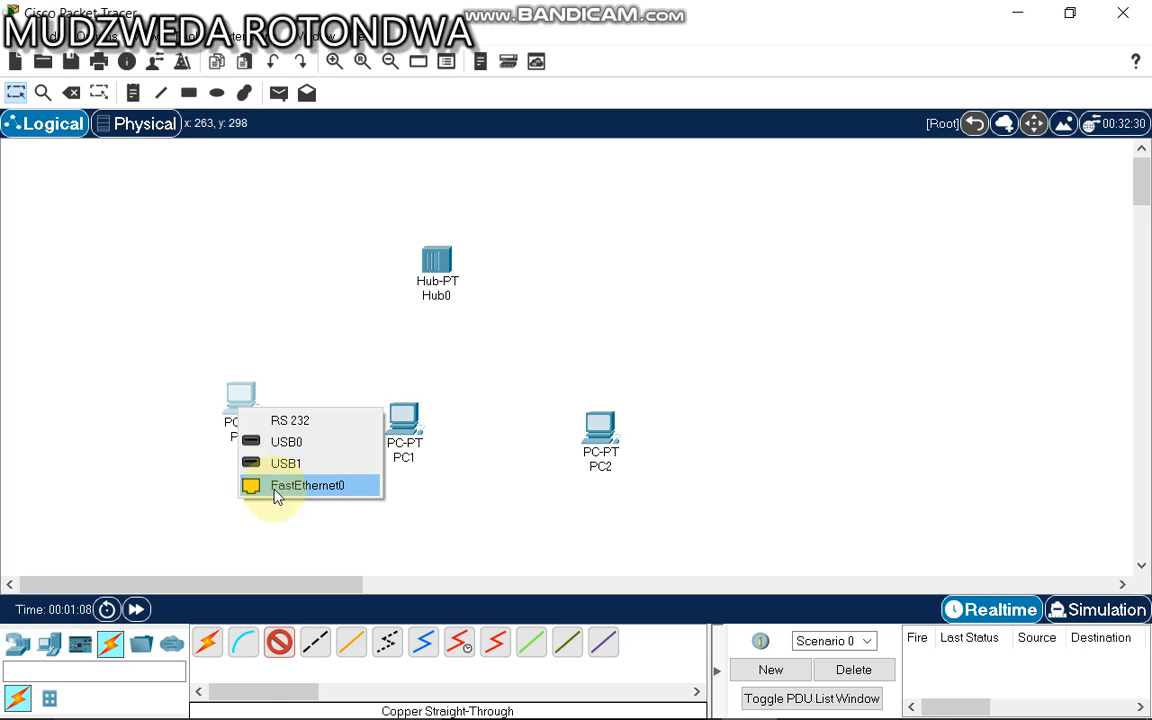
click(307, 485)
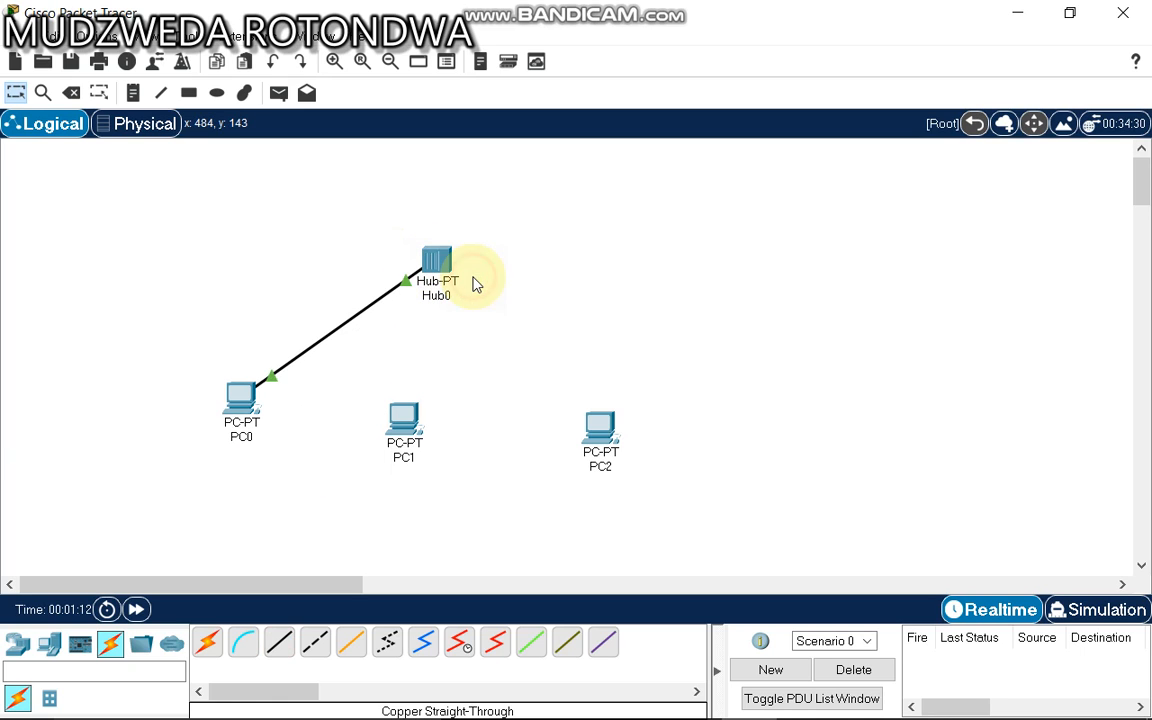
mouse_move(403, 415)
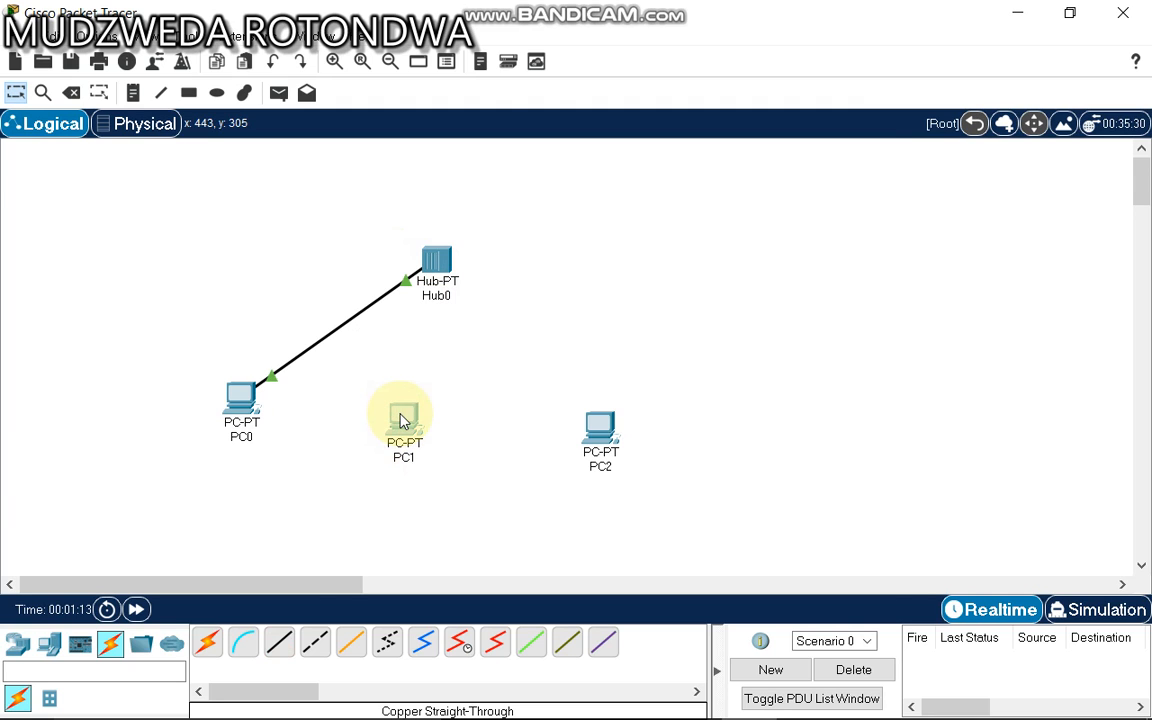
Cable PC1's Ethernet port to Hub0's FastEthernet1 port with a straight-through link.
double_click(403, 410)
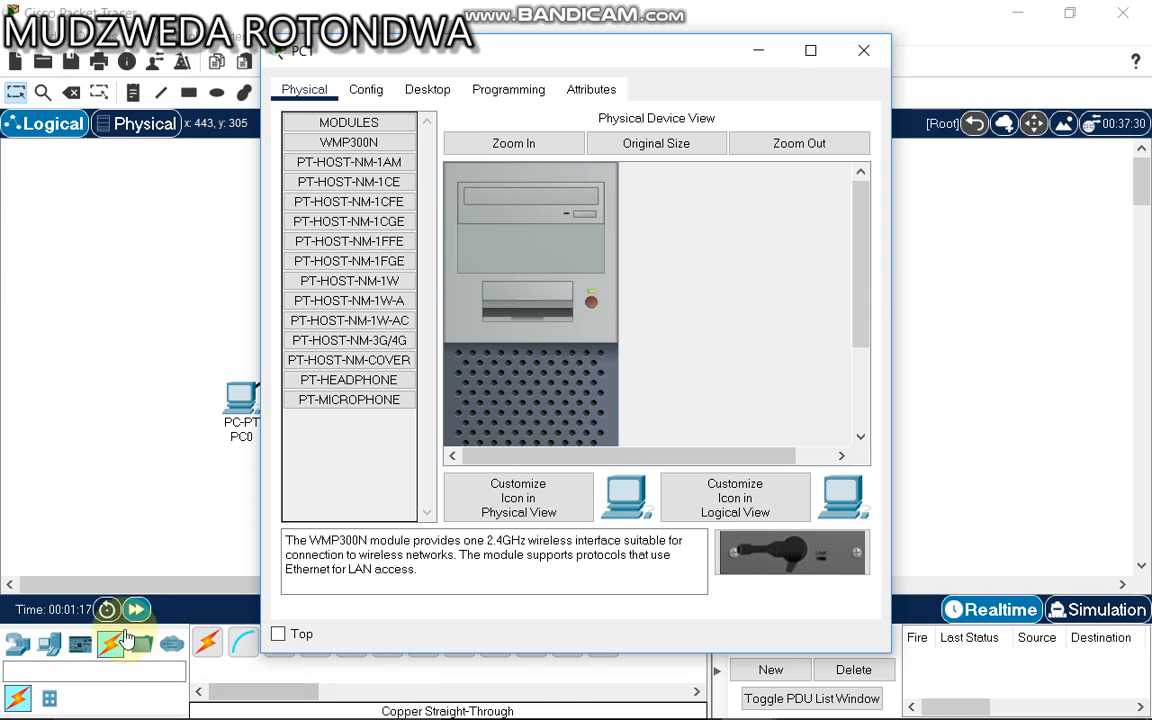
click(863, 50)
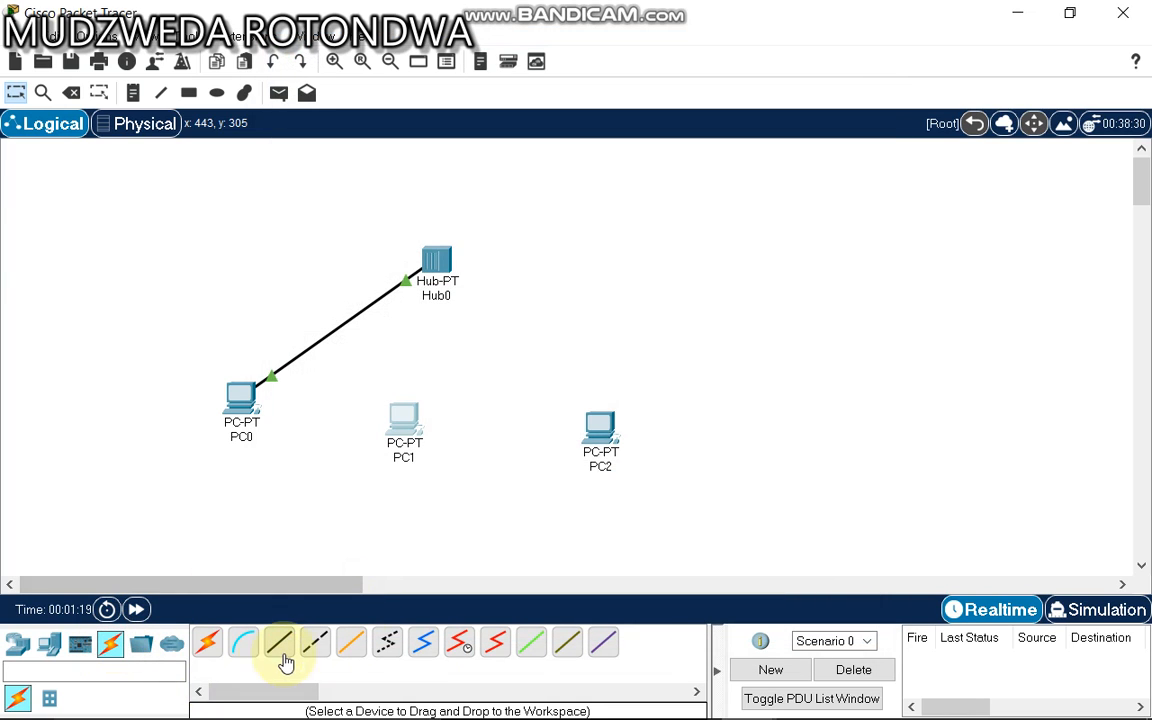
click(279, 643)
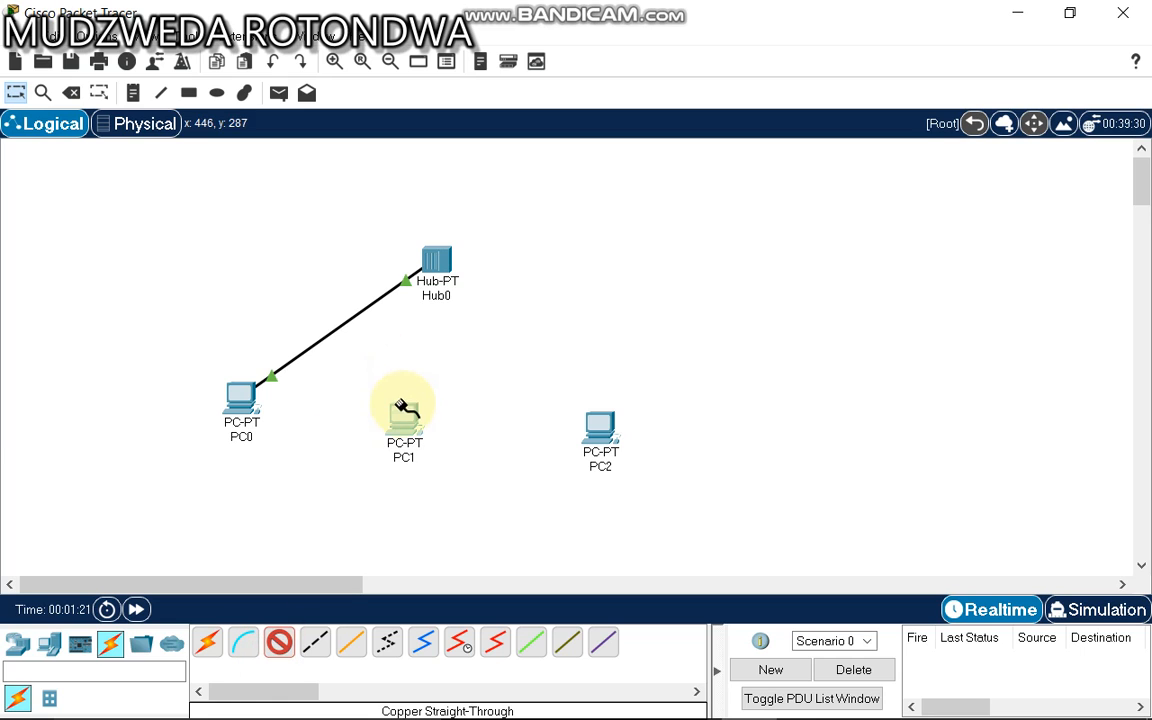
click(404, 415)
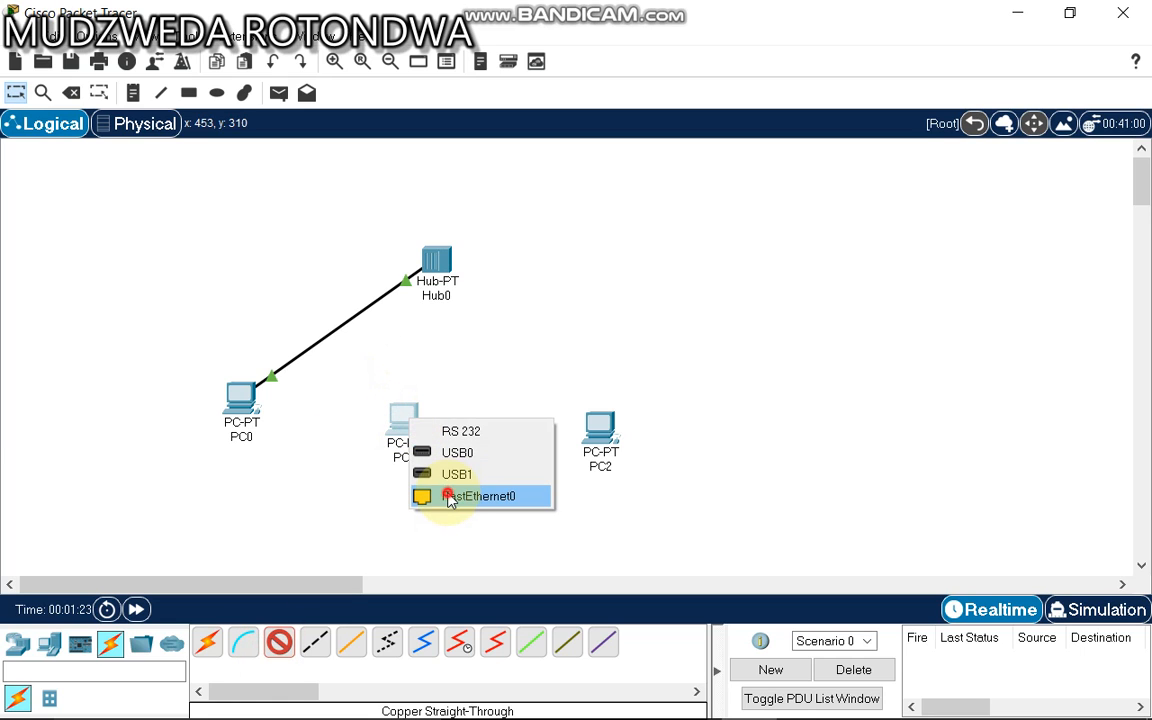
click(484, 496)
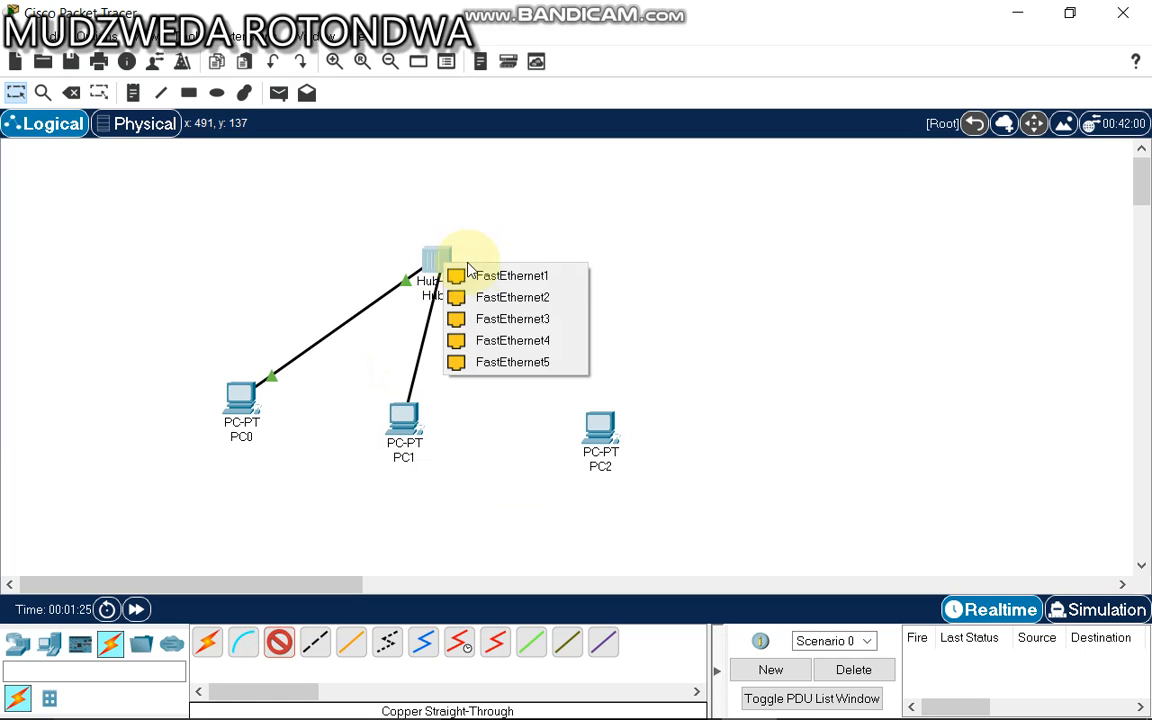
click(512, 297)
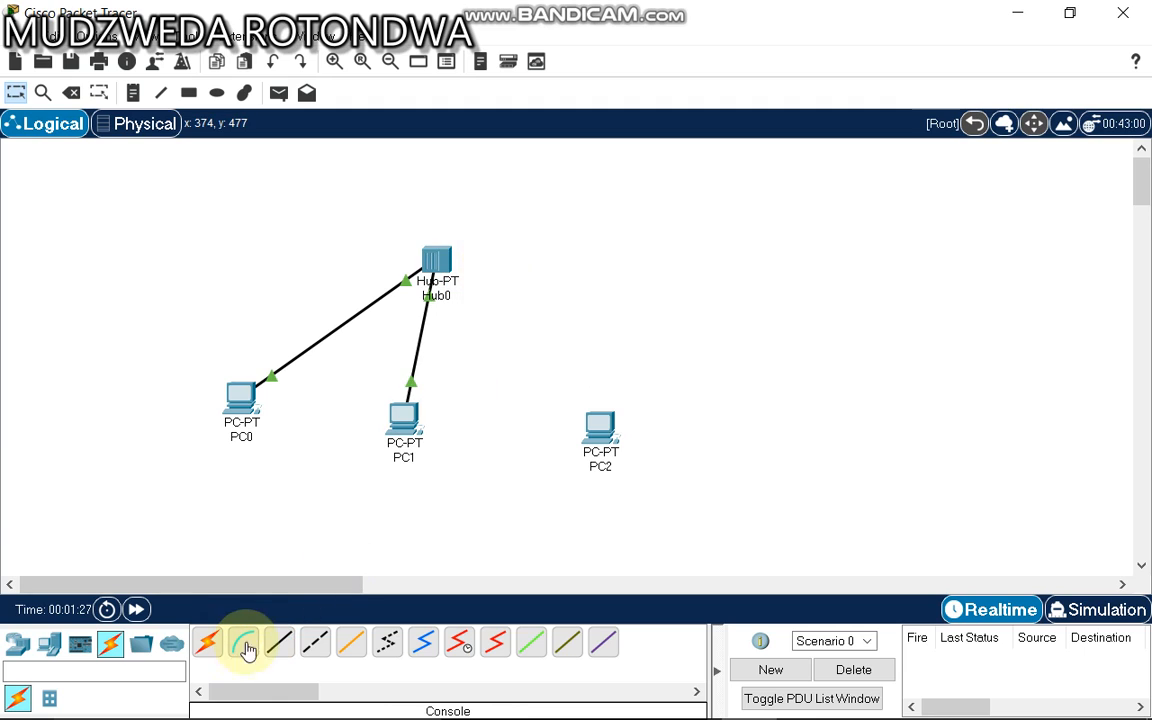
mouse_move(601, 415)
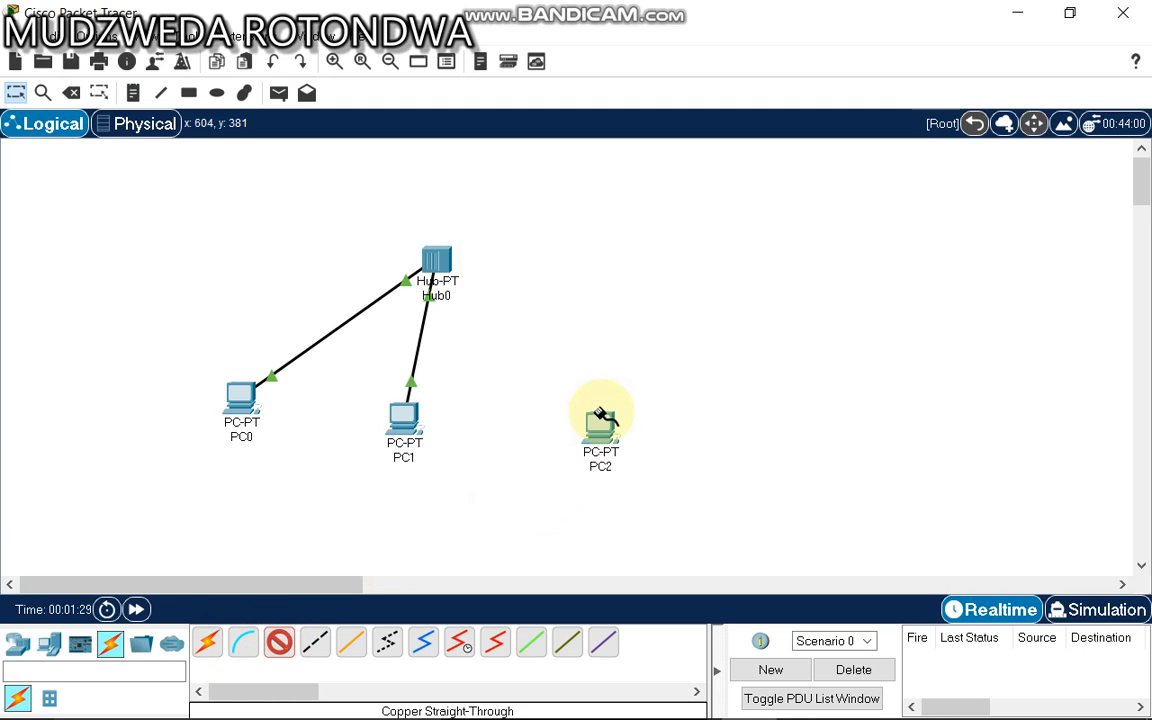
Cable PC2's Ethernet port to Hub0's FastEthernet2 port.
click(601, 420)
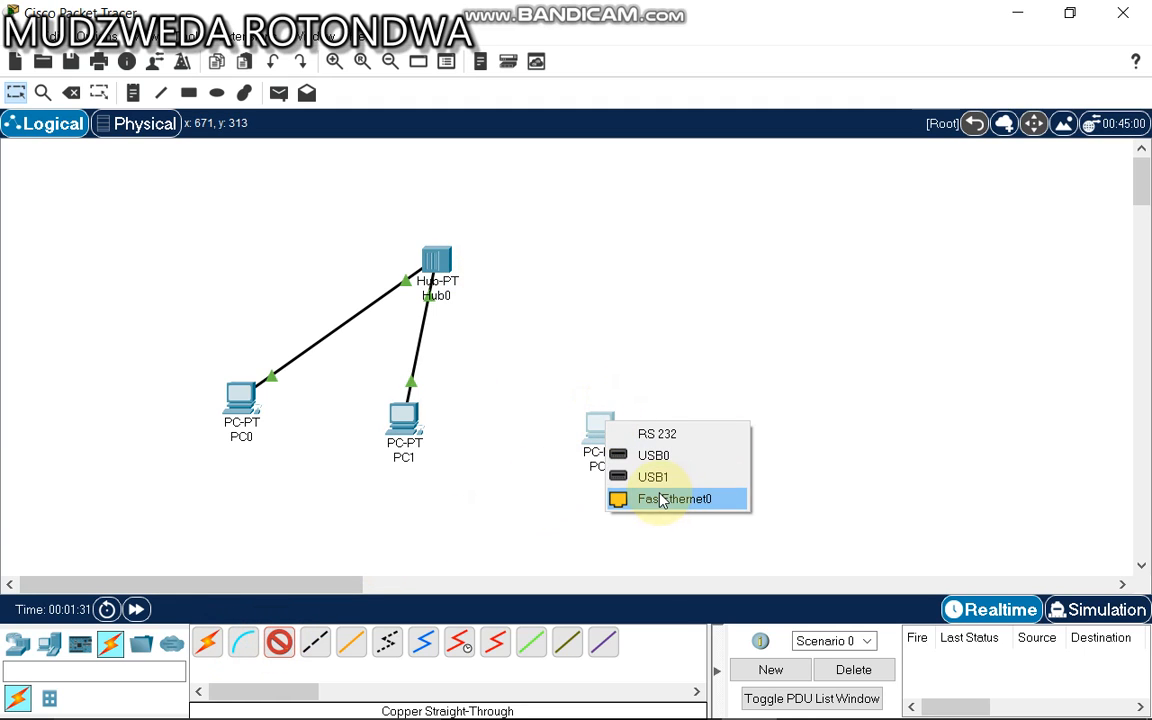
click(676, 498)
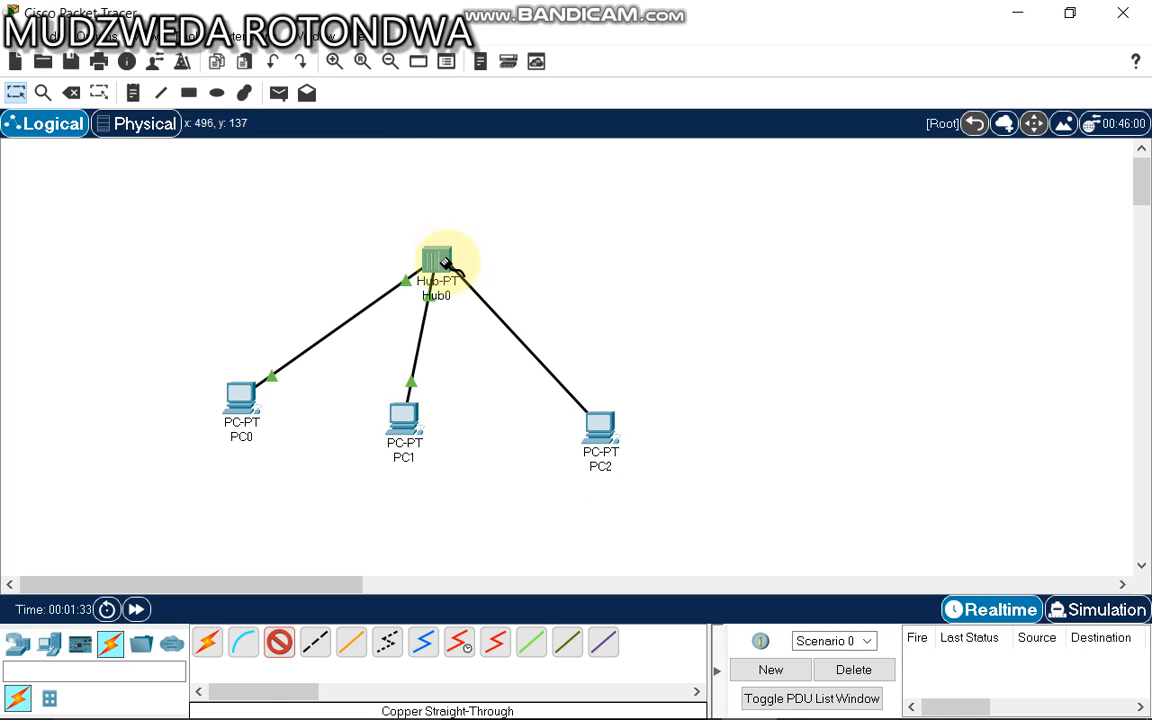
click(437, 260)
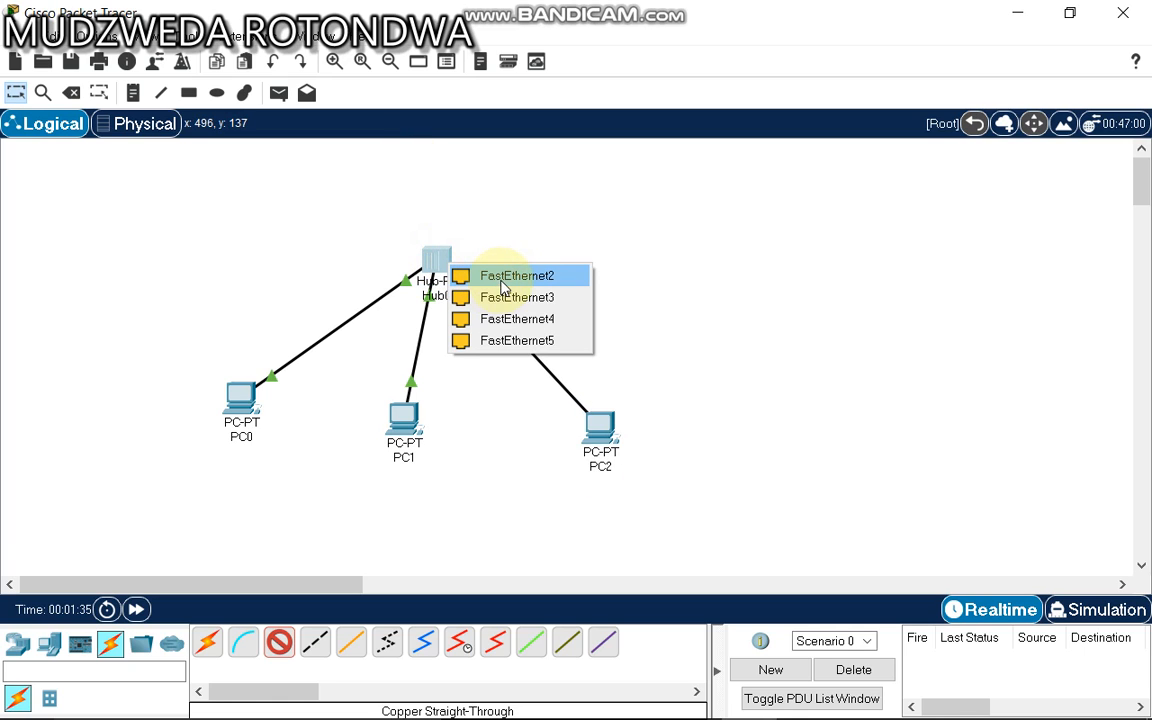
click(516, 275)
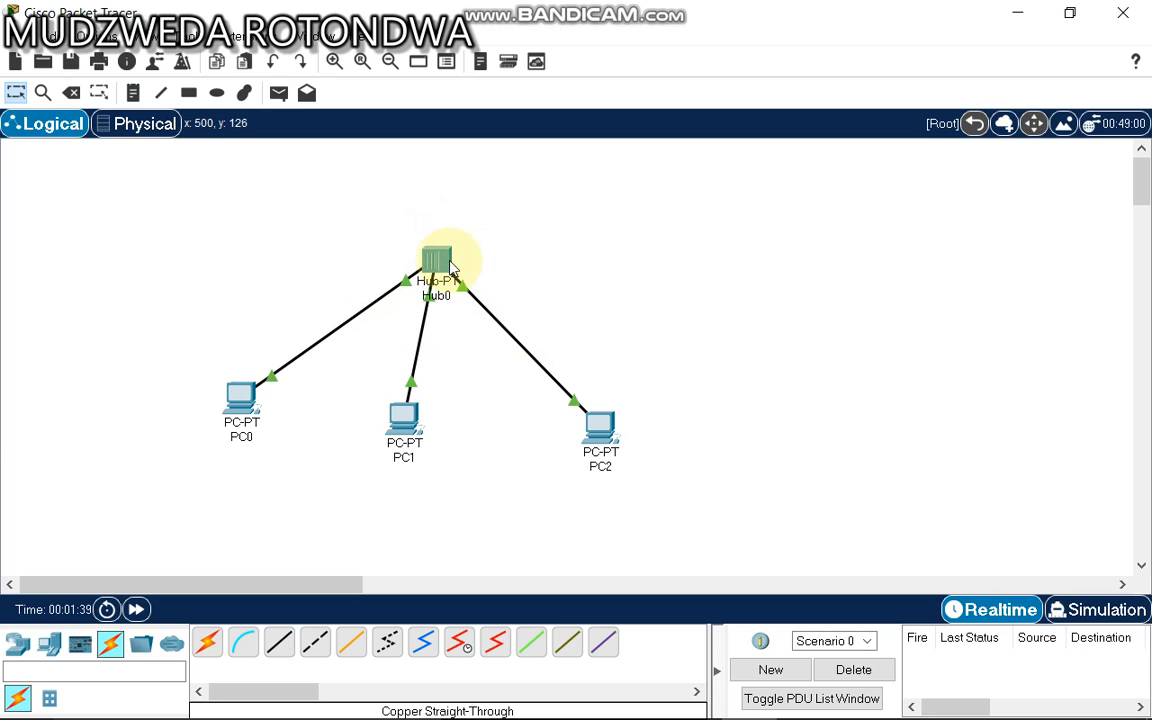
mouse_move(437, 260)
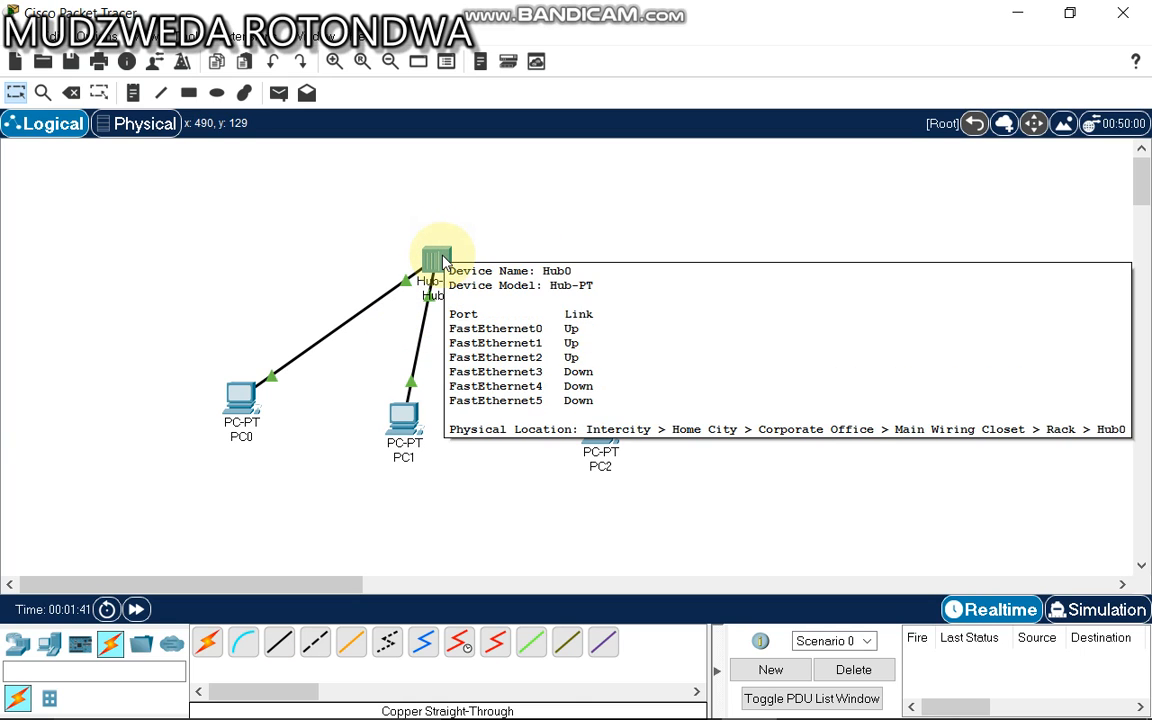
Open and close Hub0's settings several times to inspect its ports until the links turn green.
double_click(432, 260)
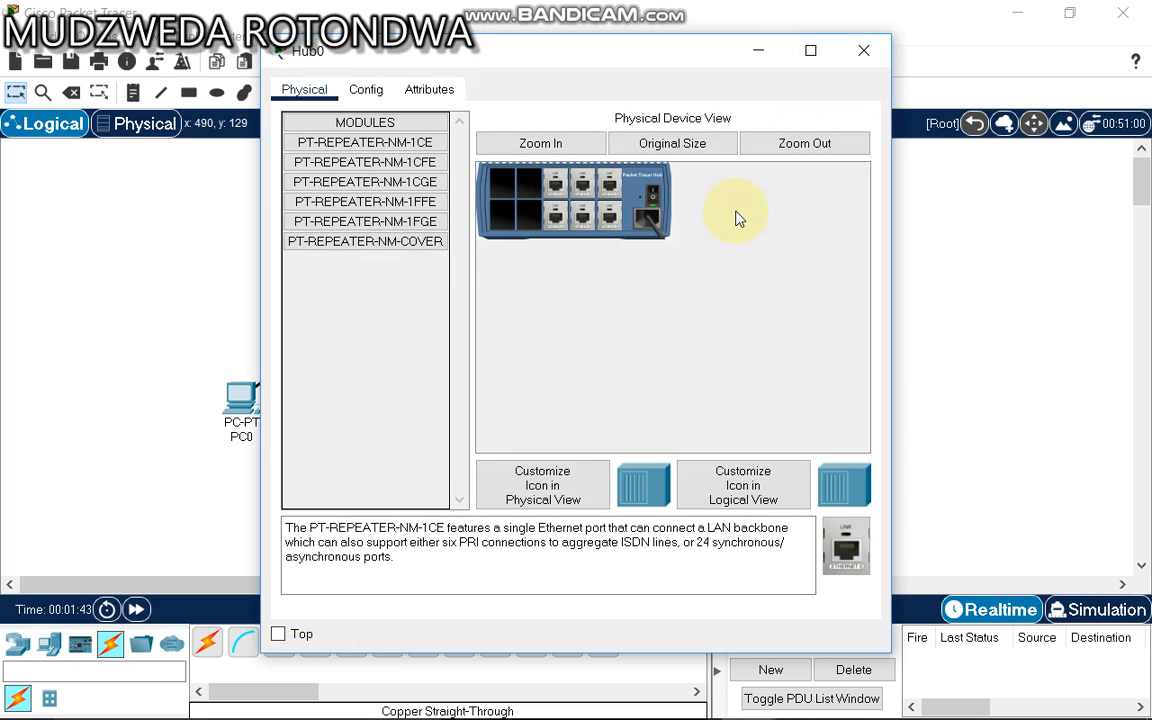
mouse_move(652, 295)
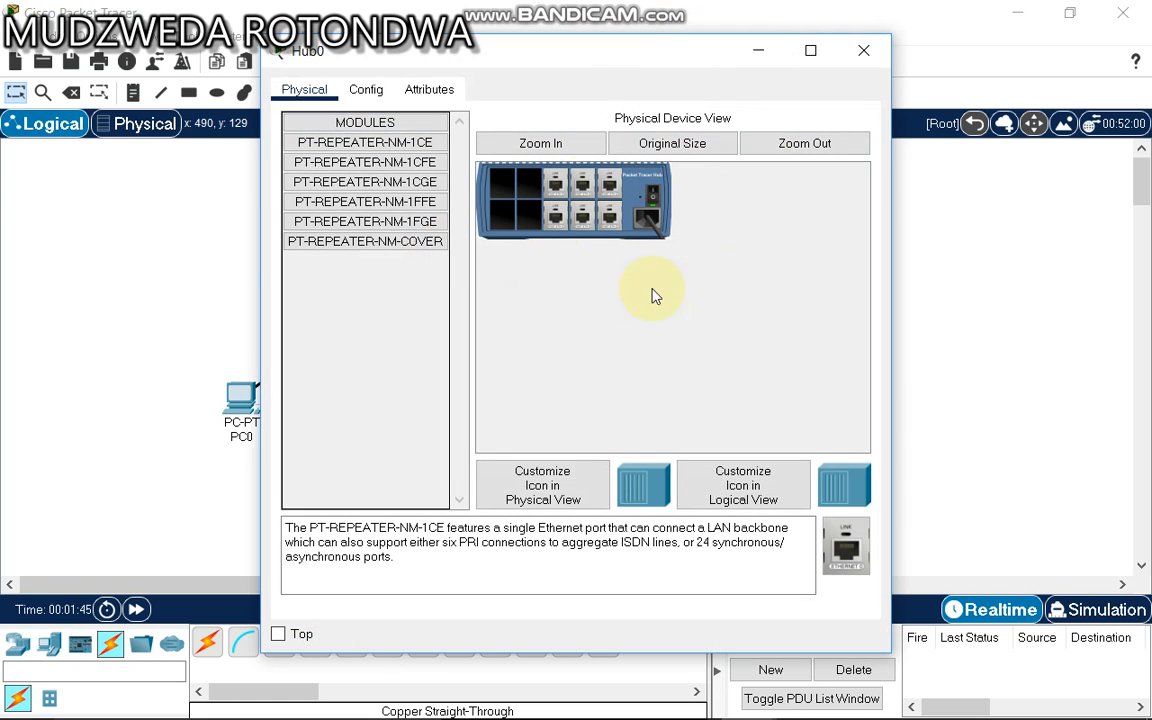
mouse_move(670, 250)
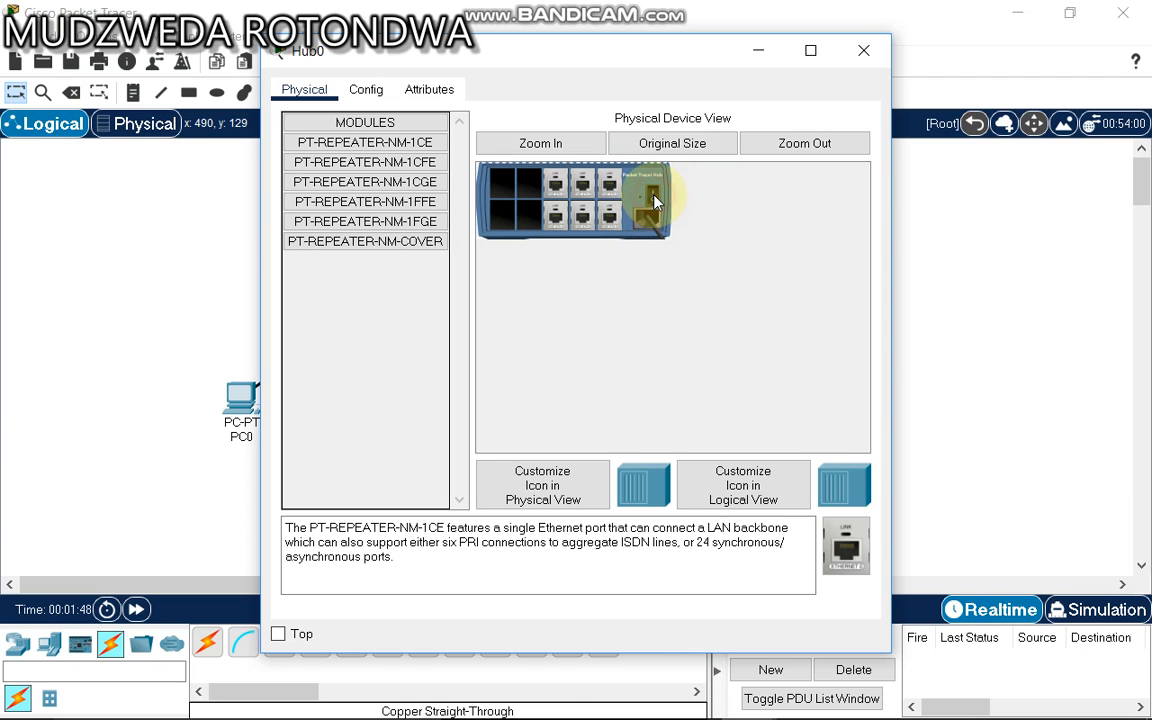
click(863, 50)
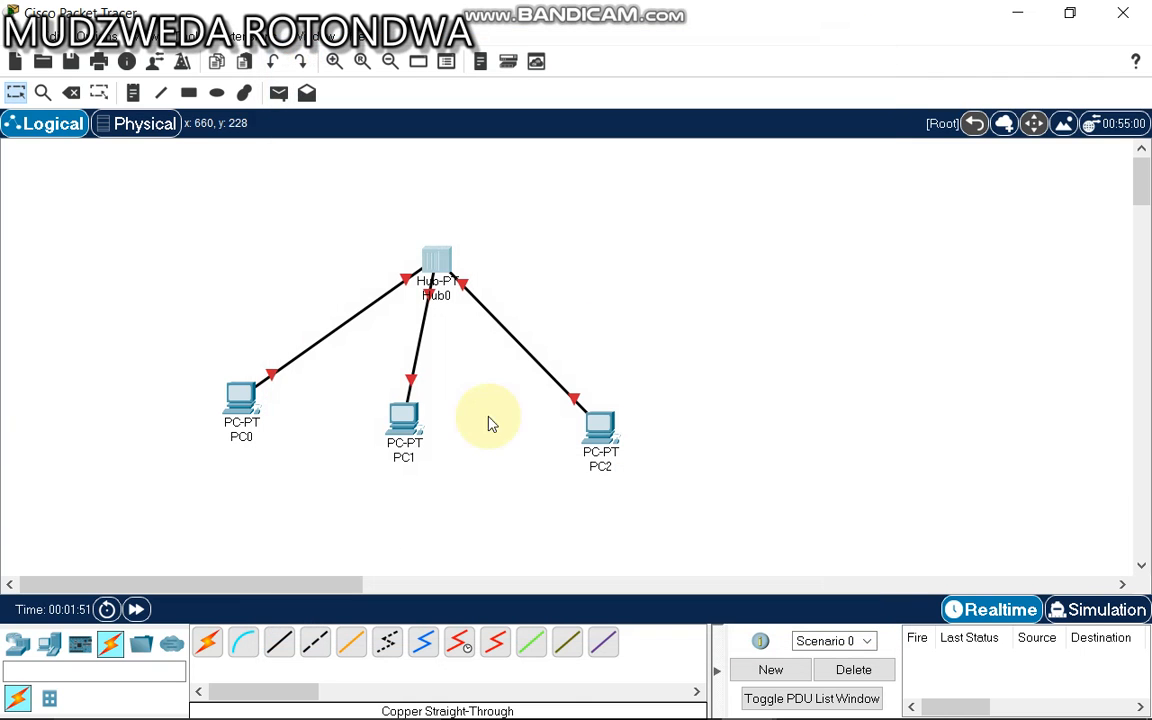
mouse_move(447, 260)
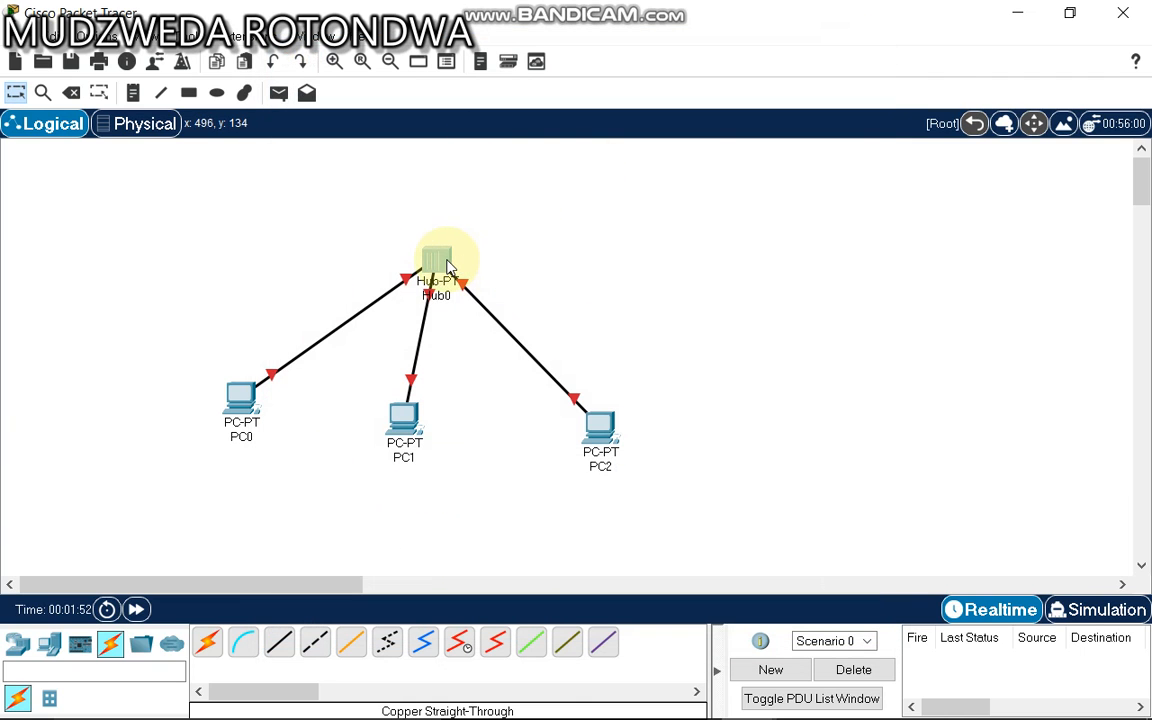
double_click(436, 255)
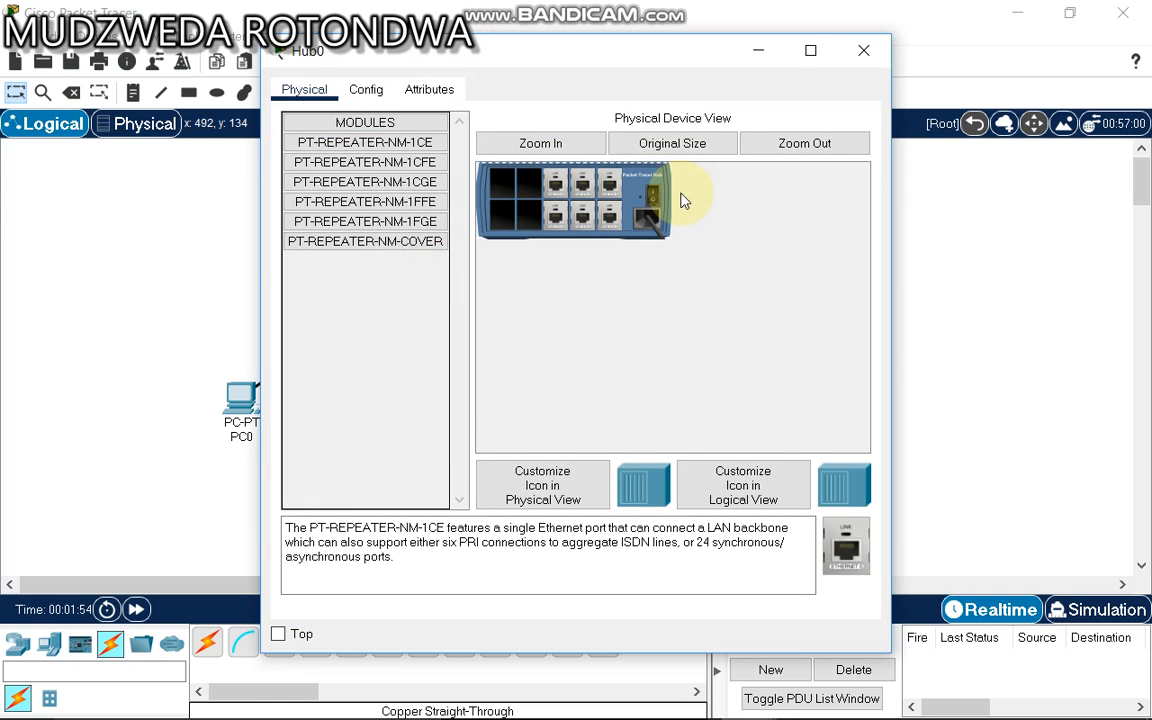
mouse_move(895, 28)
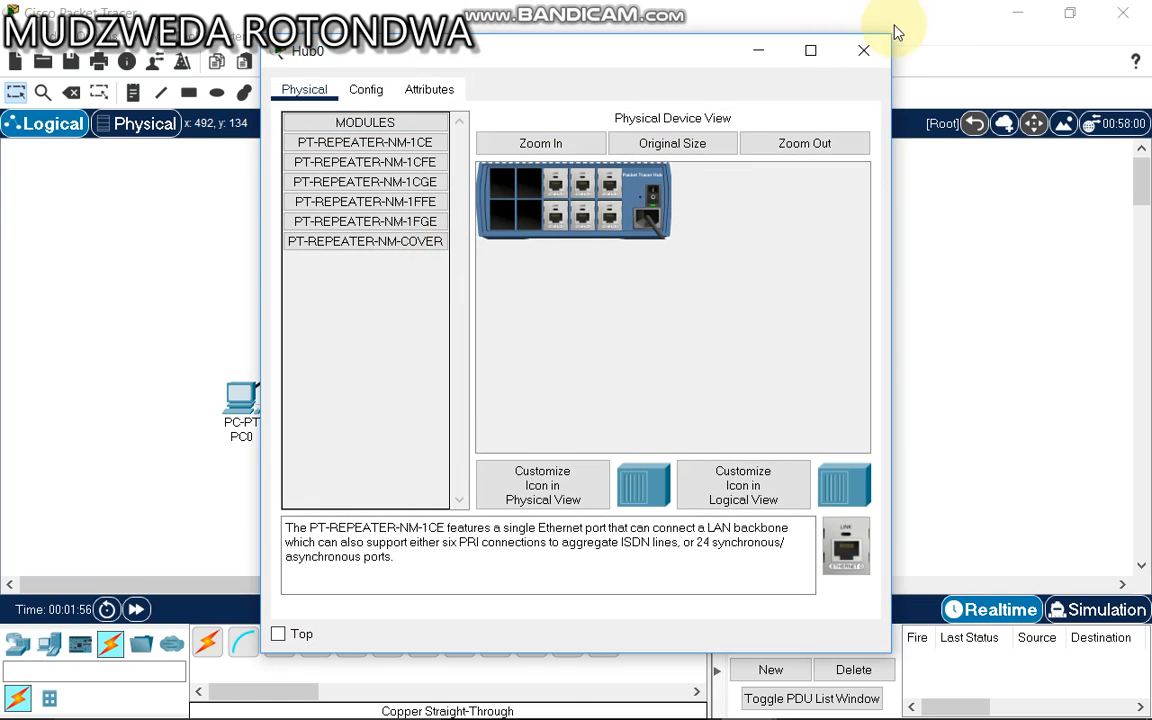
click(863, 50)
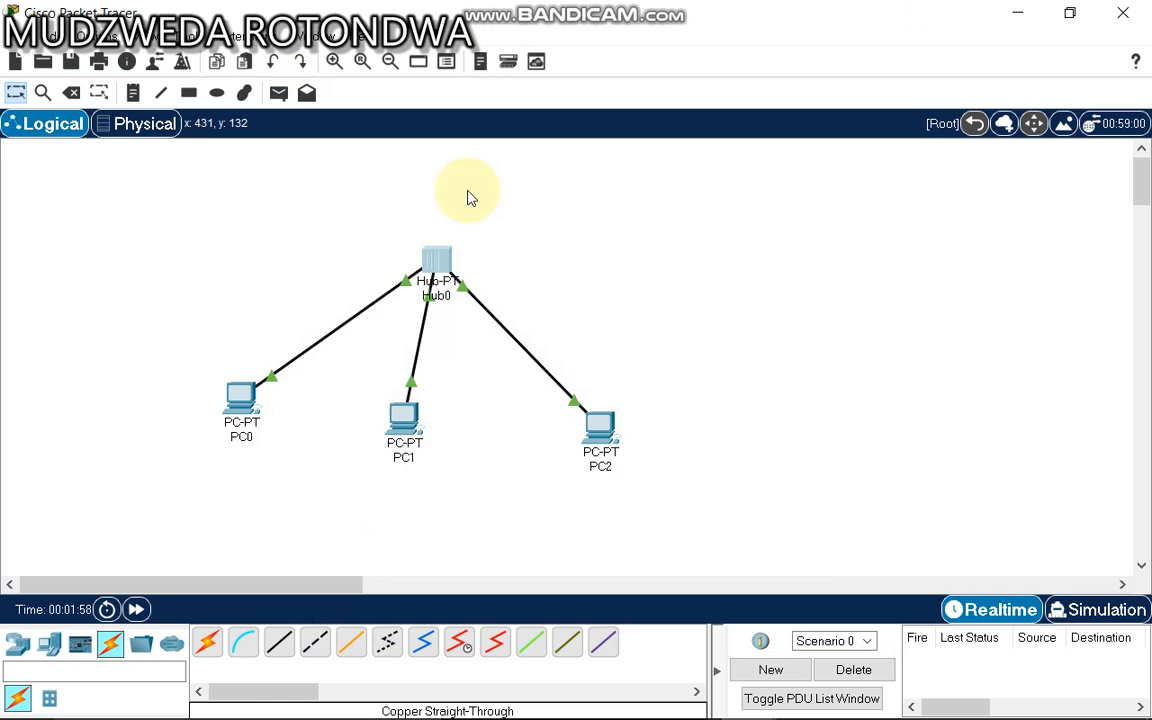
mouse_move(437, 265)
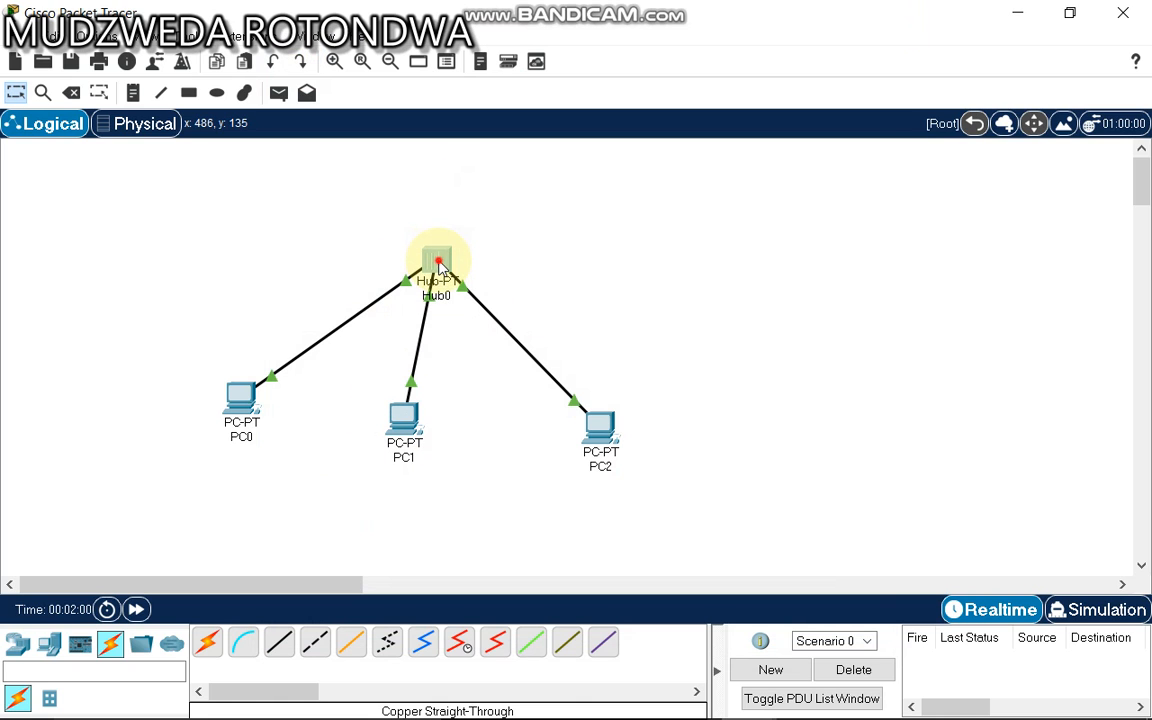
double_click(437, 262)
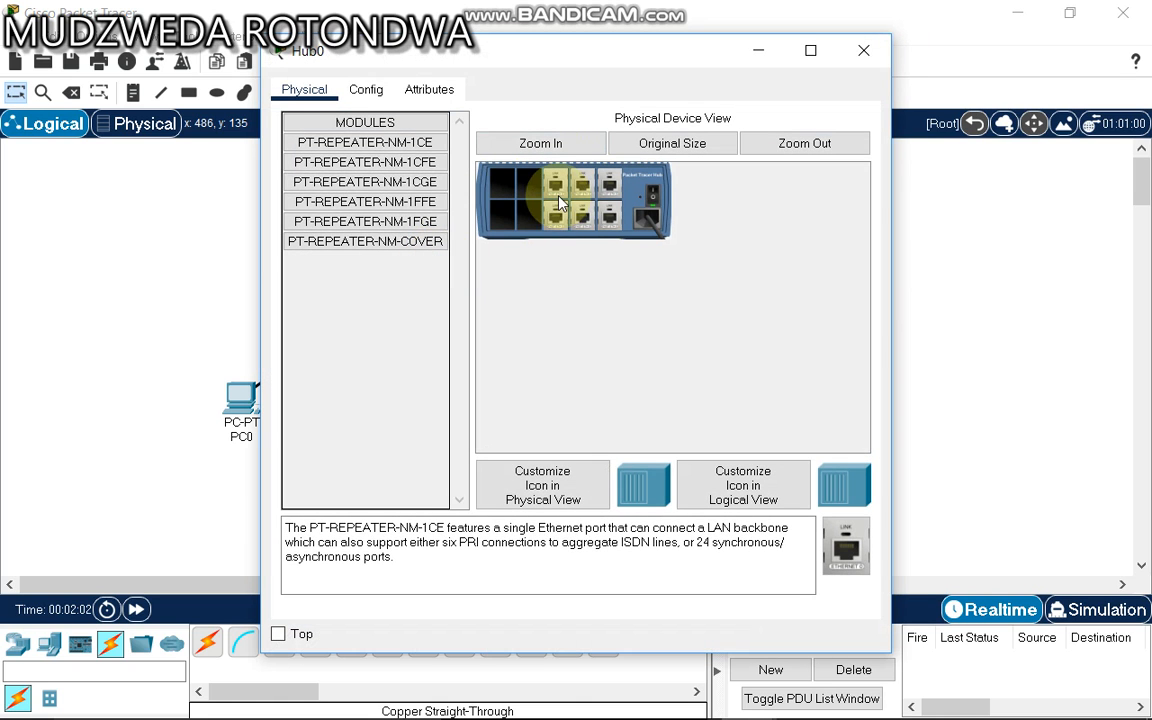
mouse_move(610, 225)
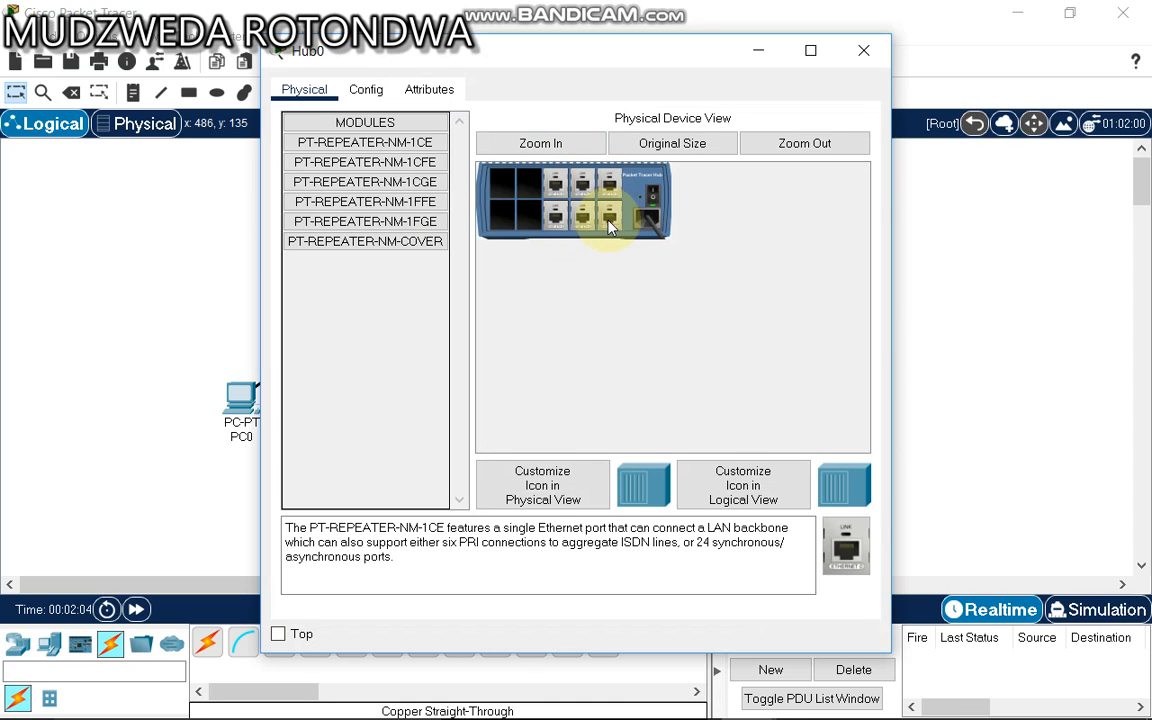
mouse_move(608, 225)
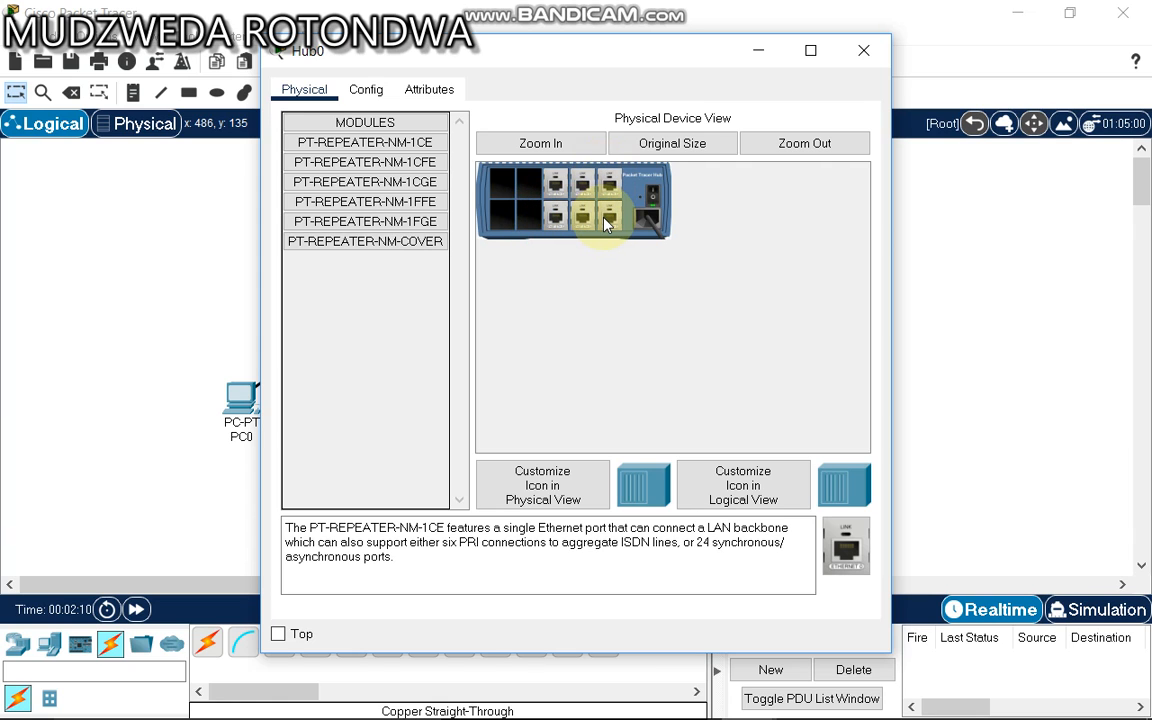
click(863, 50)
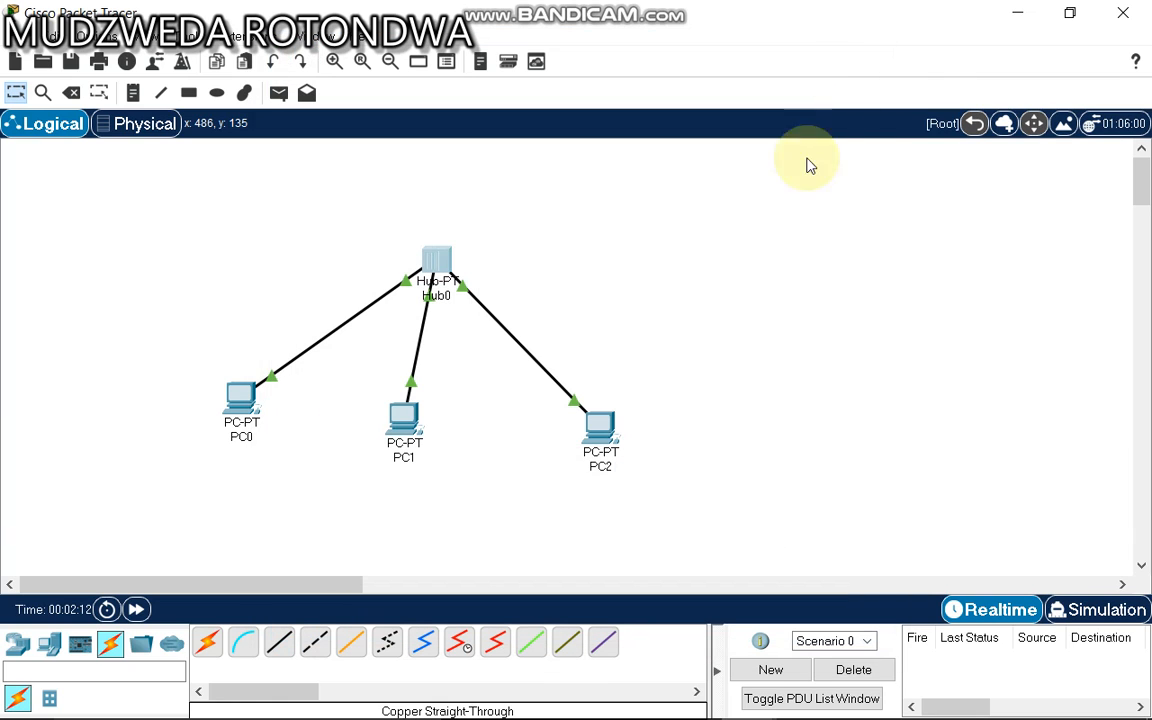
mouse_move(535, 347)
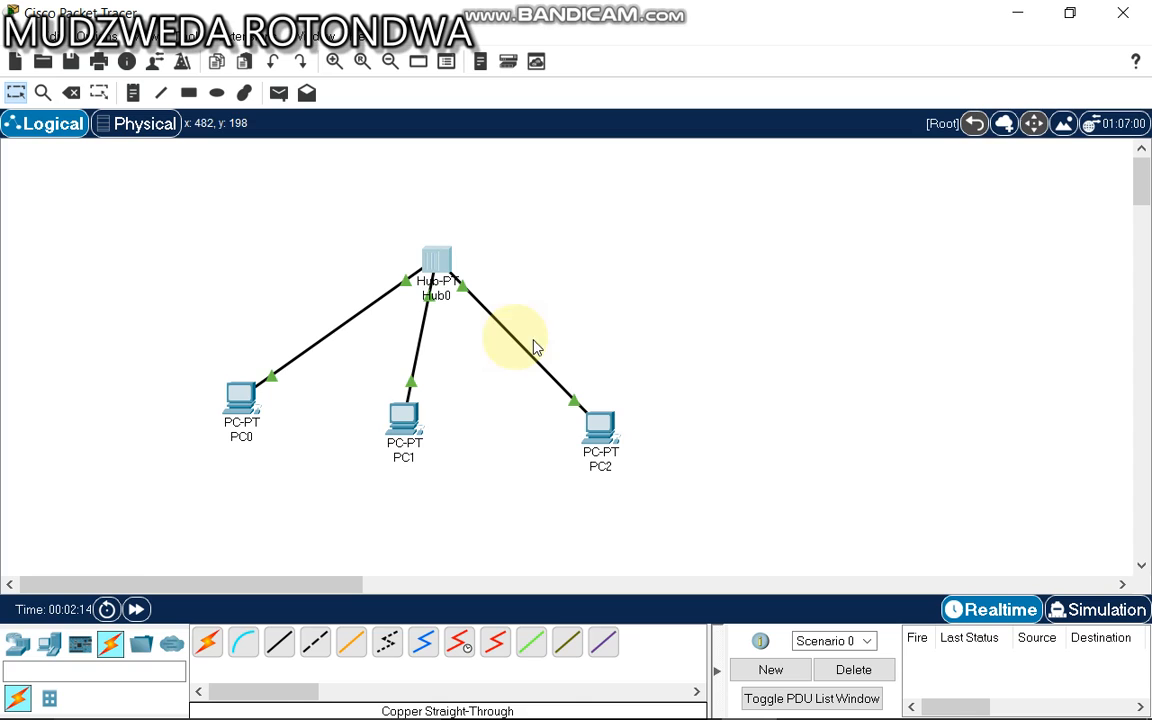
mouse_move(668, 352)
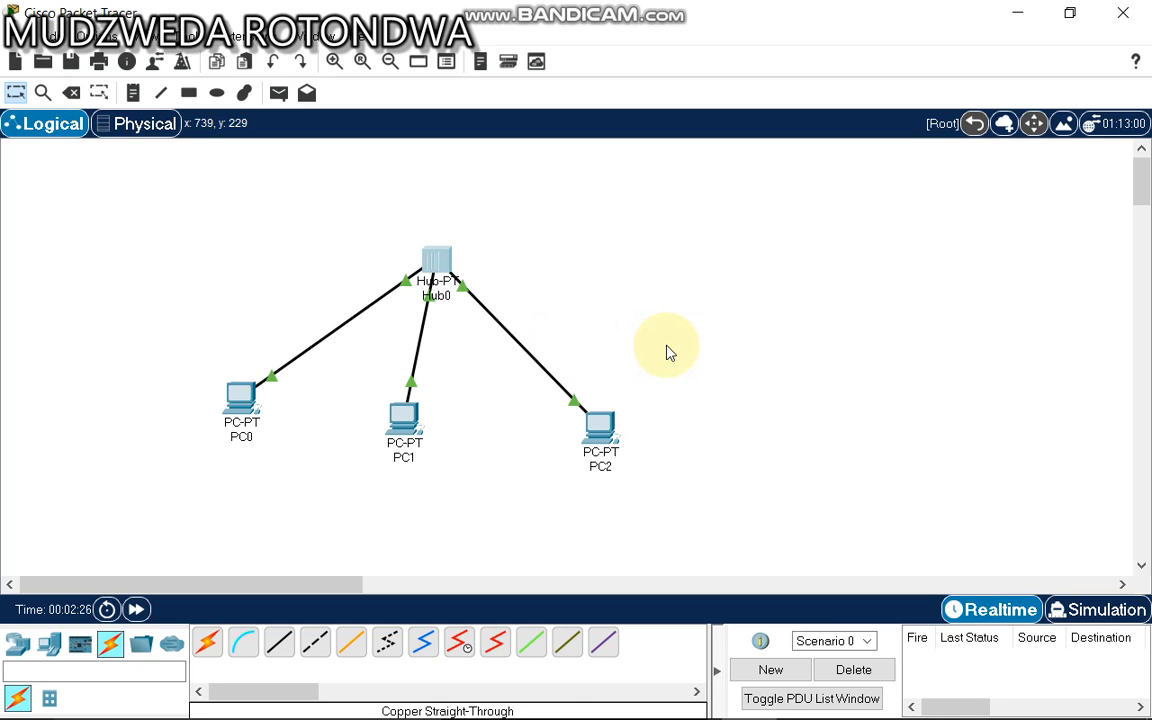
mouse_move(245, 400)
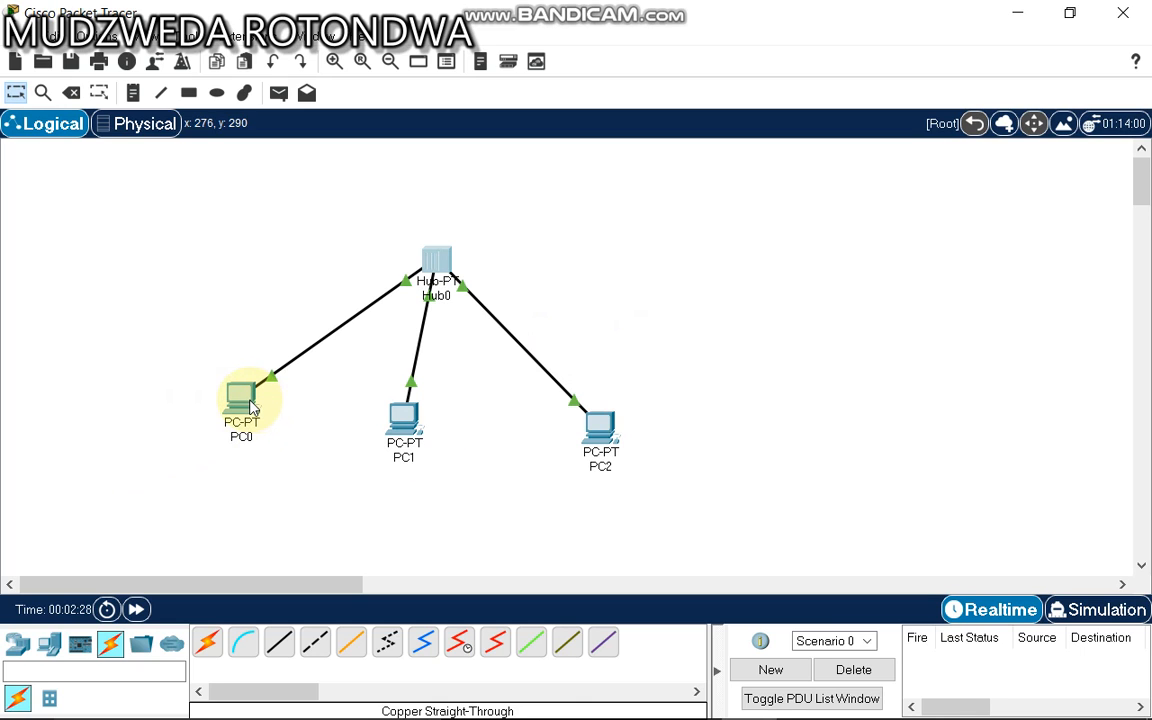
mouse_move(241, 400)
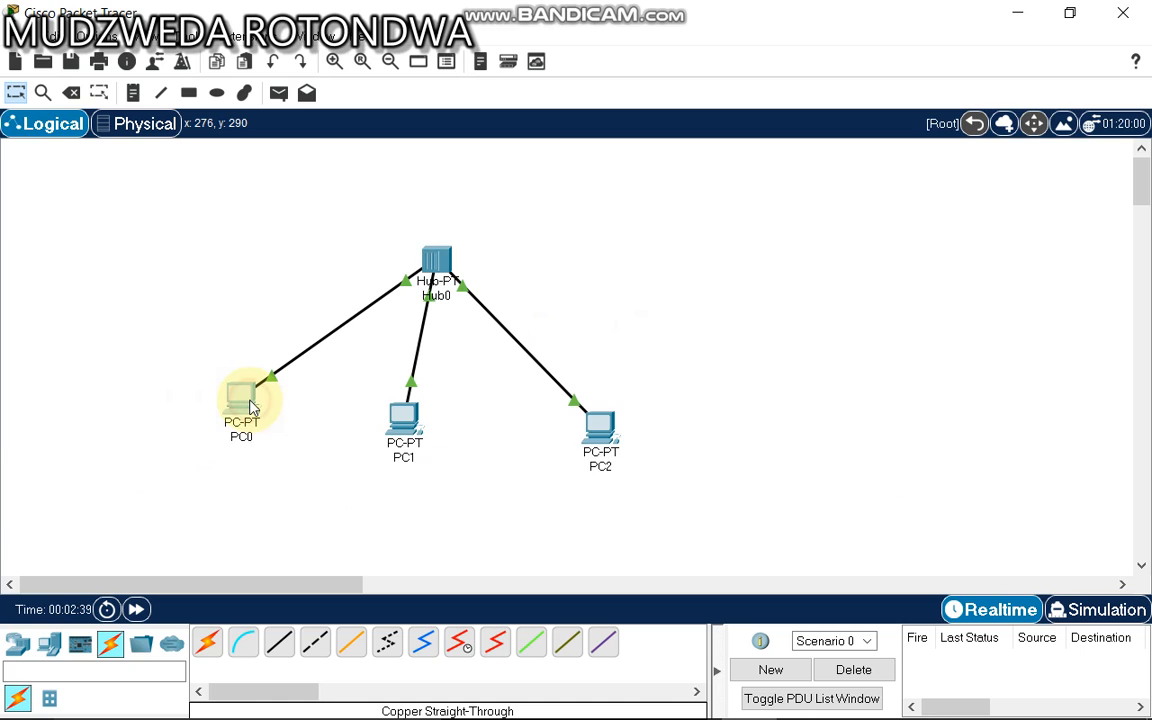
Enter static IPv4 address 15.15.15.1 in PC0's Desktop IP Configuration.
double_click(241, 400)
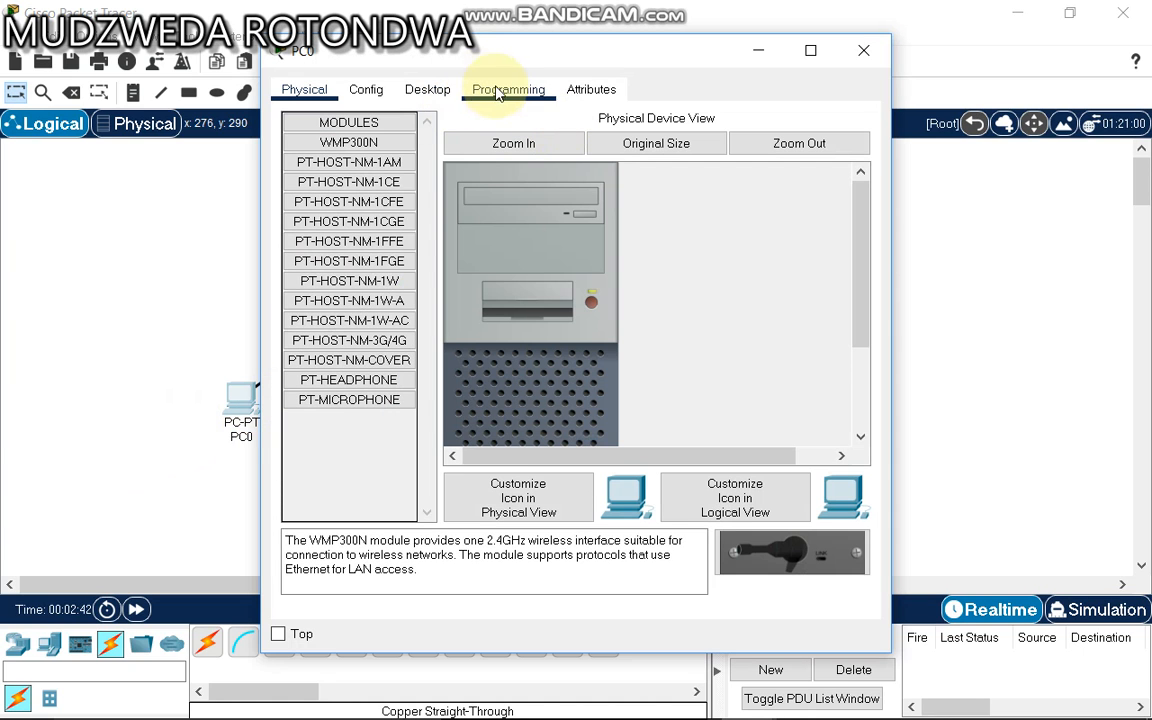
click(427, 89)
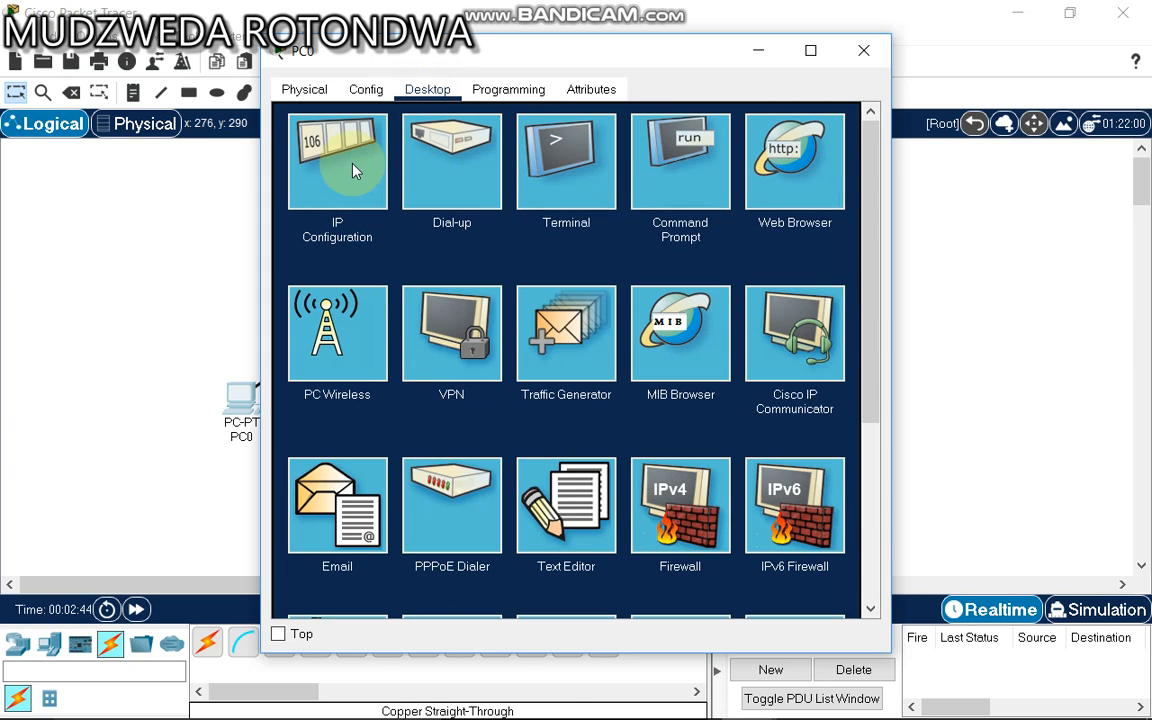
click(337, 160)
text(1)
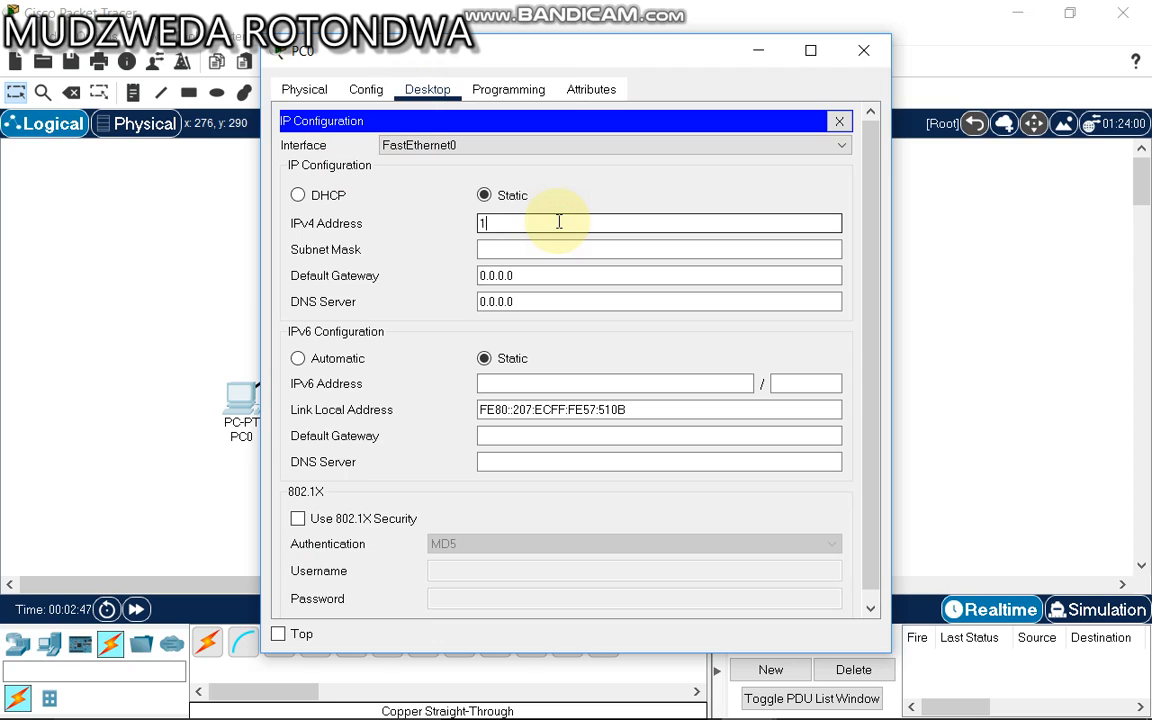
text(5.15)
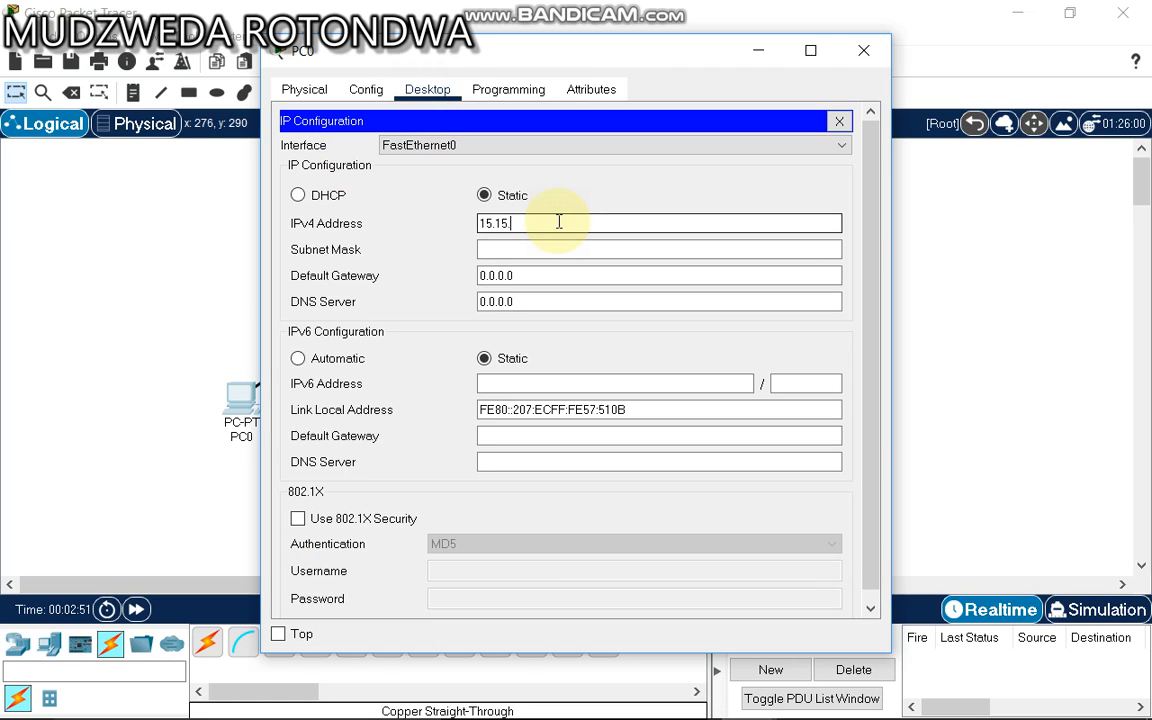
text(.15)
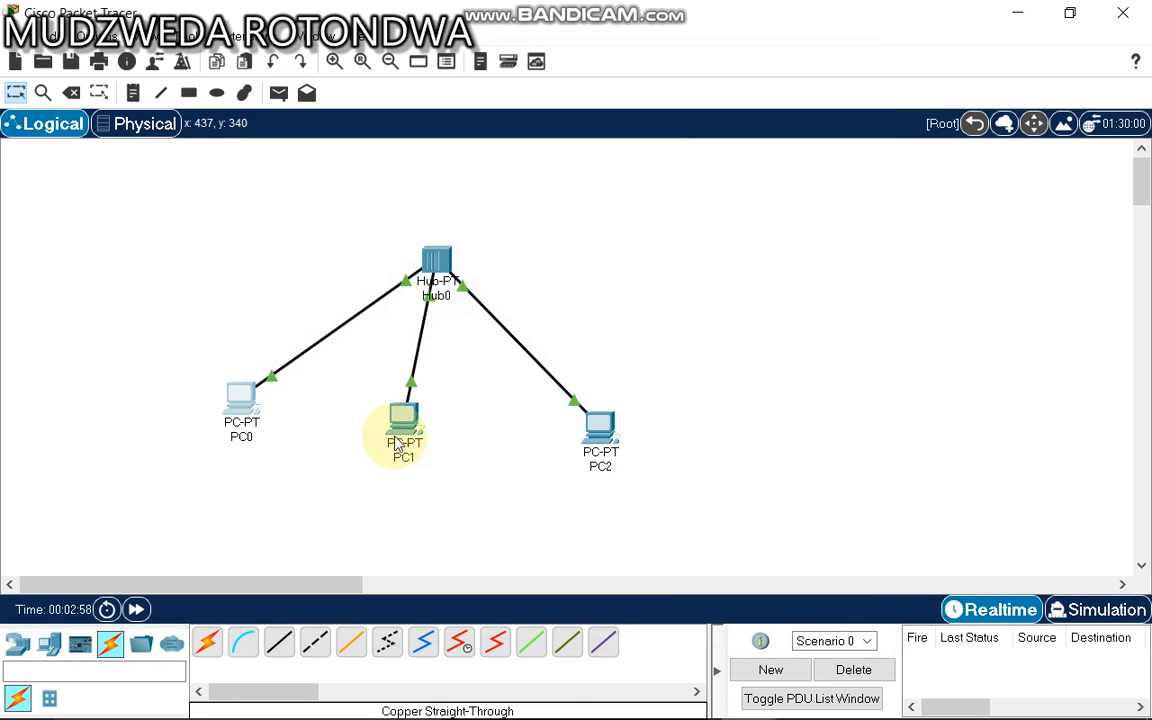
Enter static IPv4 address 15.15.15.2 in PC1's Desktop IP Configuration.
double_click(404, 425)
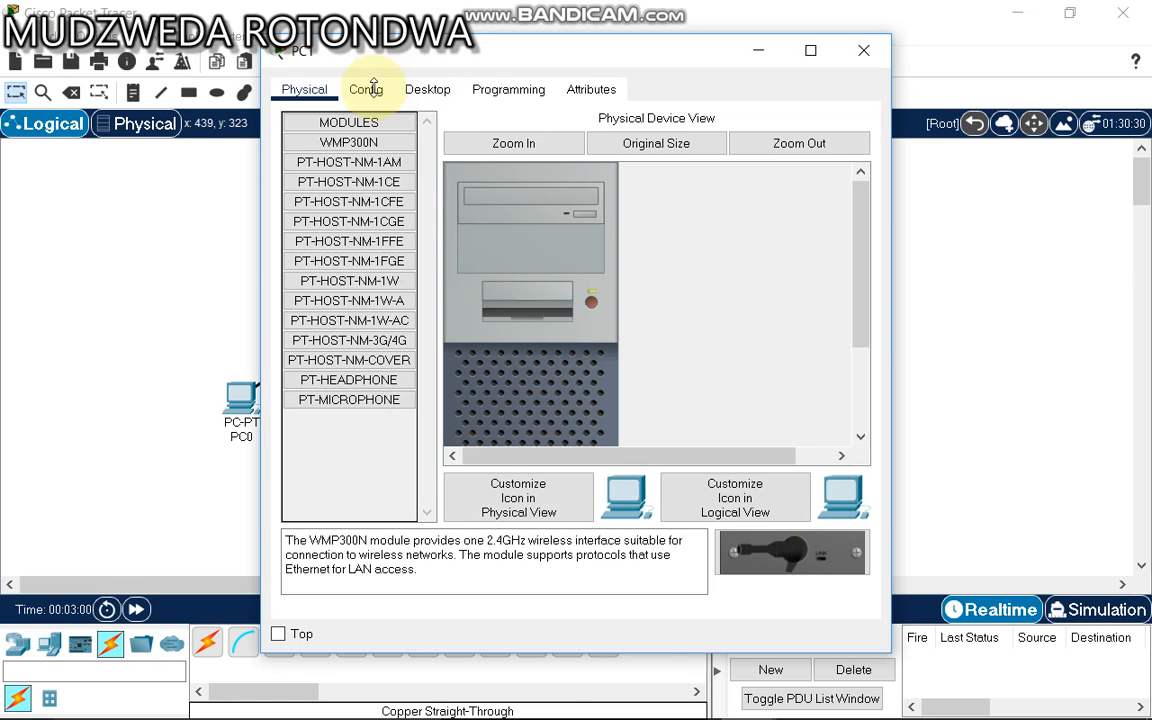
click(427, 89)
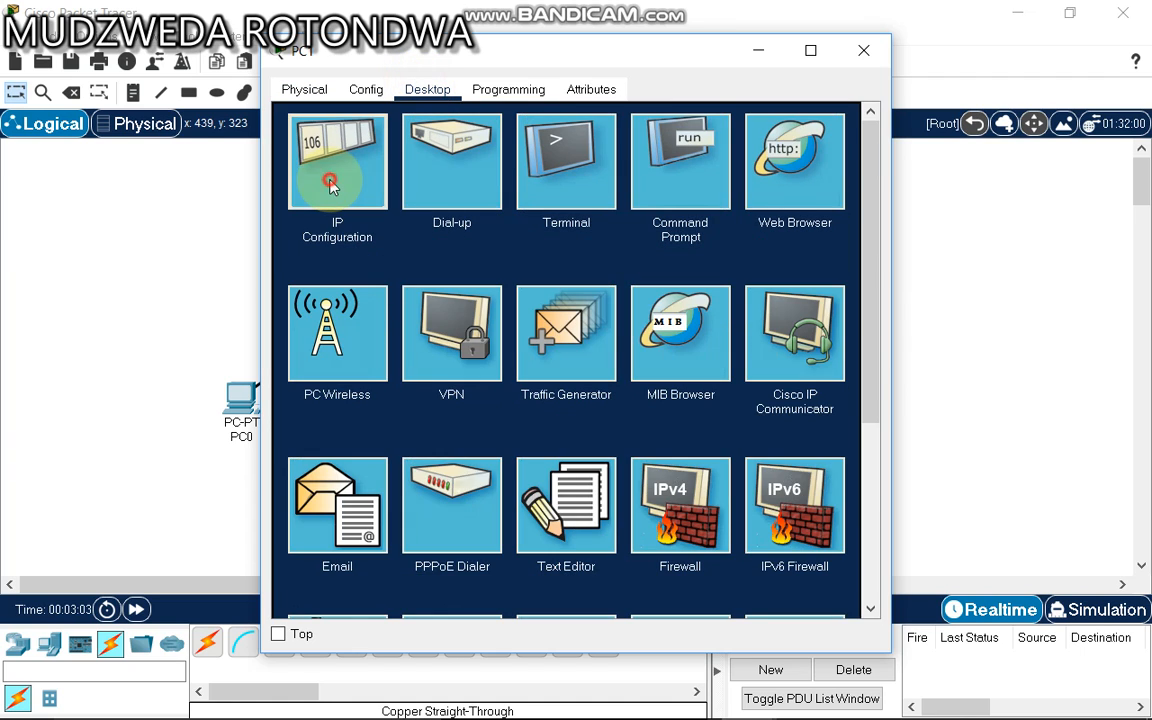
click(337, 161)
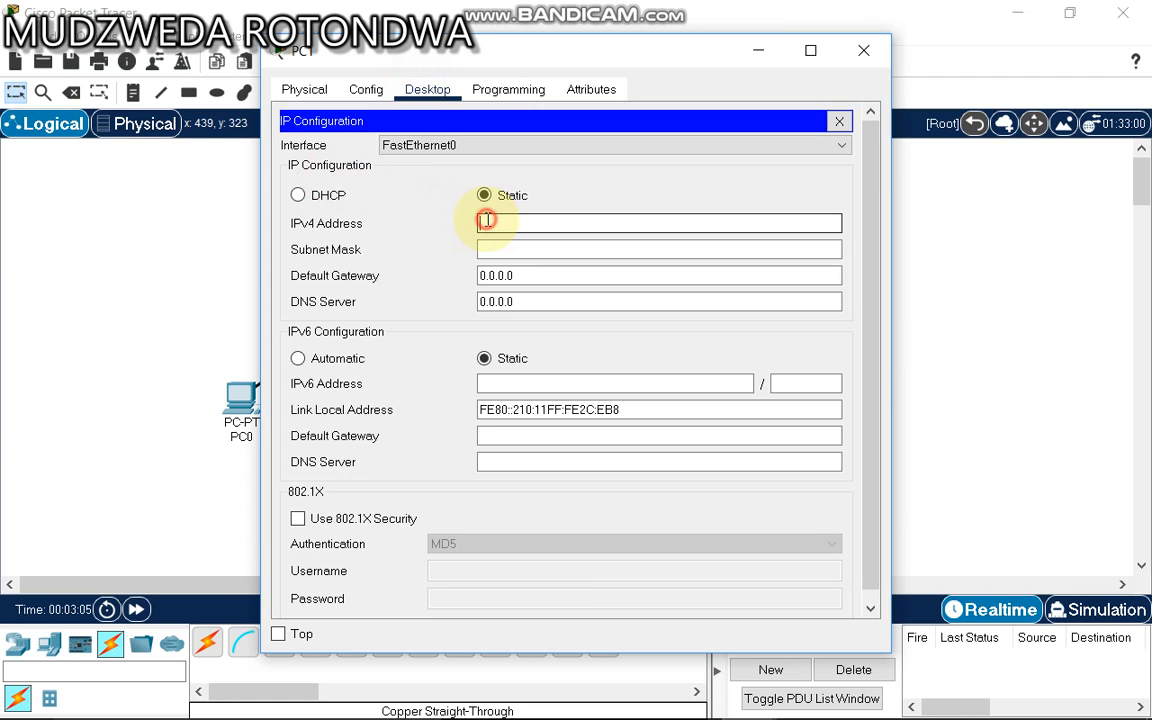
text(16)
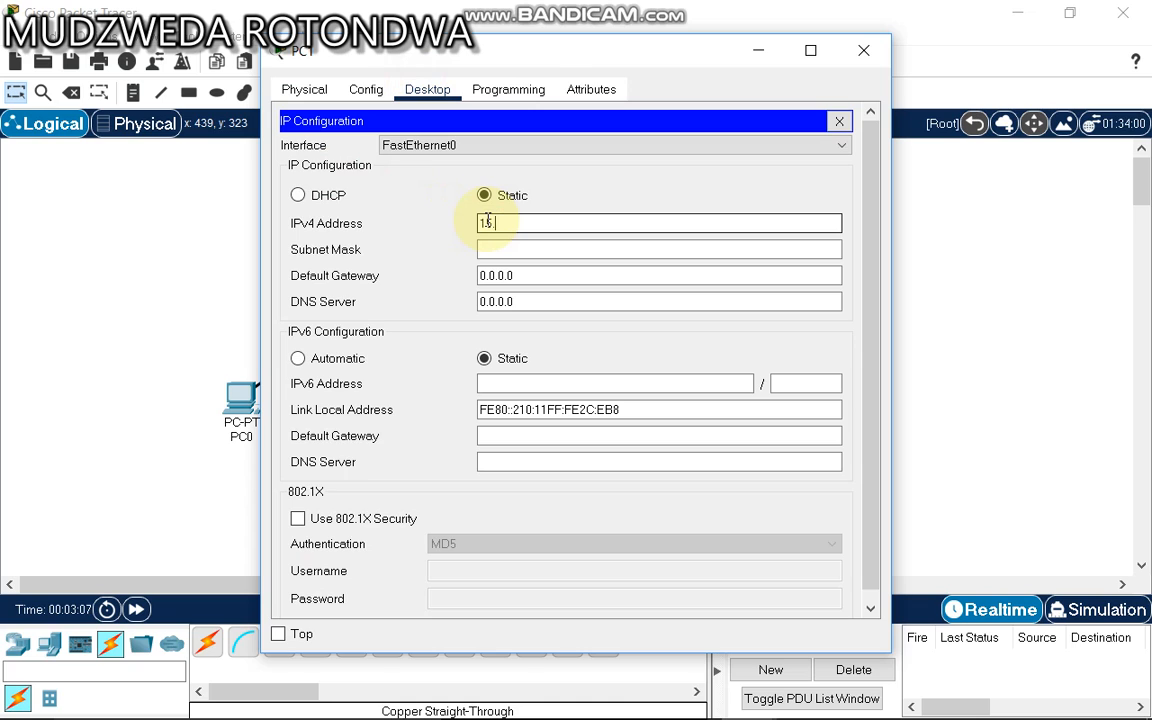
text(15)
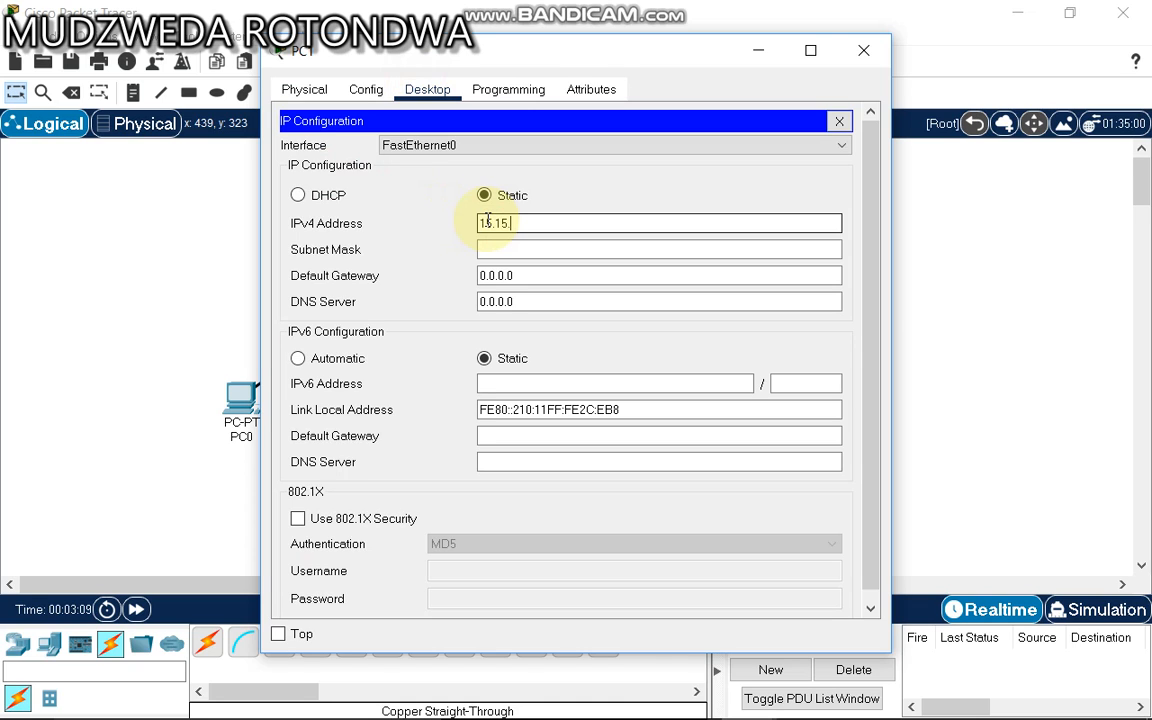
text(15.)
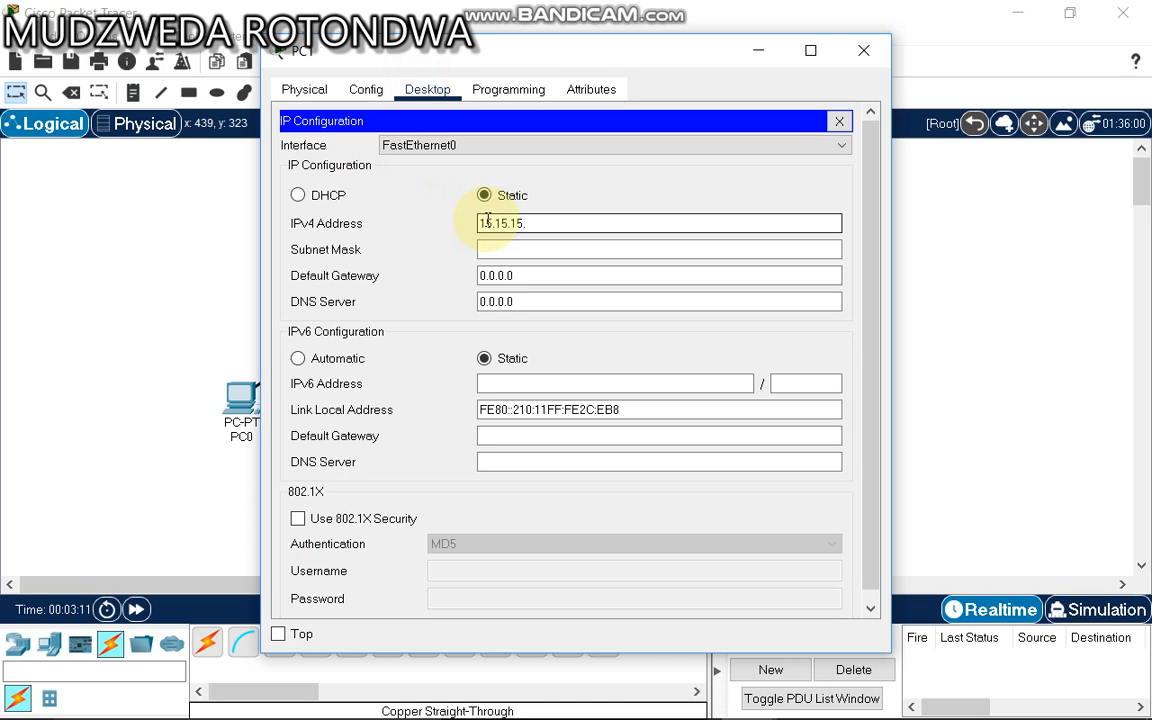
text(2)
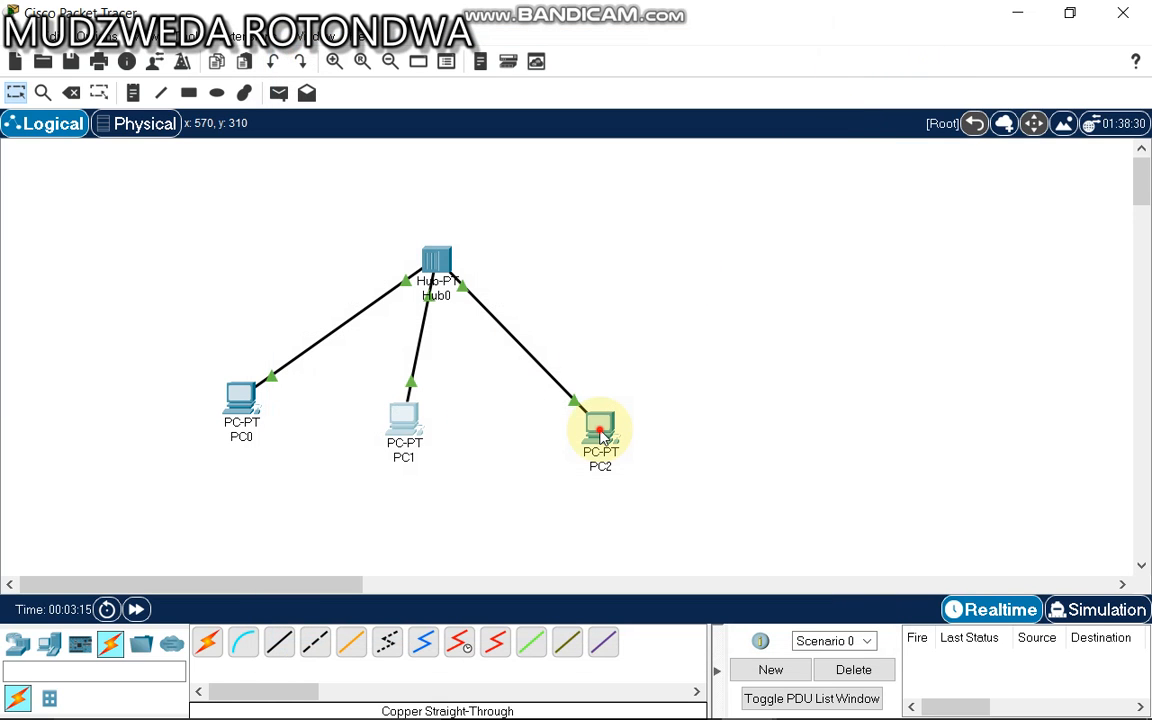
Enter static IPv4 address 15.15.15.3 in PC2's Desktop IP Configuration.
double_click(600, 425)
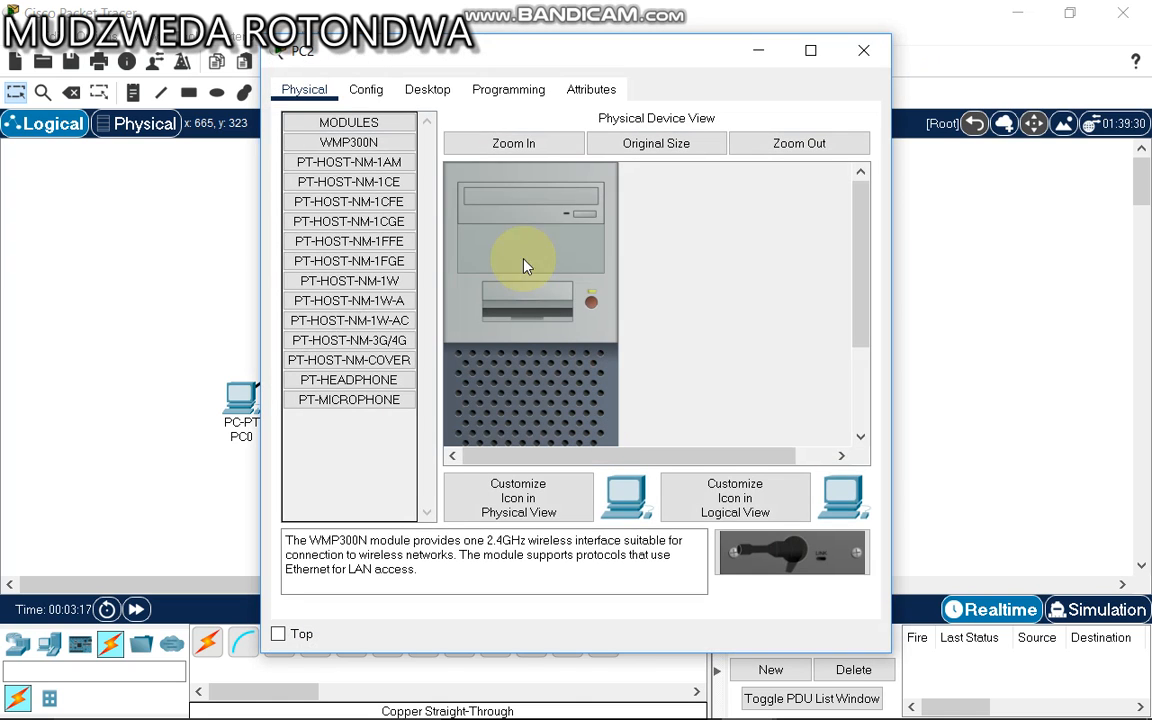
click(427, 89)
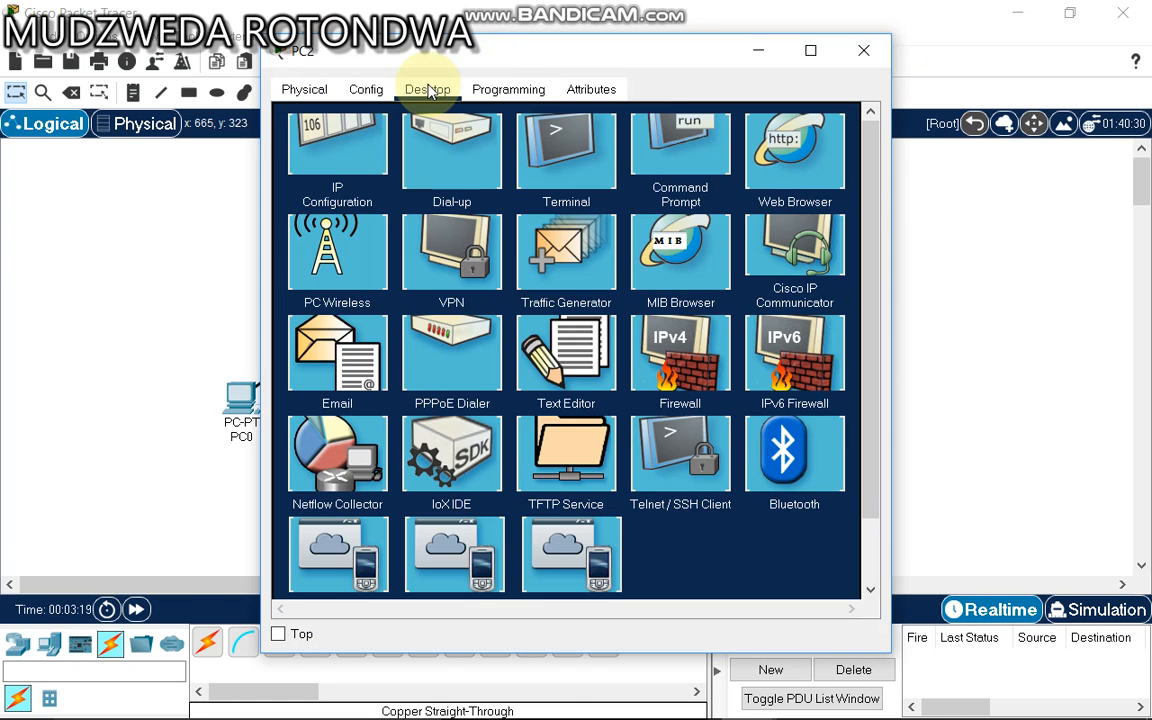
click(337, 150)
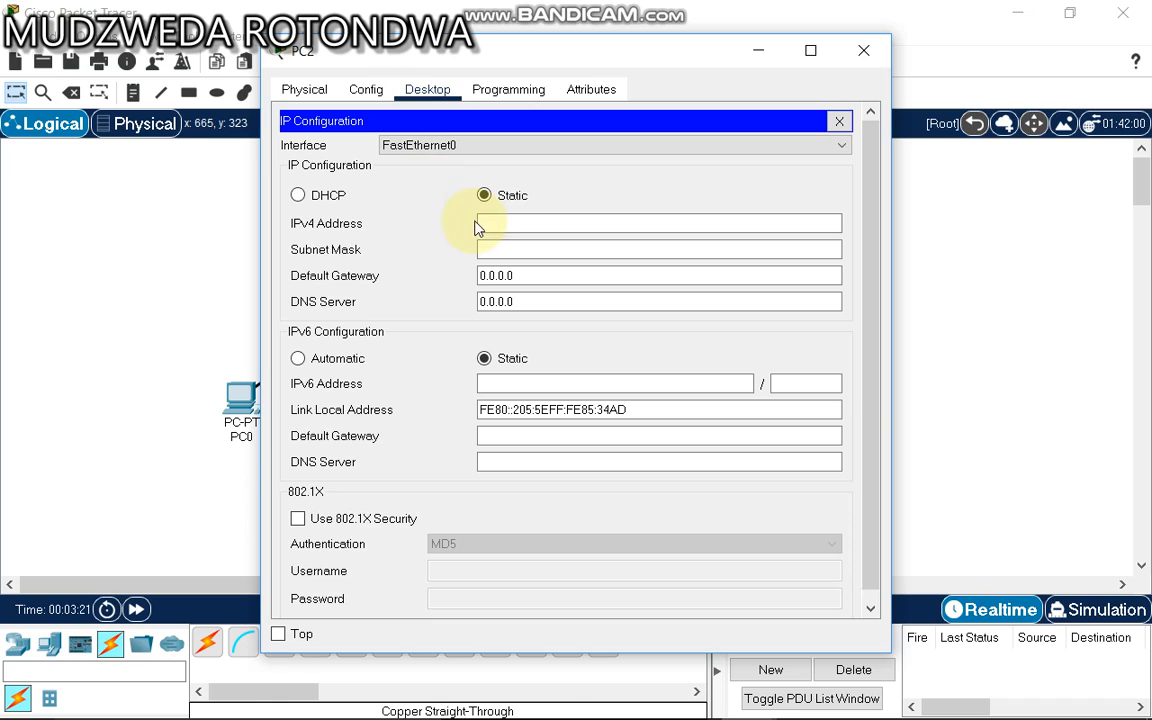
text(10)
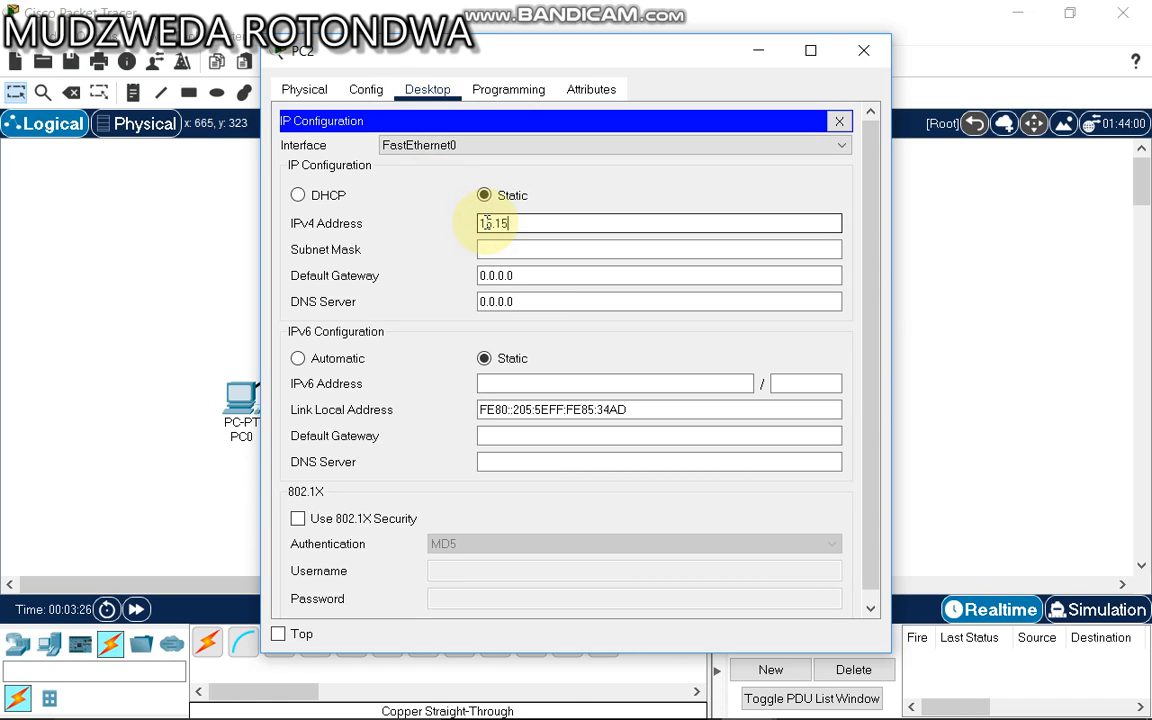
text(.15)
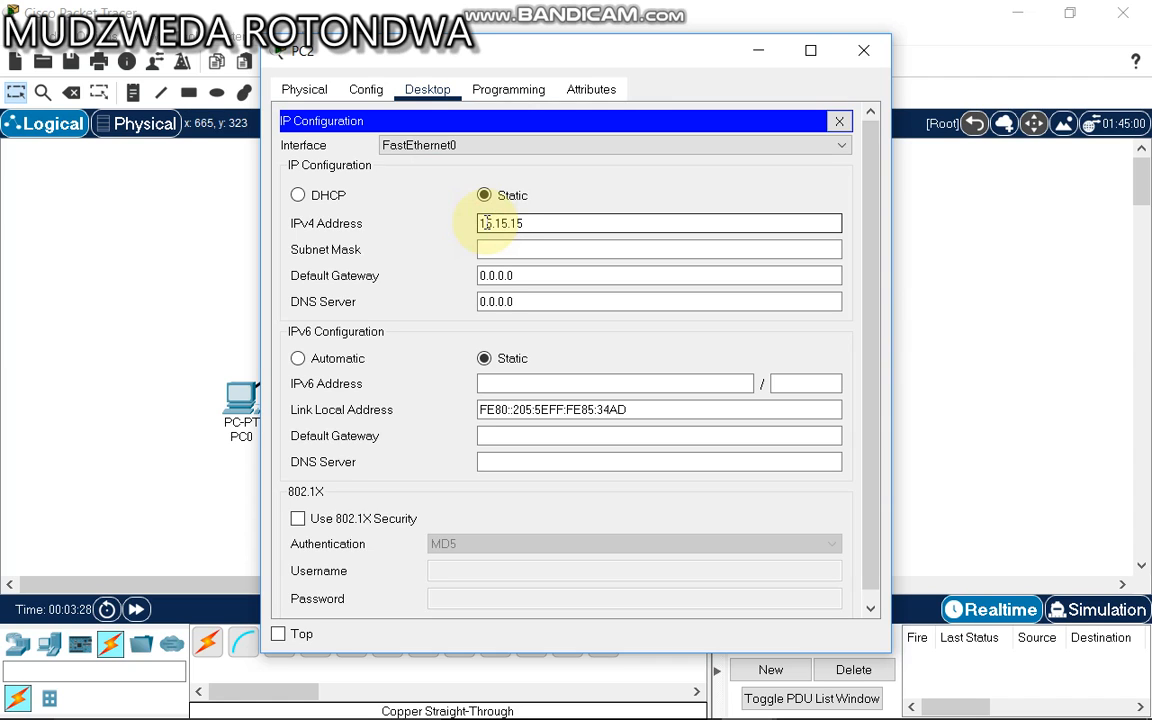
text(.3)
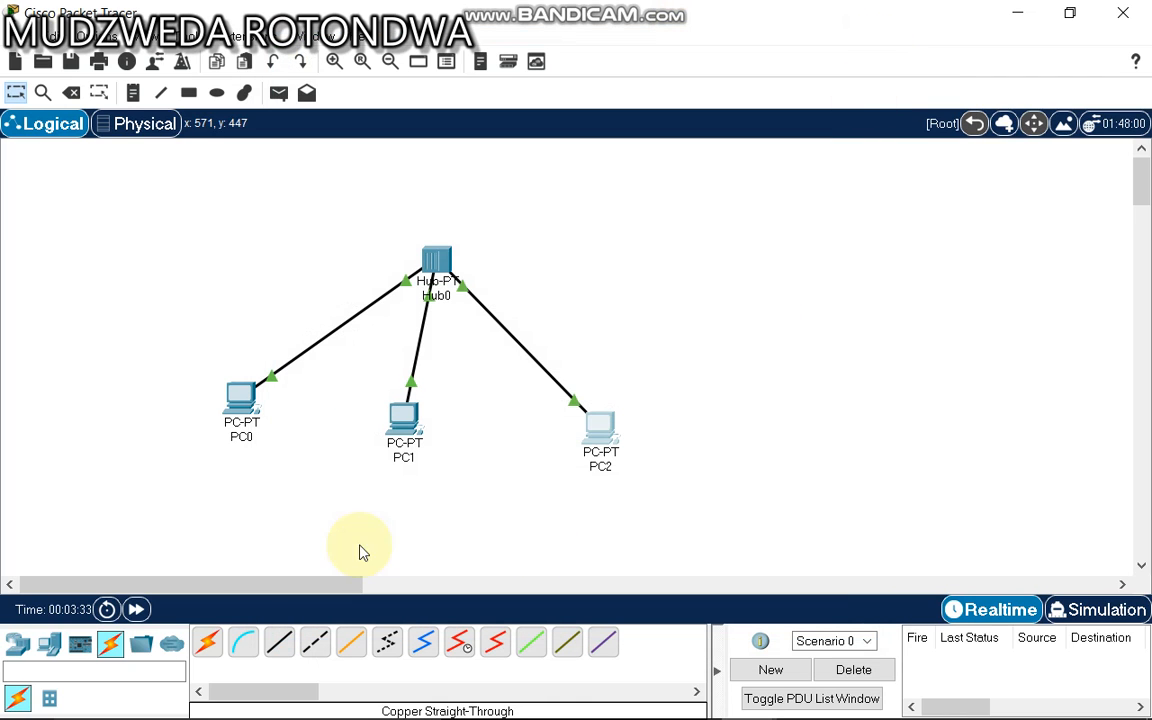
mouse_move(350, 527)
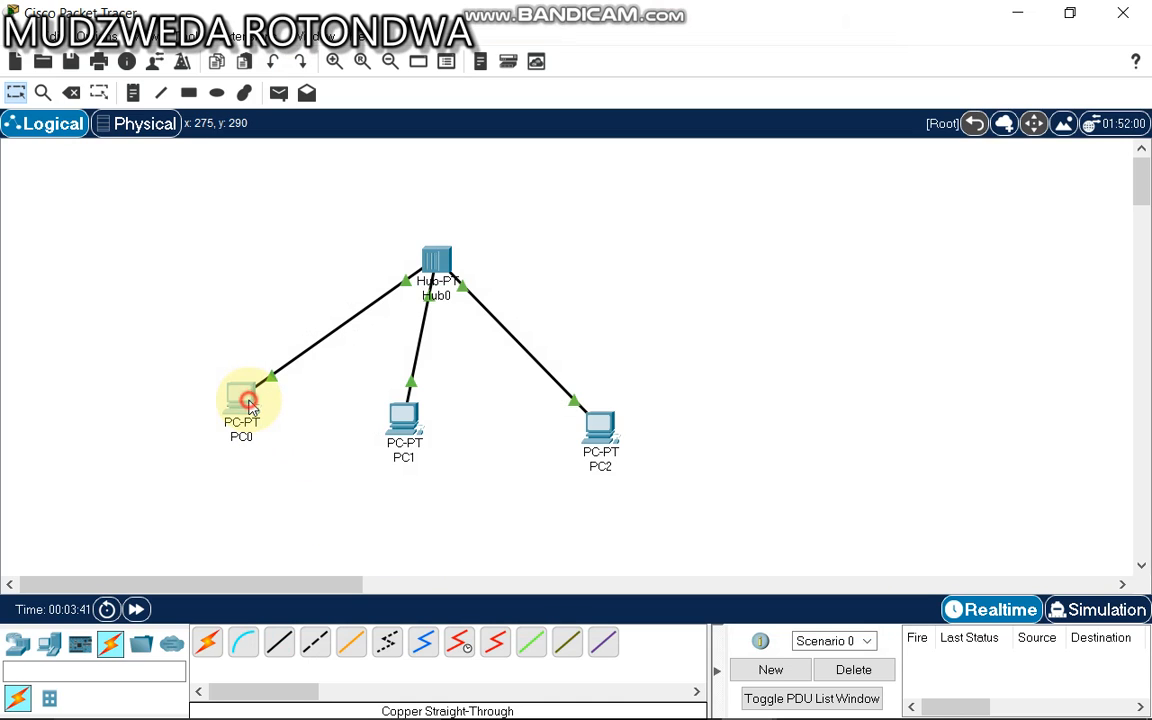
Run ipconfig in PC0's Command Prompt to read 15.15.15.1, mask 255.0.0.0.
double_click(241, 400)
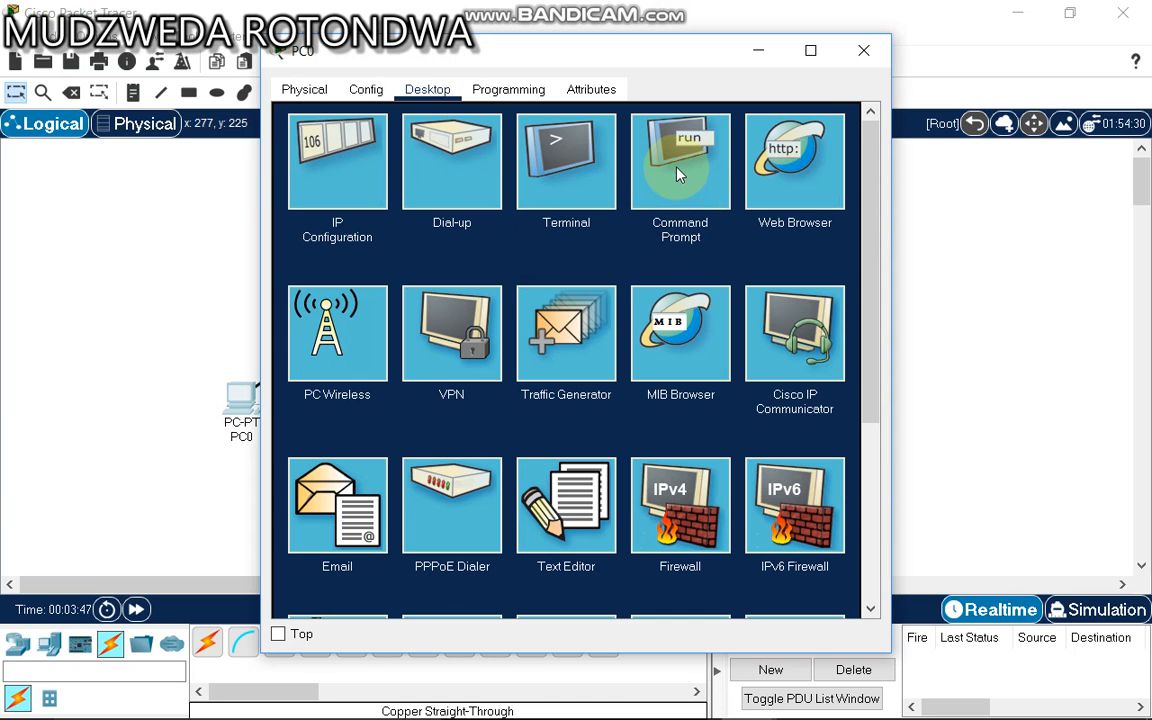
click(680, 160)
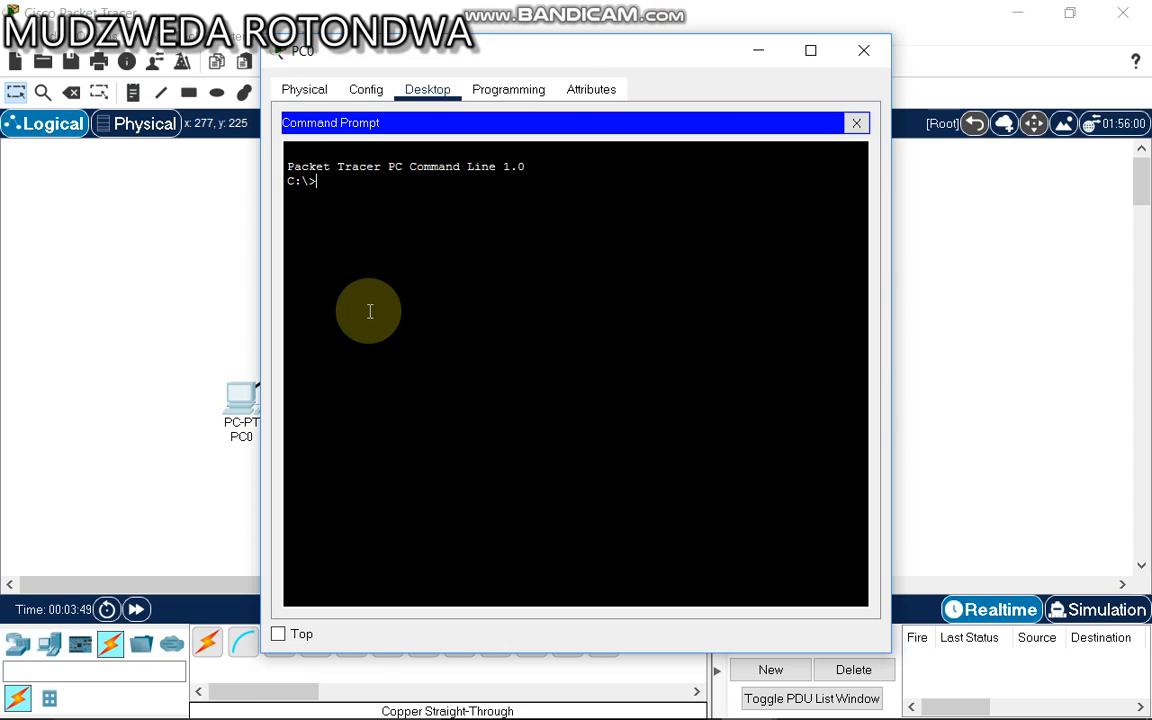
text(ip)
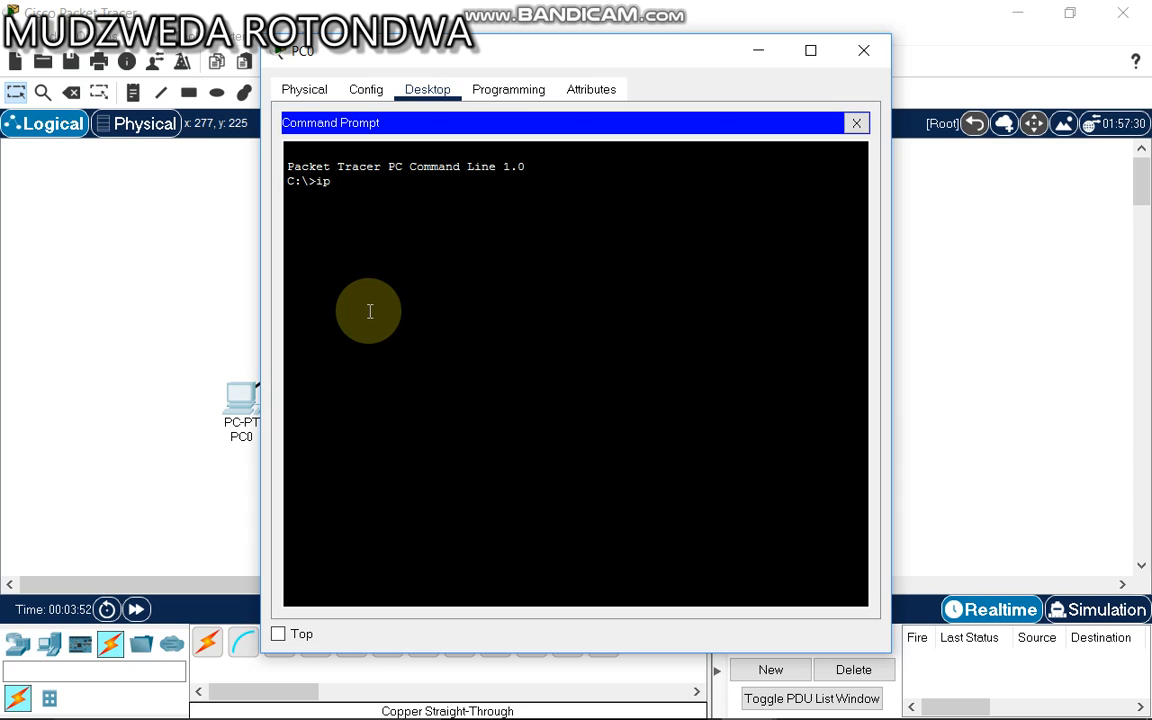
text(con)
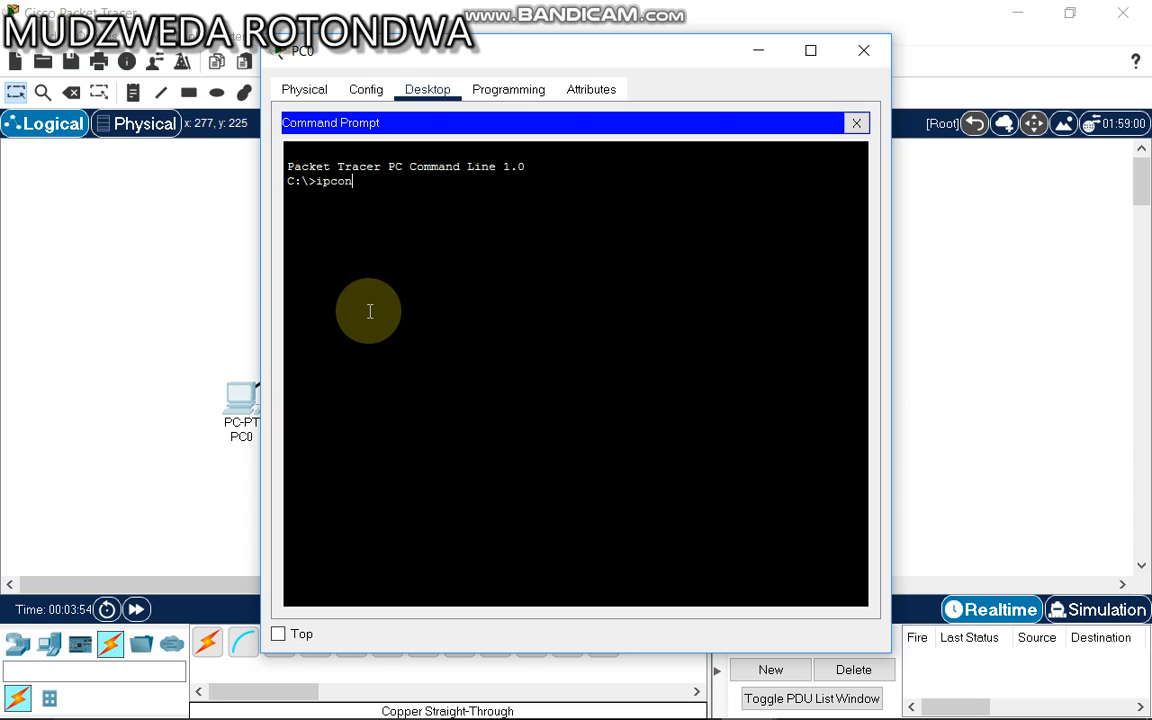
key(Return)
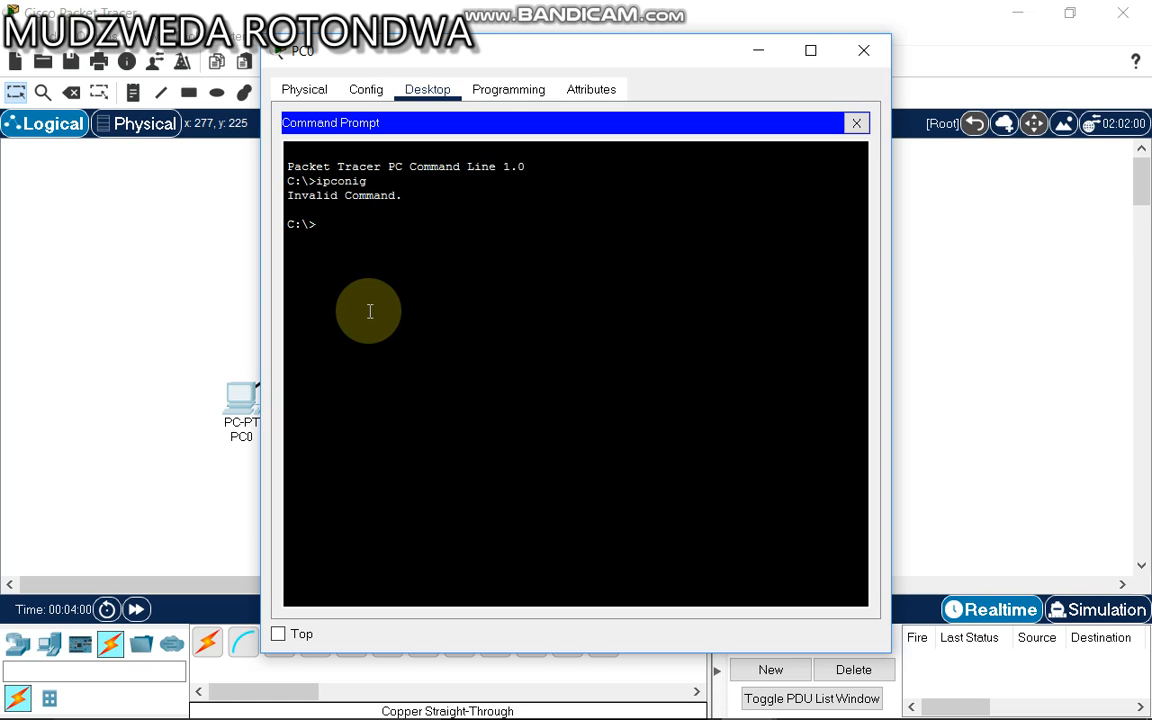
text(ipcon)
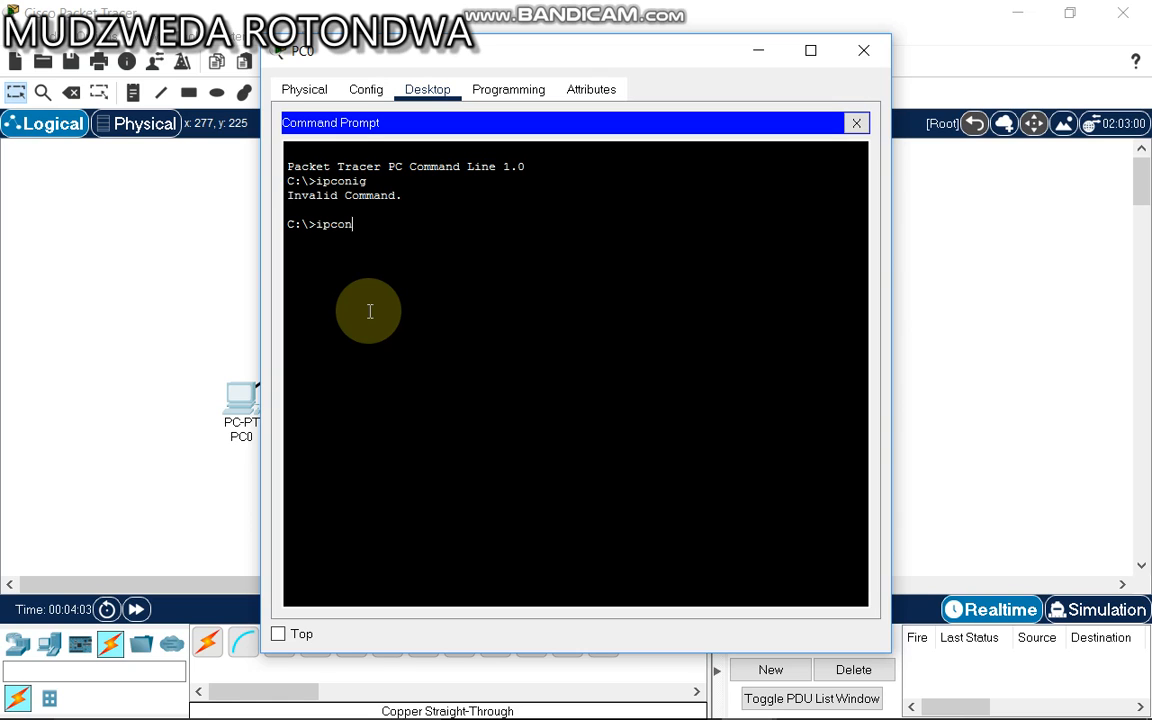
key(Return)
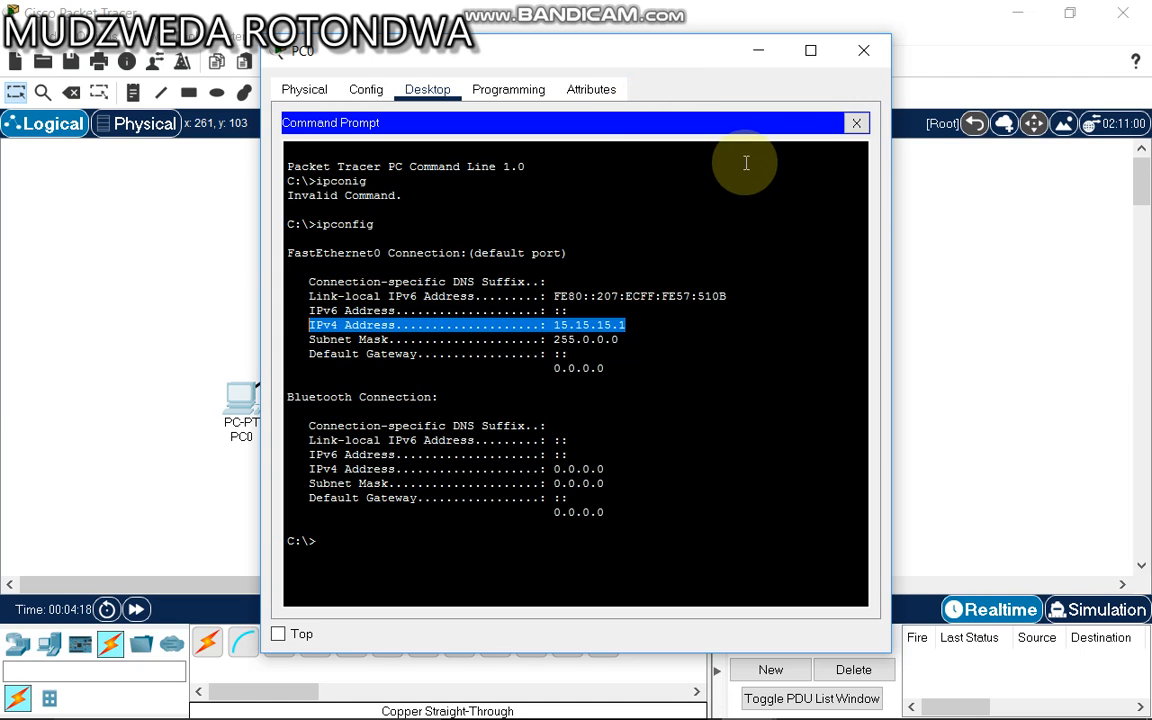
click(856, 122)
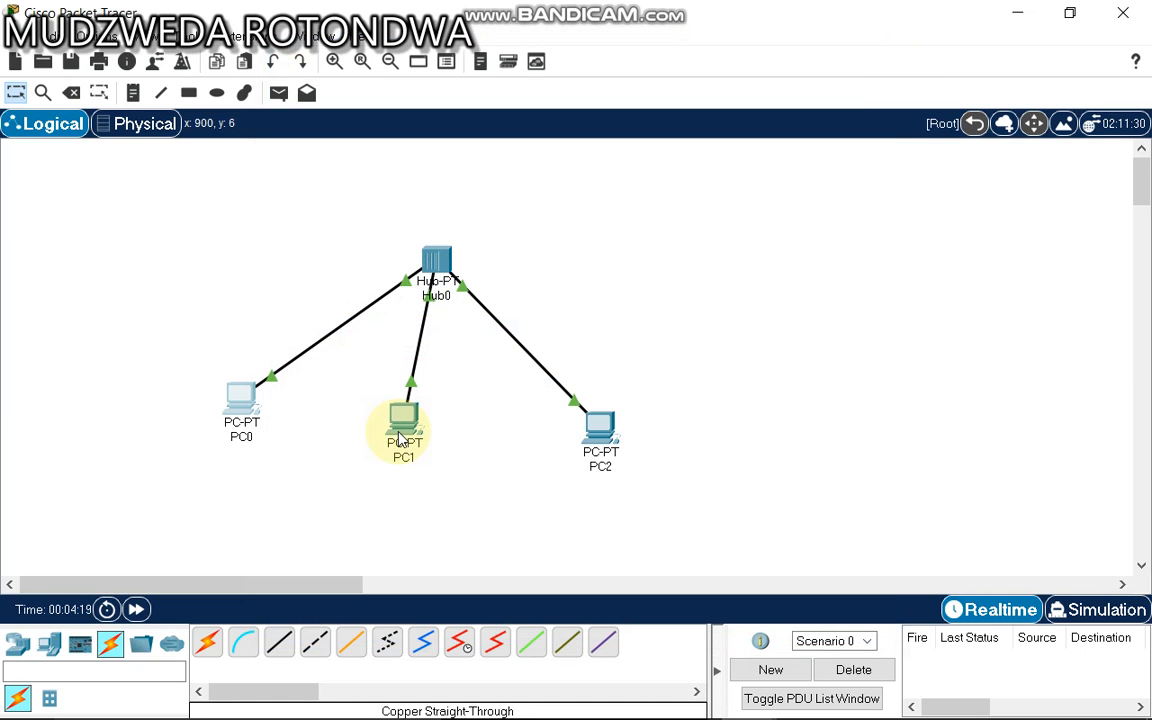
Run ipconfig in PC1's Command Prompt and highlight physical address 0010.112C.0EB8.
double_click(401, 424)
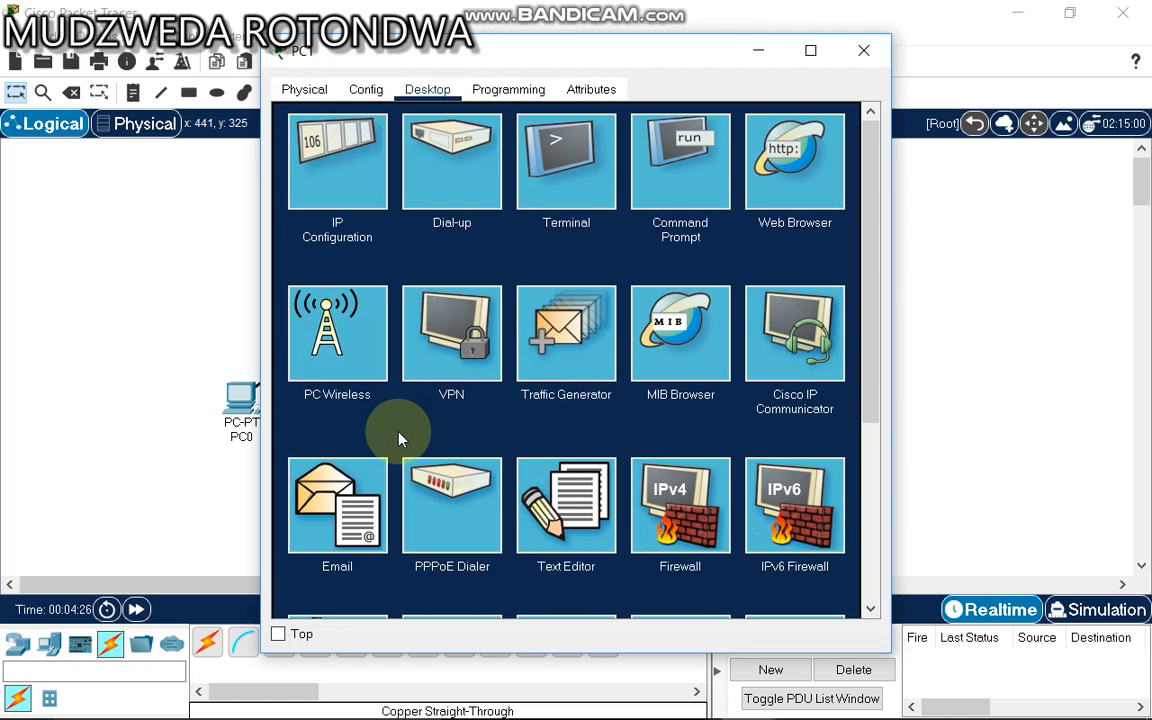
click(680, 161)
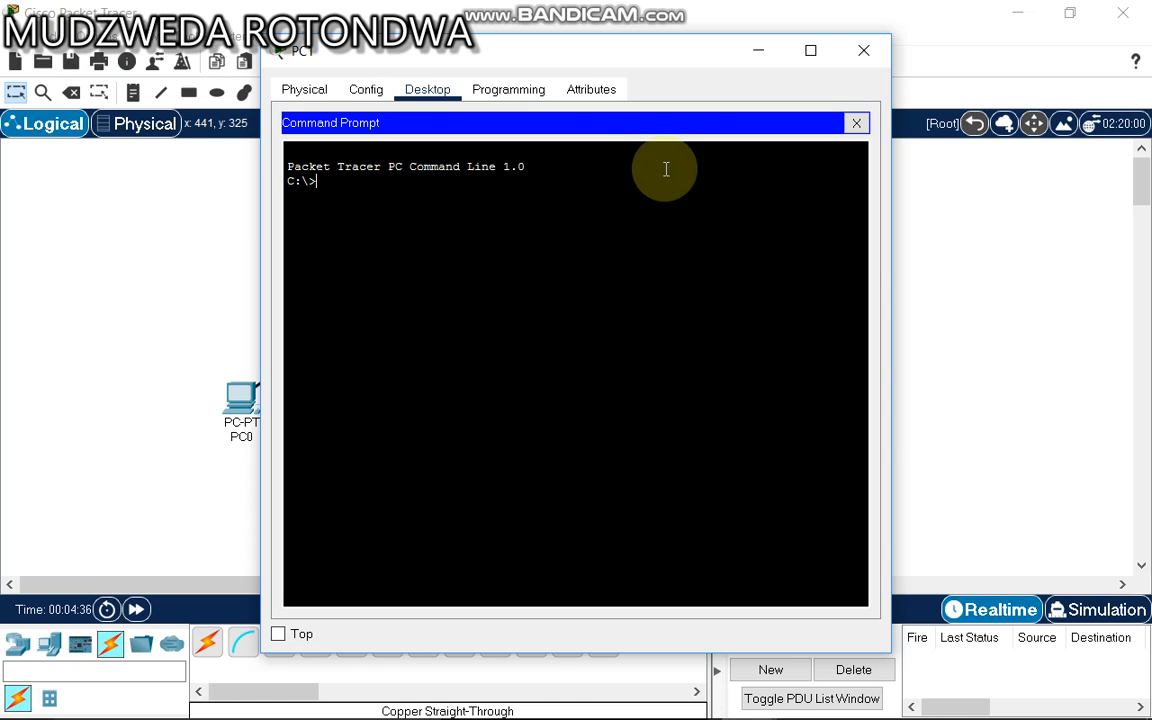
text(ip)
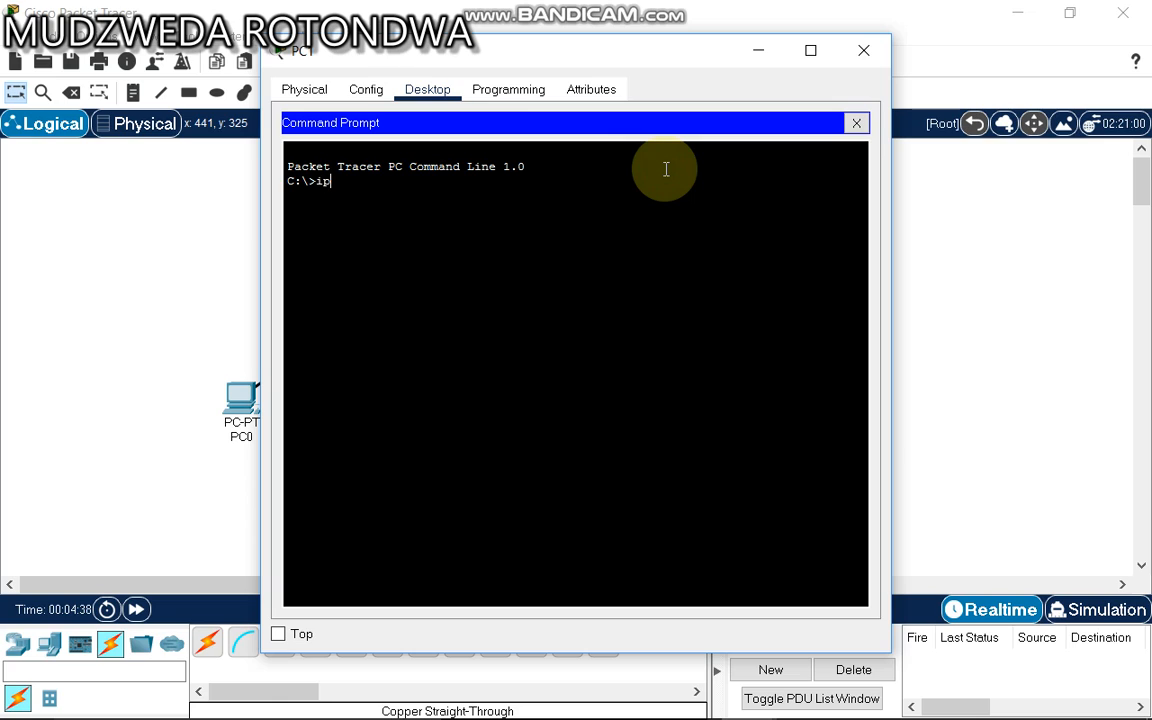
text(con)
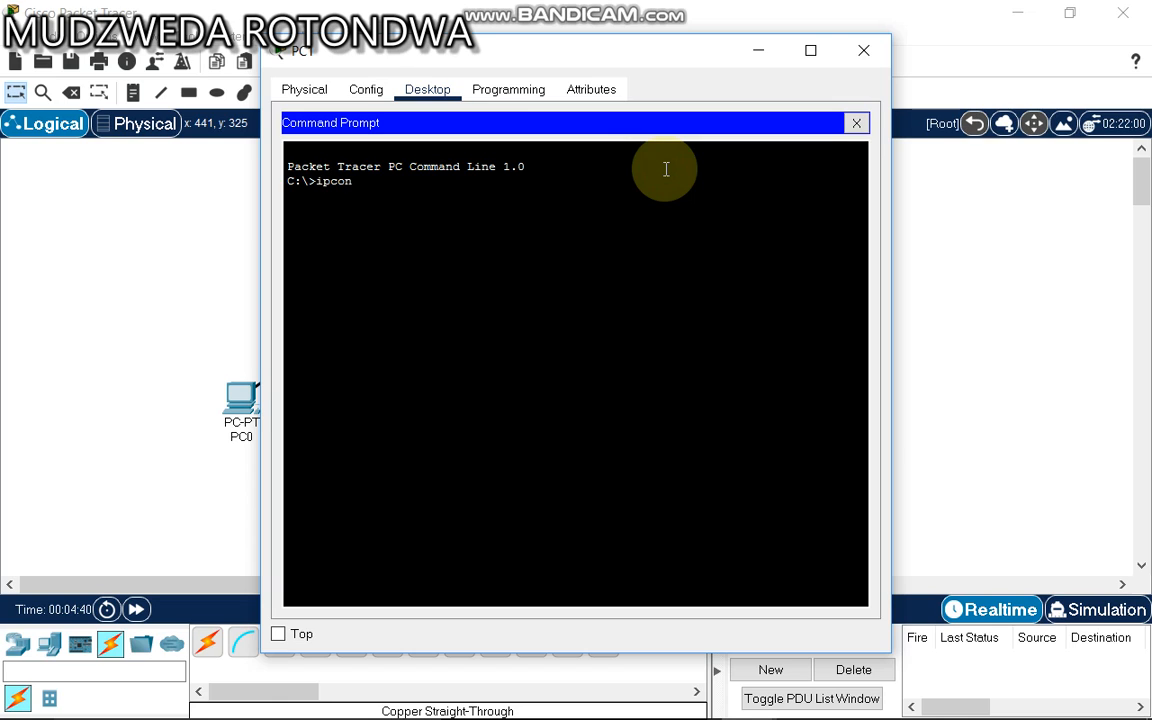
text(fig /all)
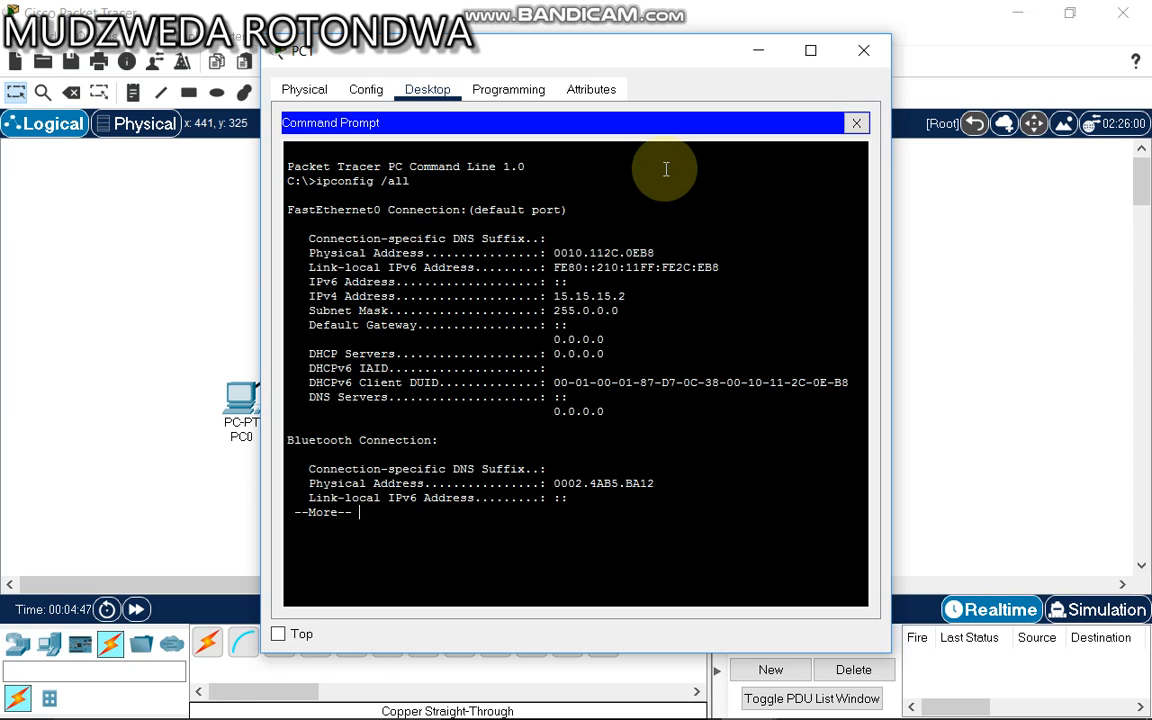
mouse_move(687, 309)
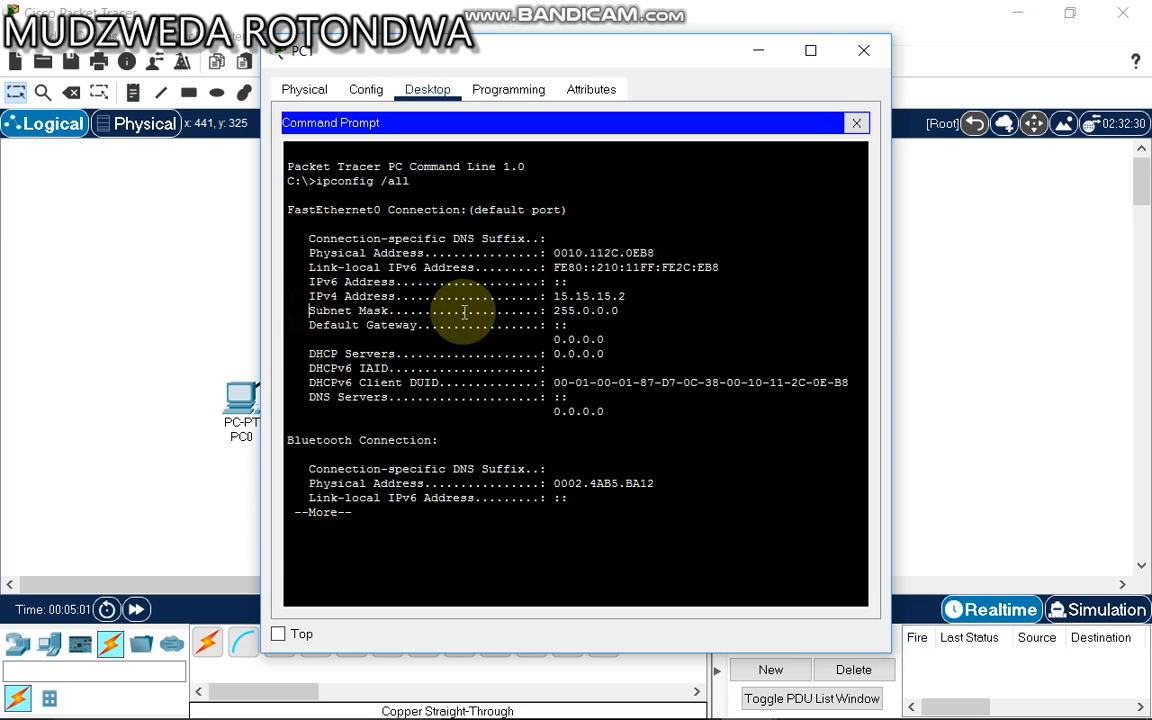
double_click(462, 310)
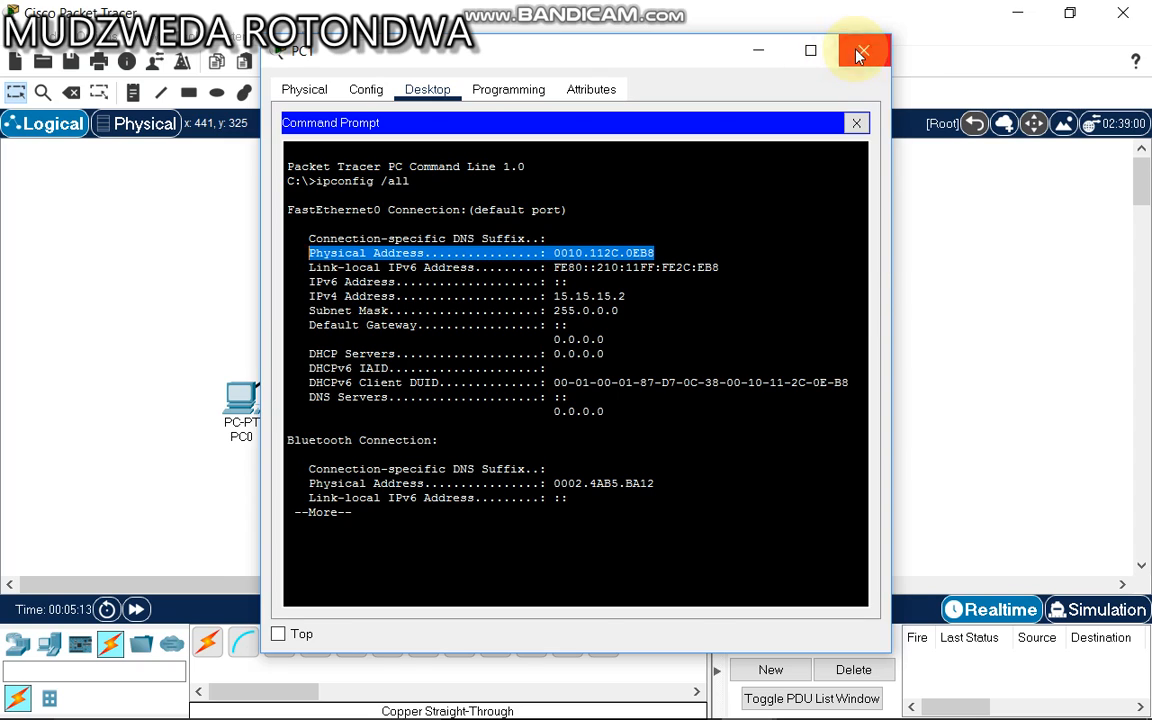
click(862, 51)
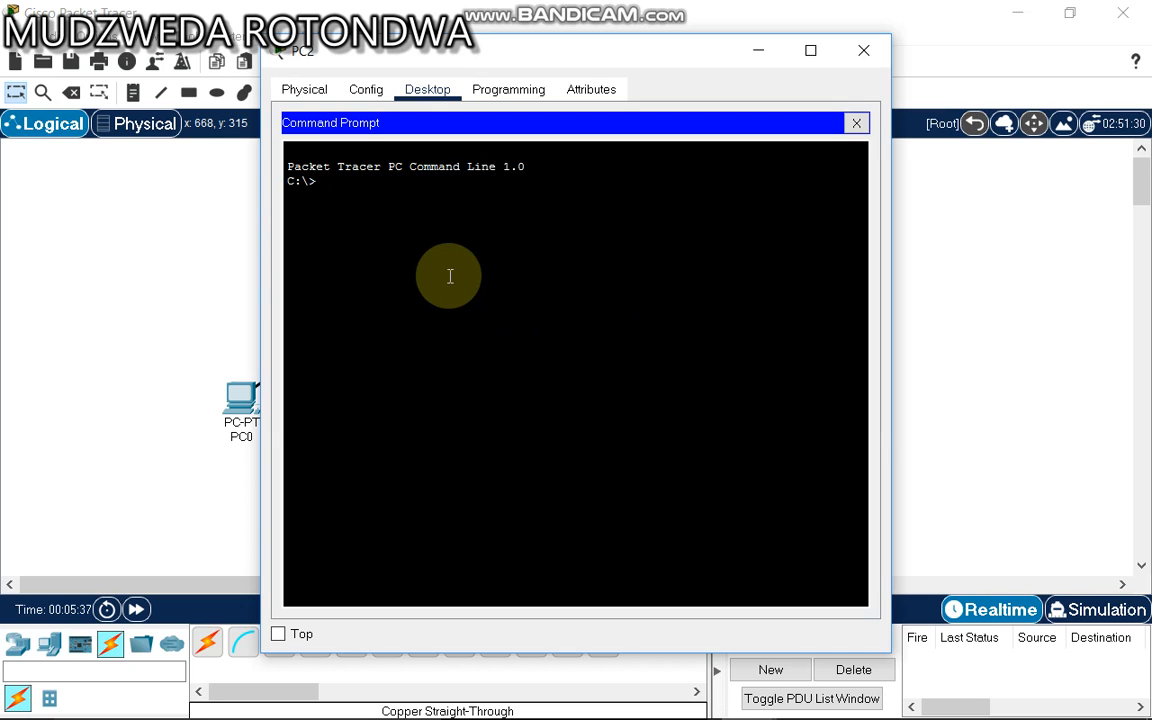
Run ping 15.15.15.1 from PC2's Command Prompt.
text(ping)
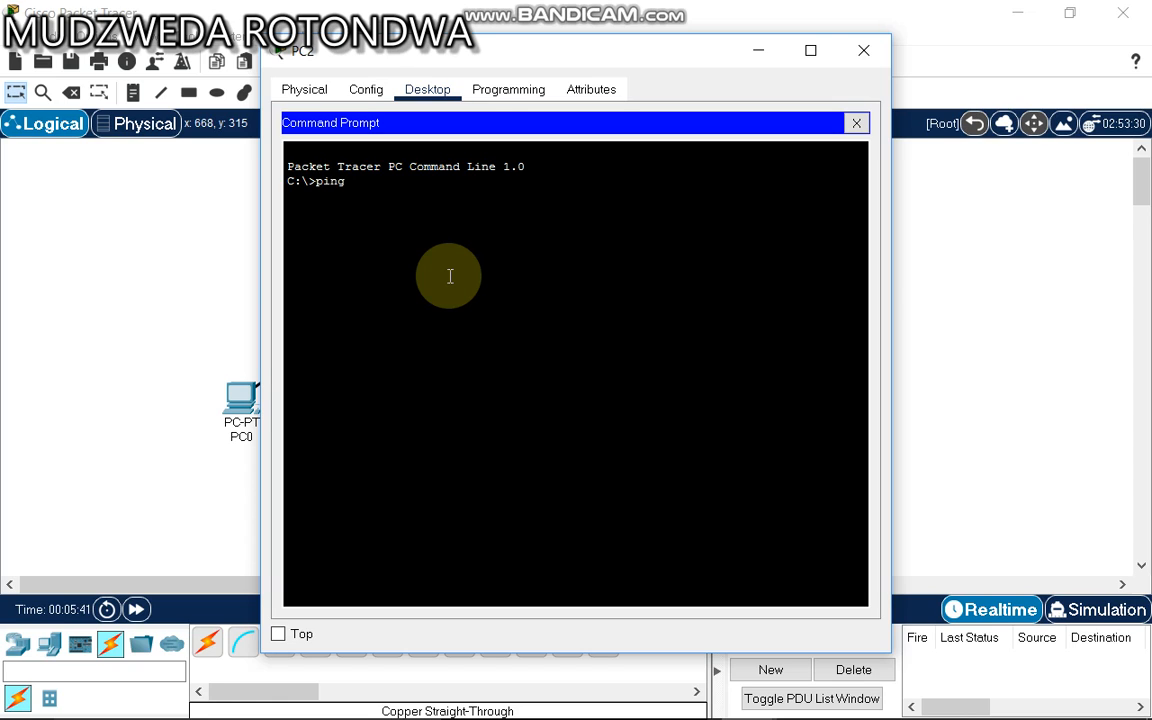
text(15)
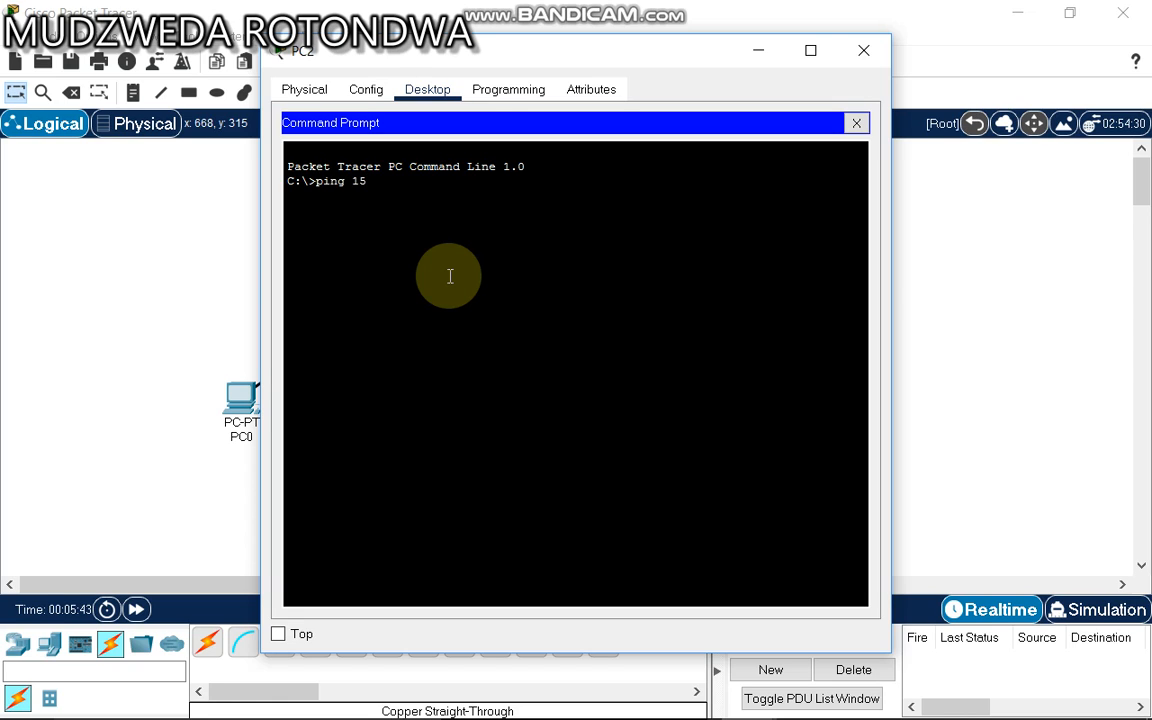
text(.15)
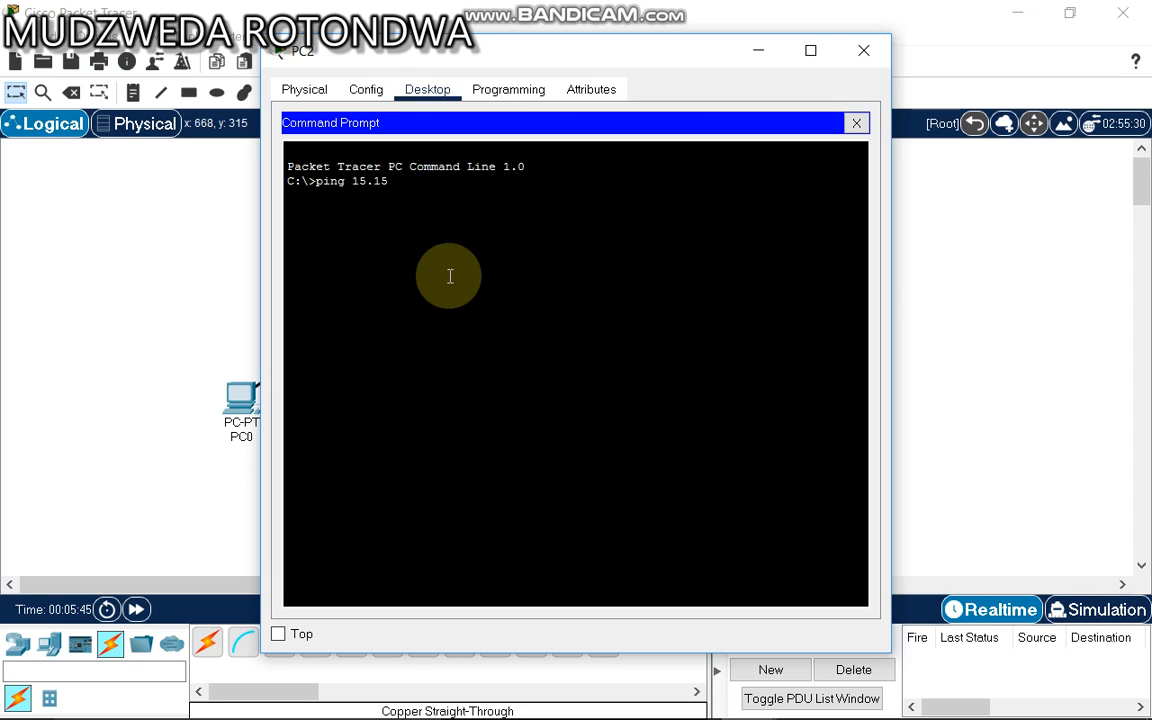
text(.15)
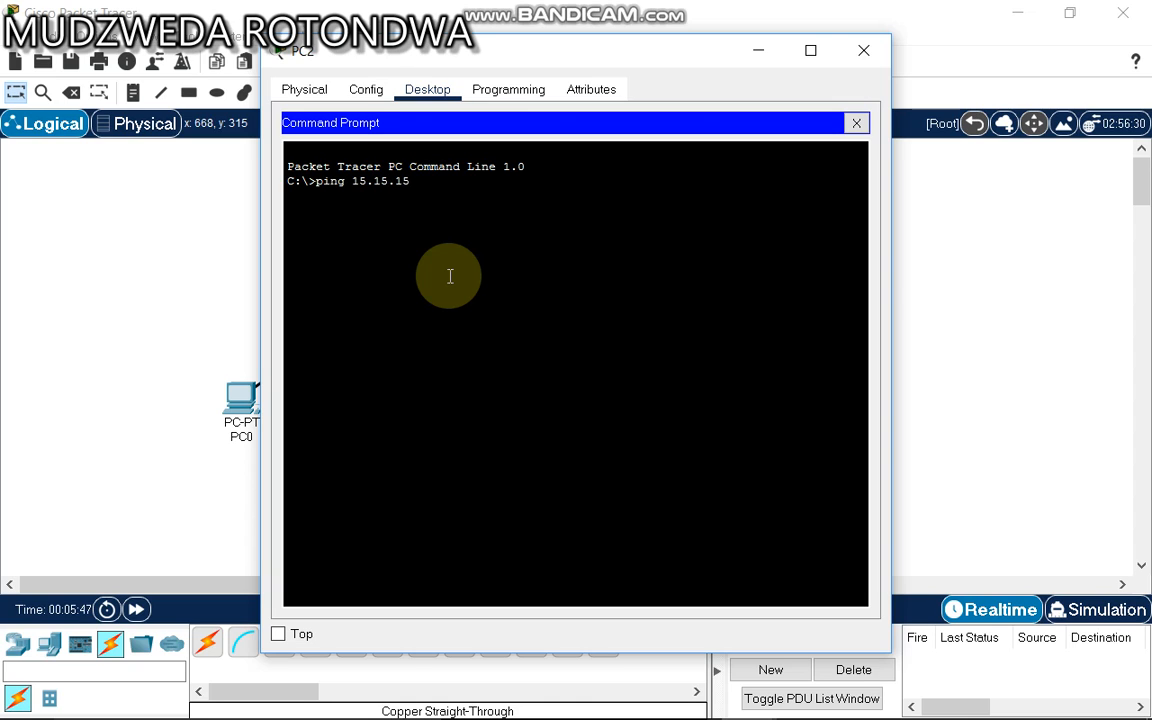
key(Return)
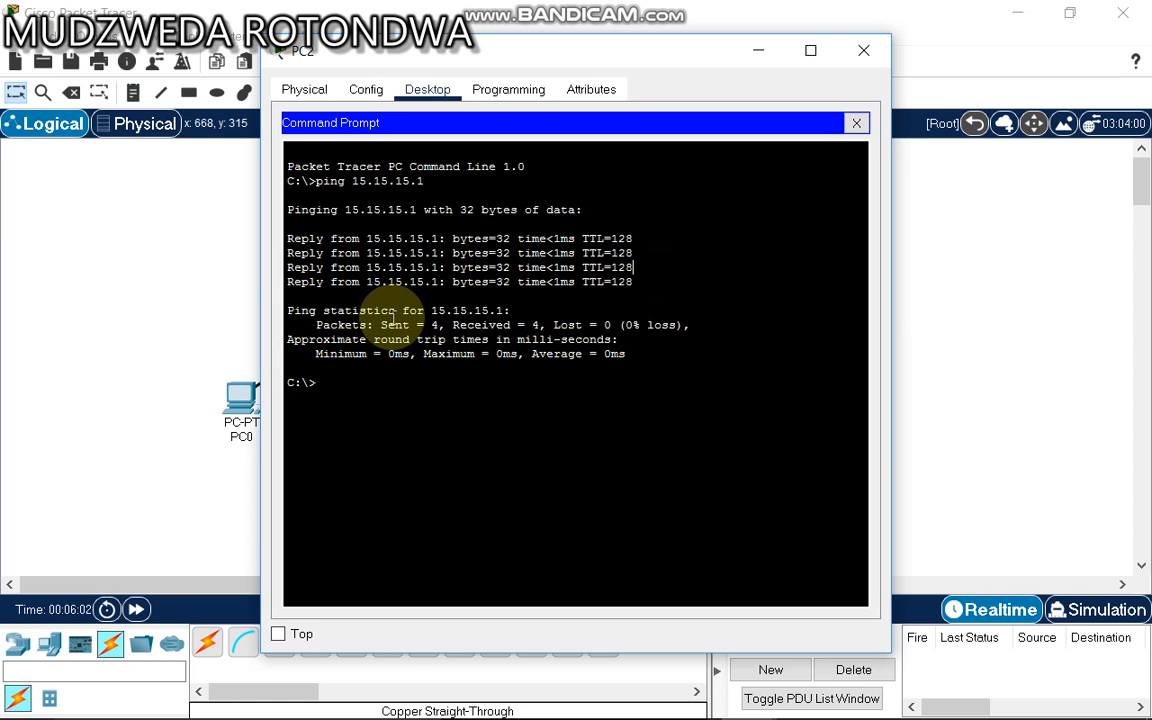
mouse_move(615, 330)
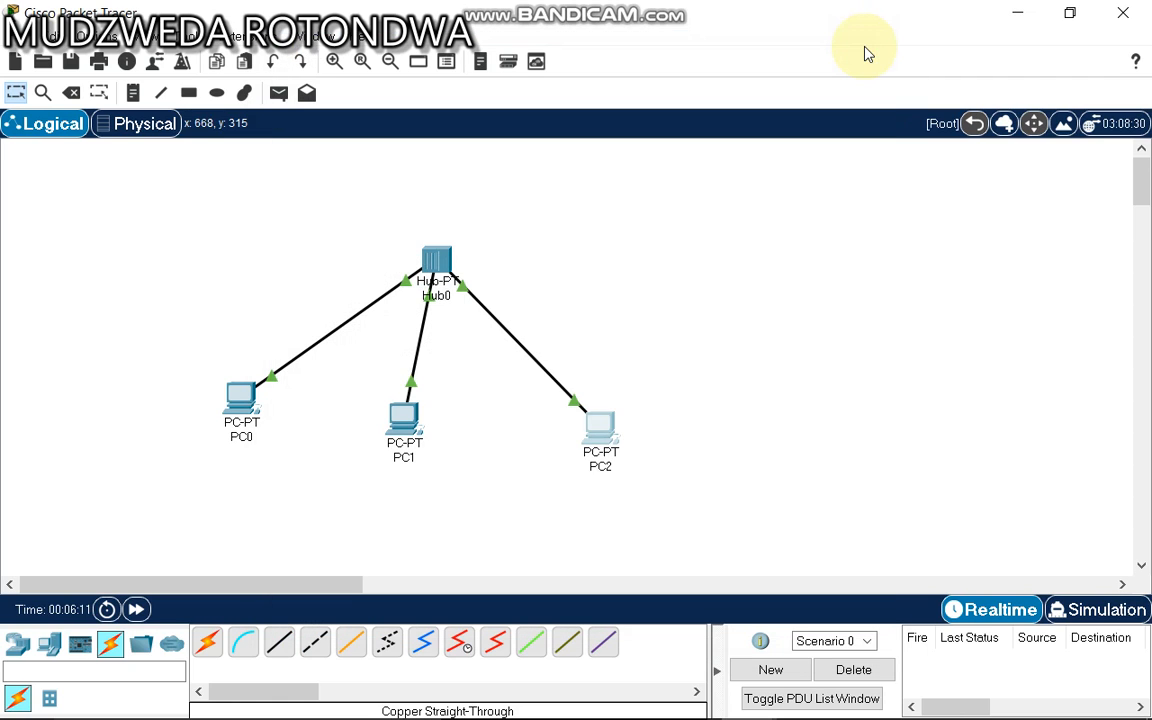
mouse_move(1032, 588)
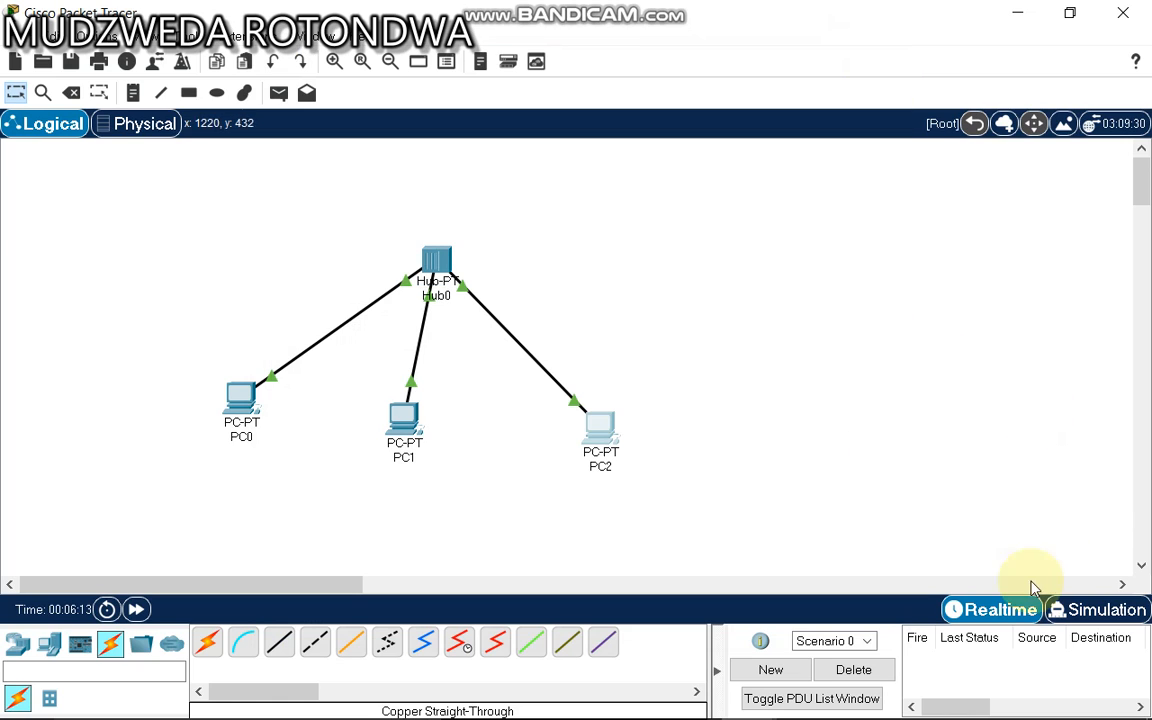
mouse_move(991, 609)
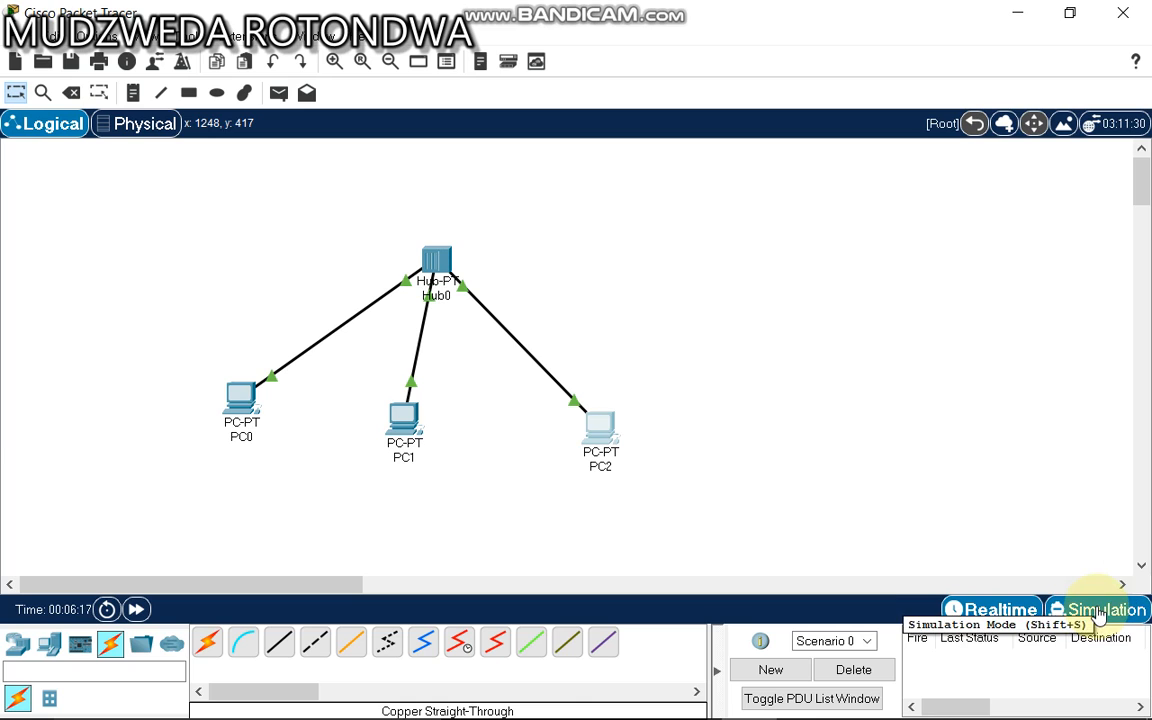
Close PC2's window and switch Packet Tracer into Simulation mode with an empty event list.
click(1098, 609)
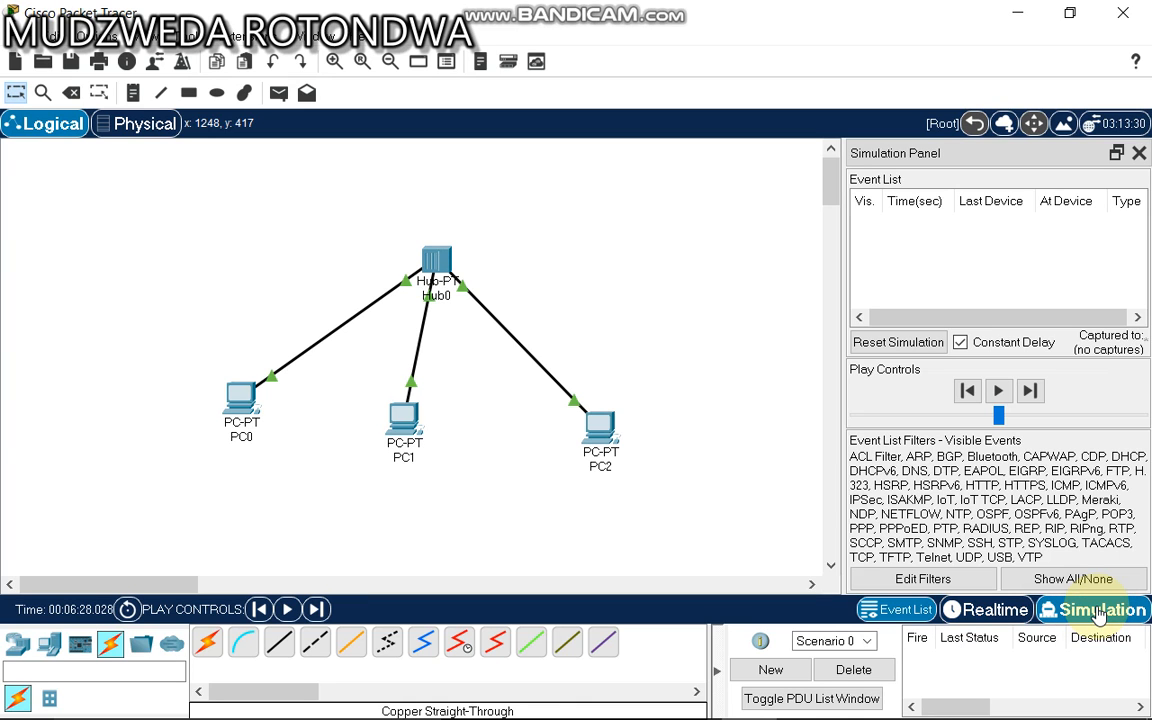
mouse_move(575, 238)
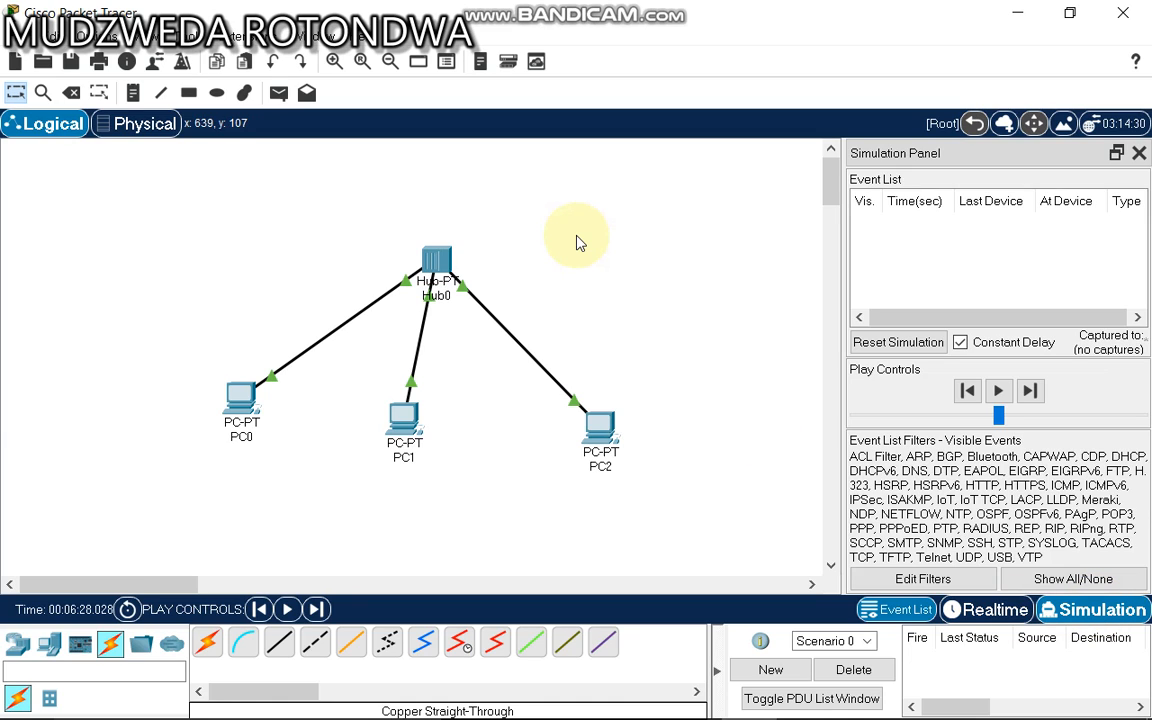
mouse_move(308, 93)
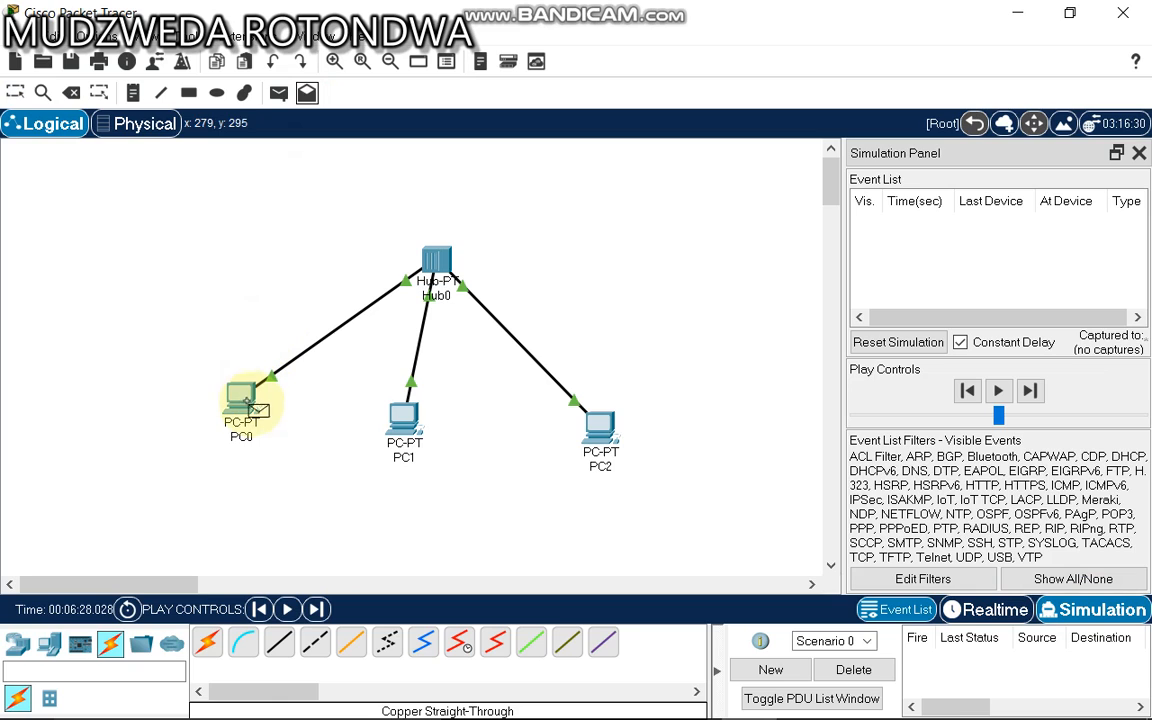
Create a periodic PING complex PDU from PC0 (15.15.15.1) to 15.15.15.3 at 1-second intervals.
click(241, 400)
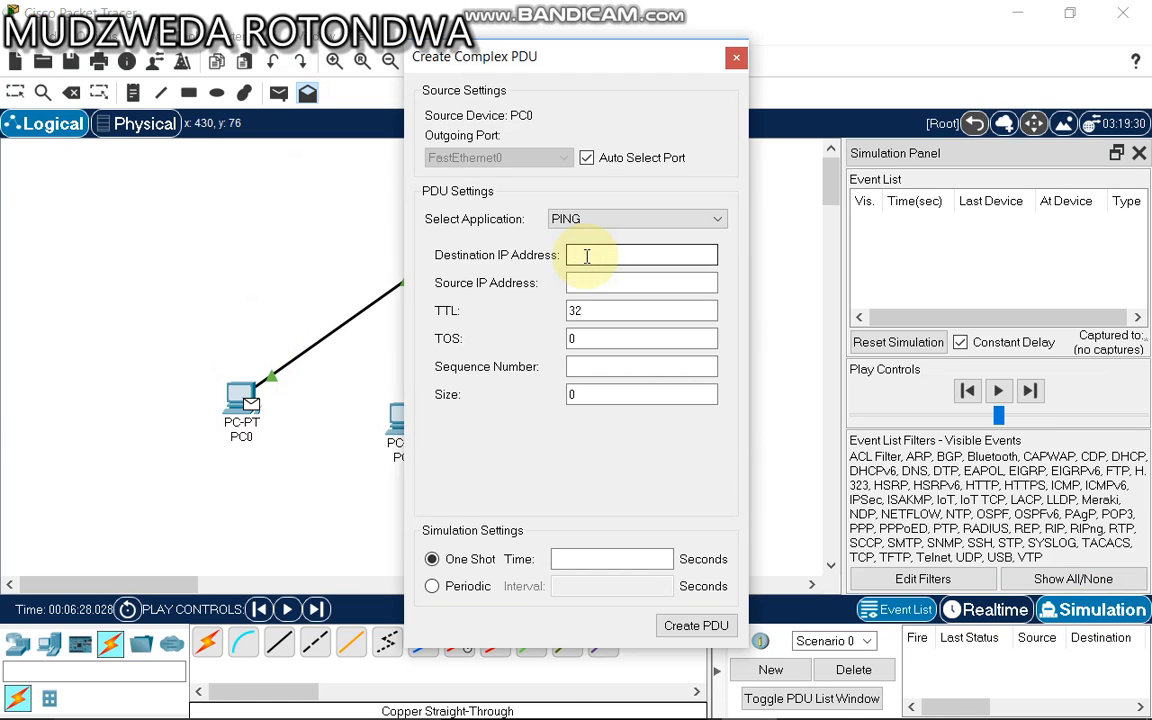
text(15.)
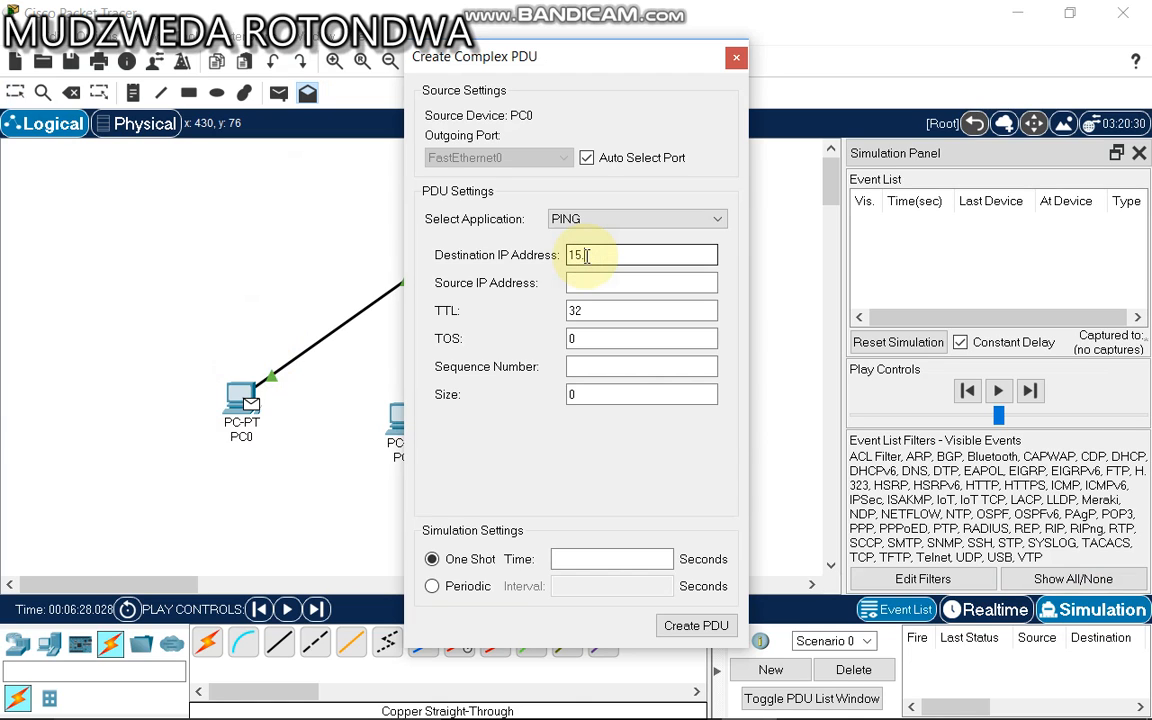
text(5.15.3)
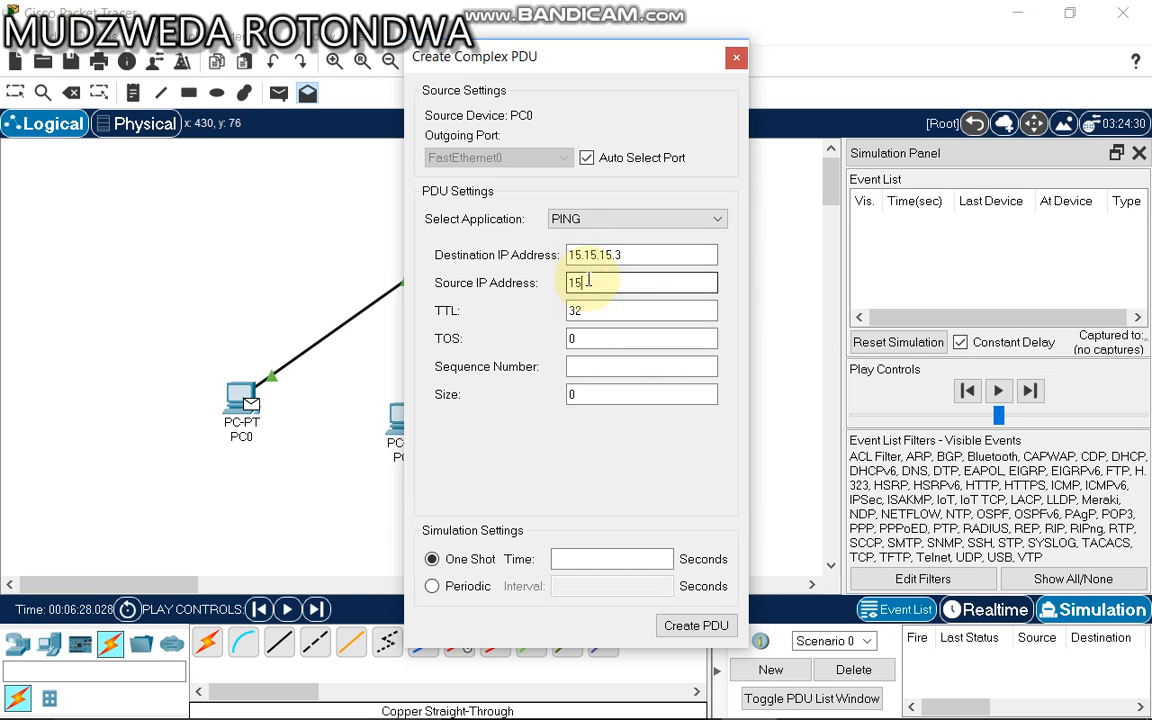
text(.15.15)
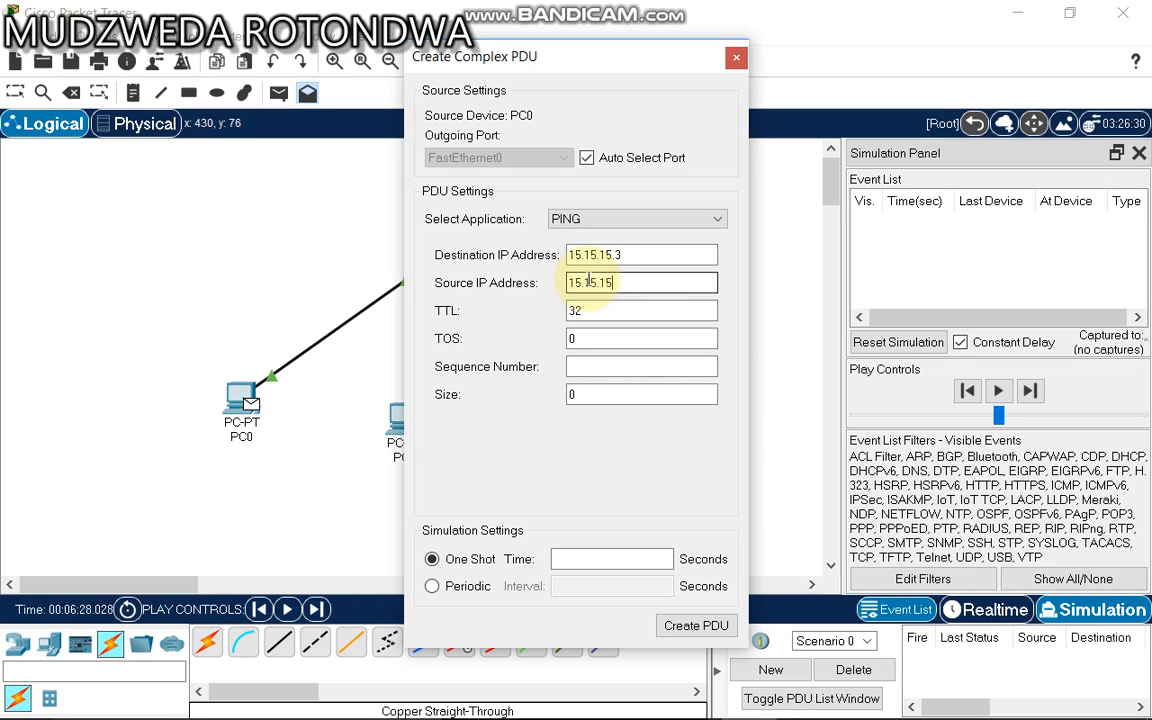
text(.1)
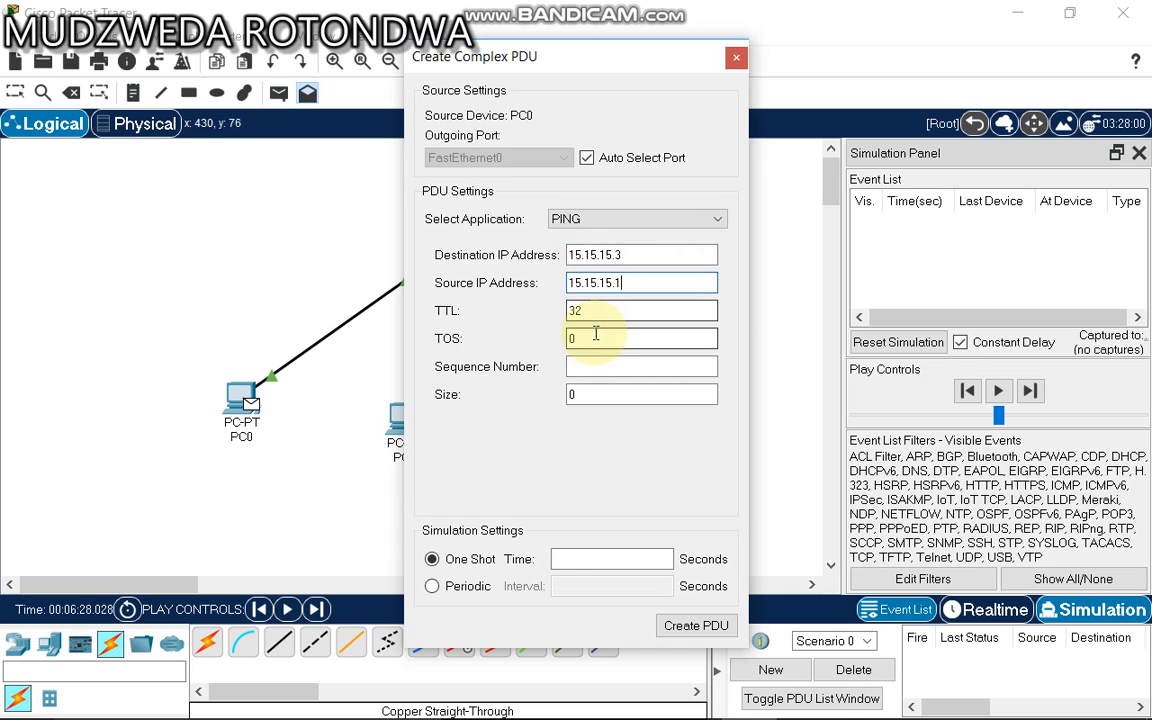
text(1)
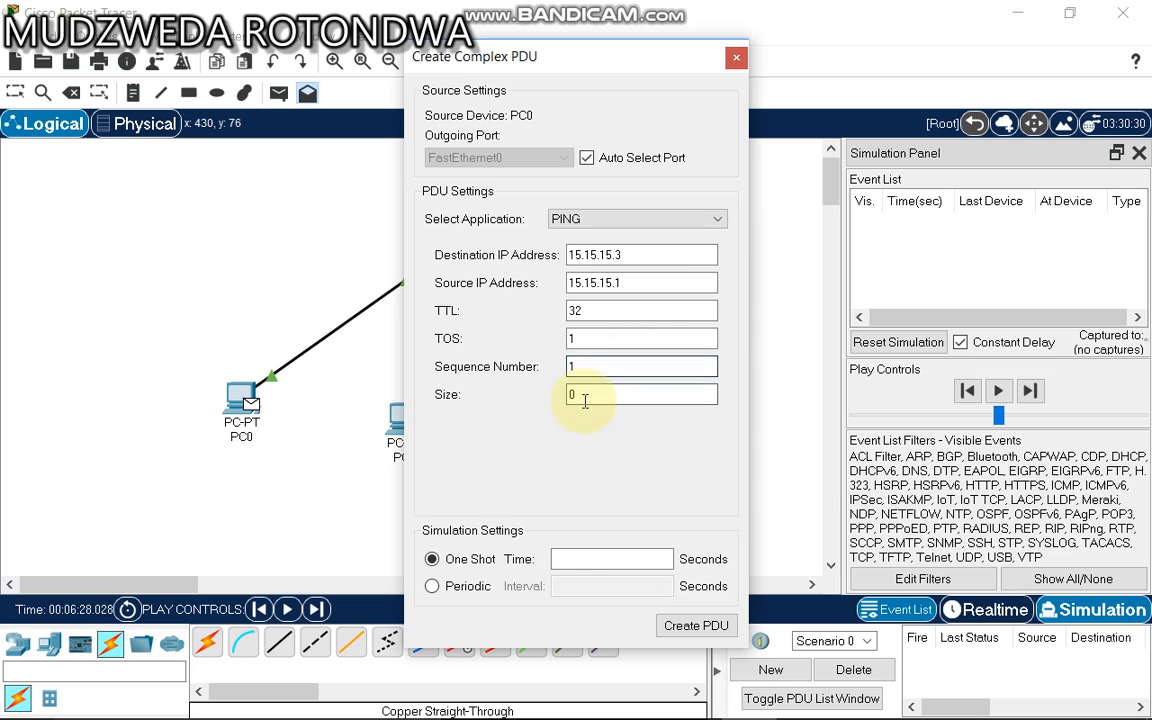
text(1)
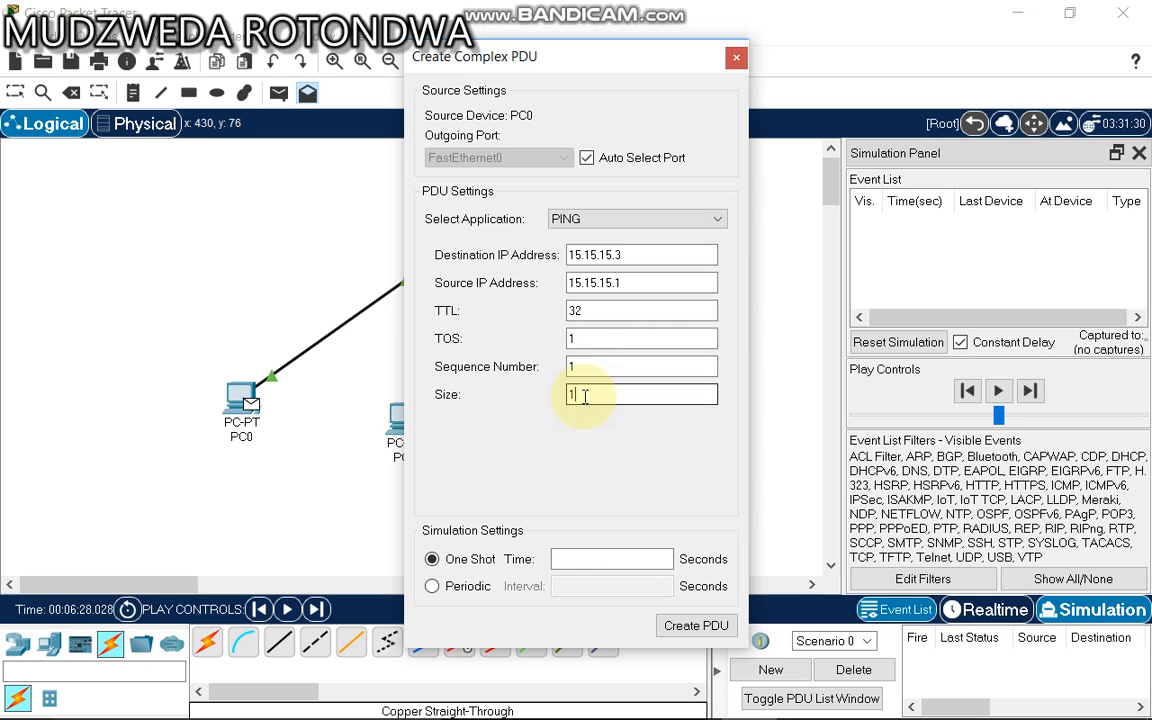
click(432, 585)
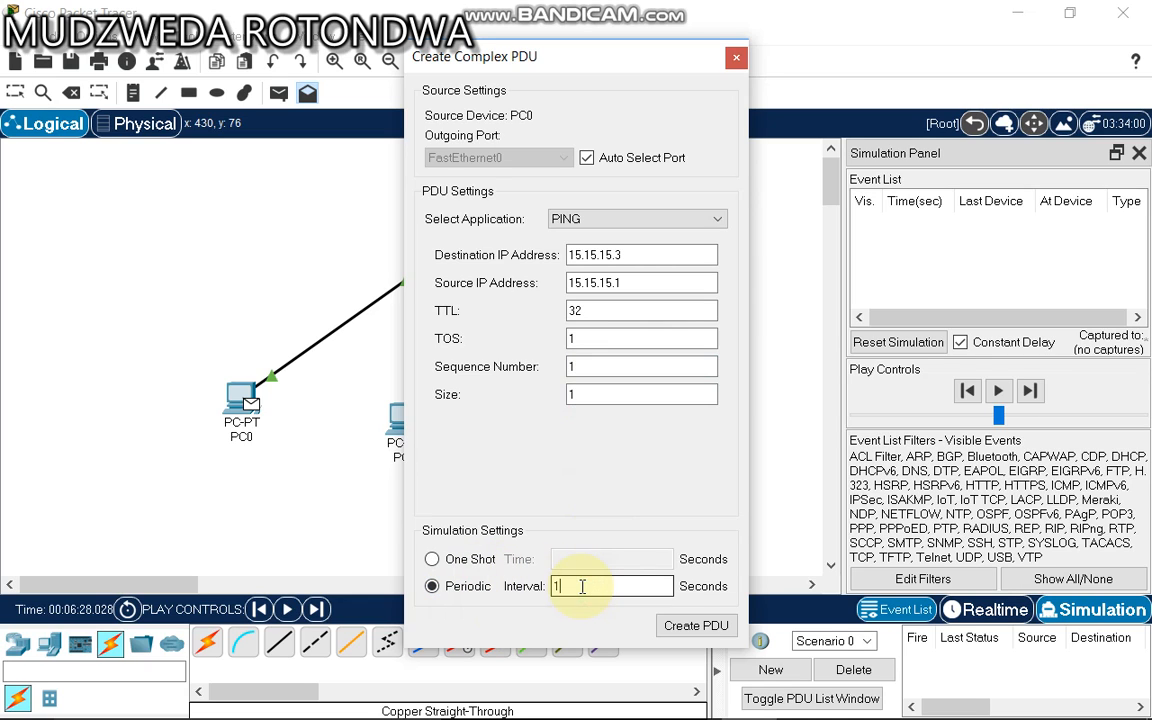
click(696, 625)
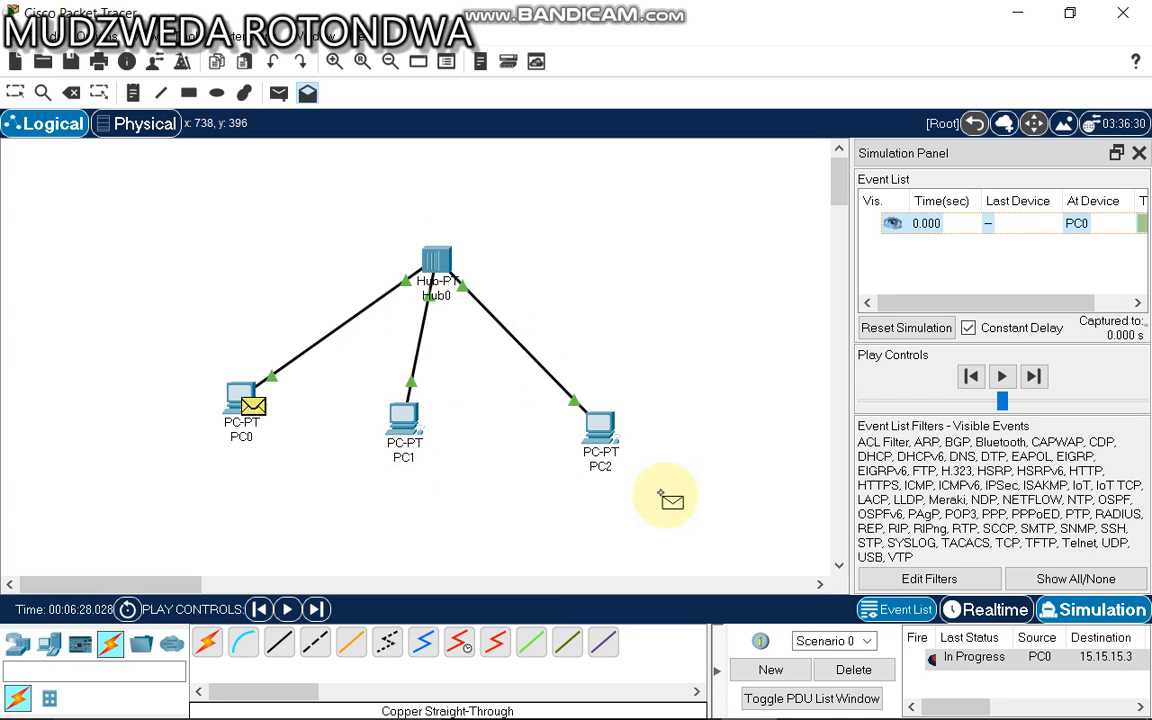
Play the simulation until PC0's ping passes through Hub0 and Last Status shows Successful.
click(1002, 376)
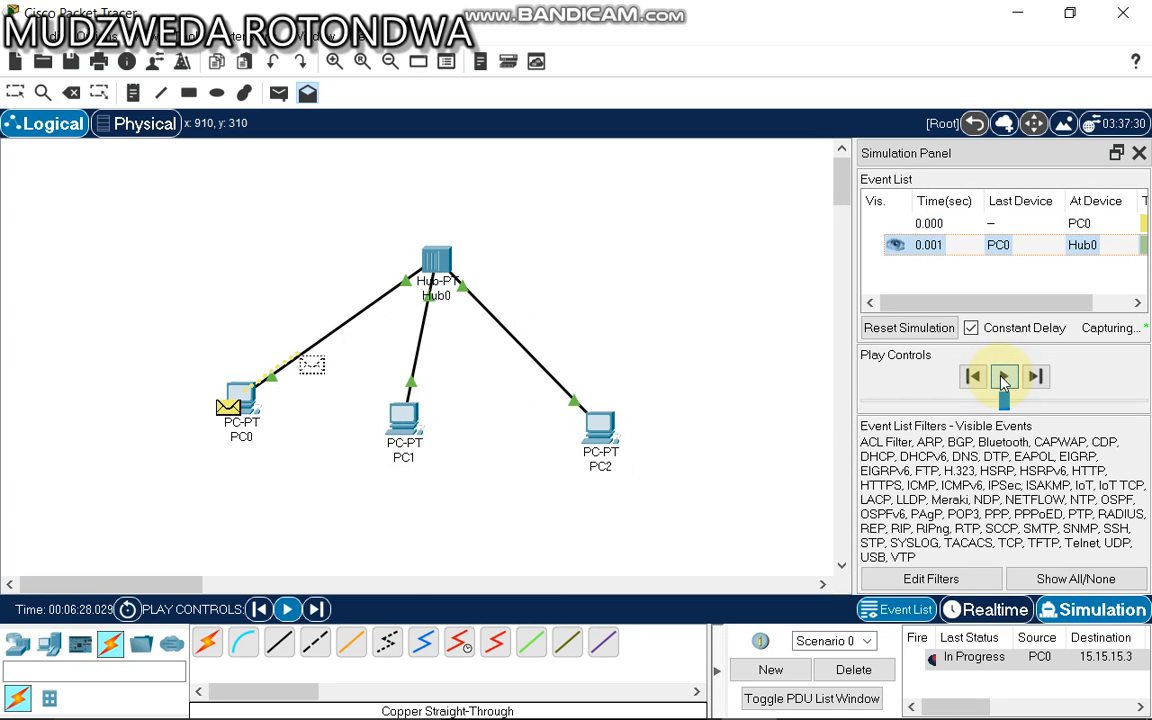
click(1003, 376)
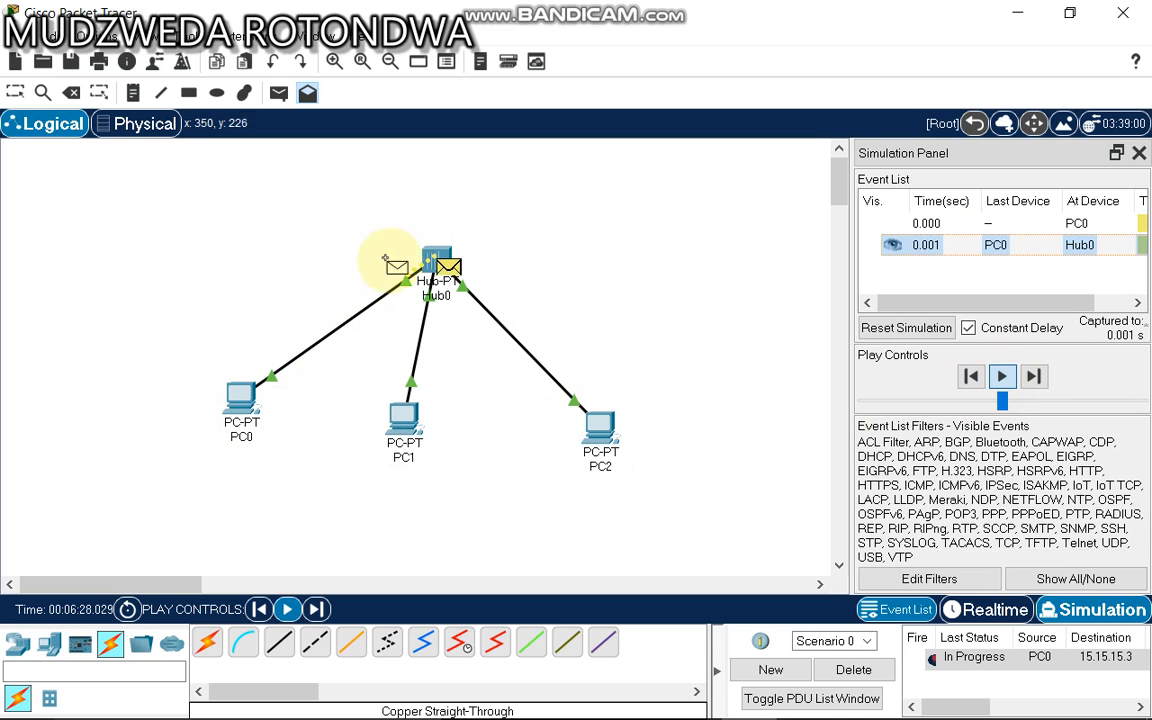
mouse_move(440, 265)
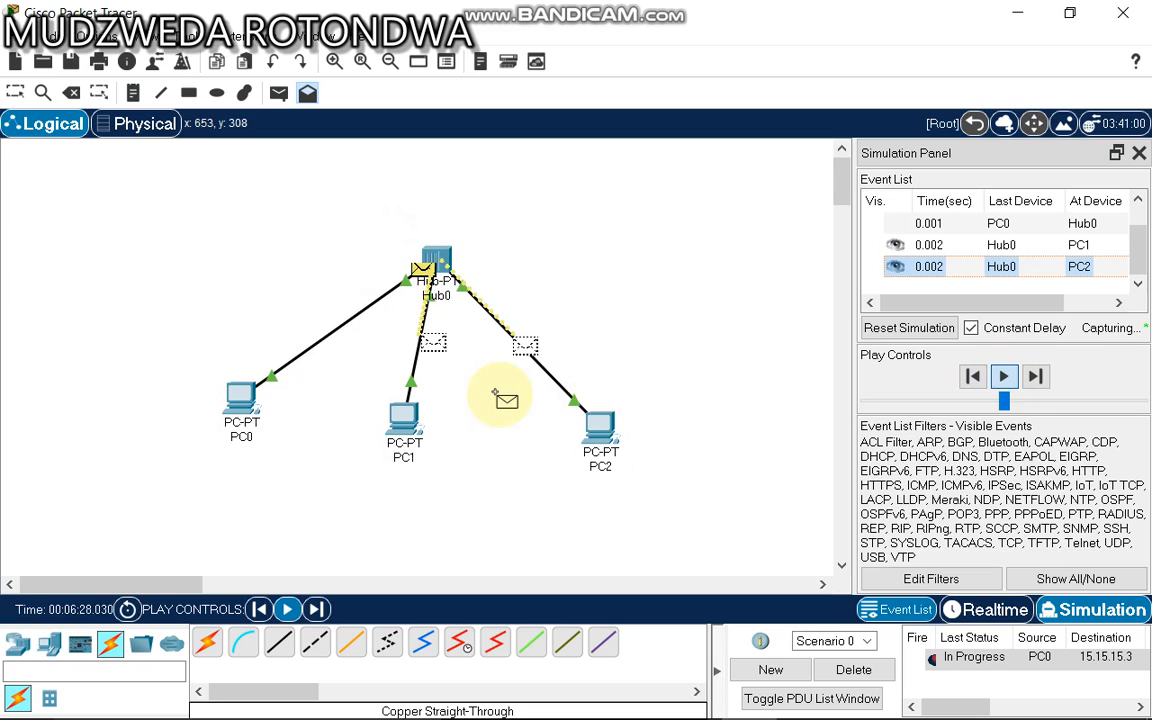
click(1003, 376)
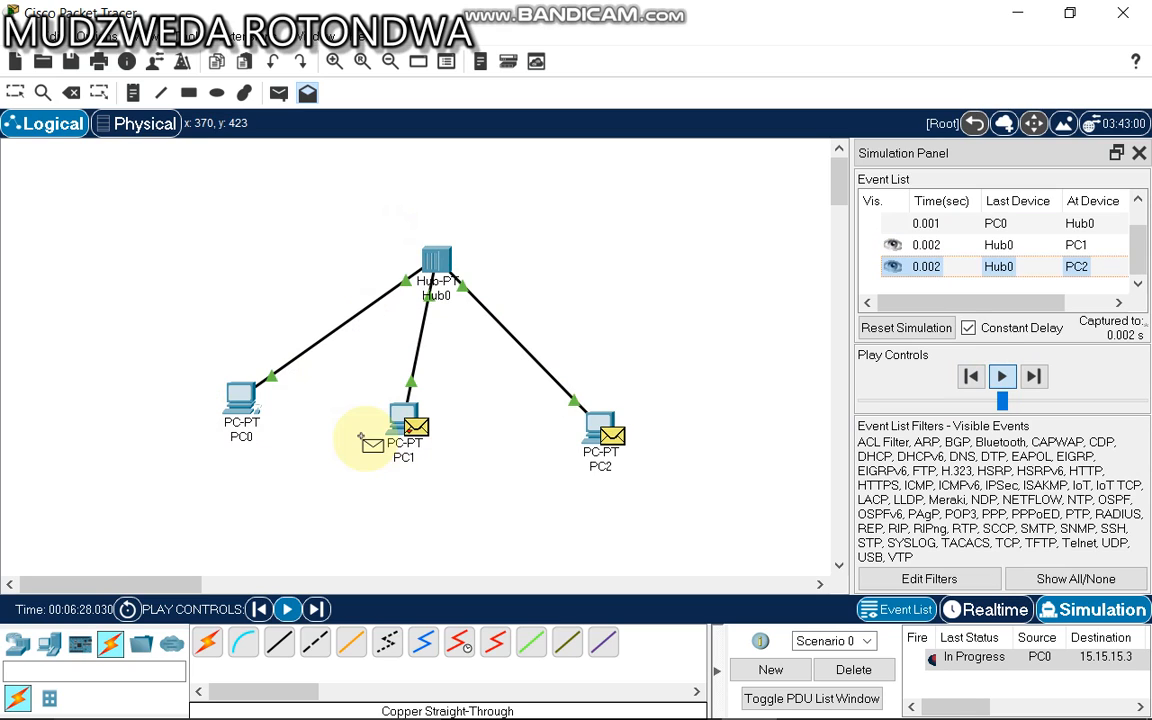
click(1003, 376)
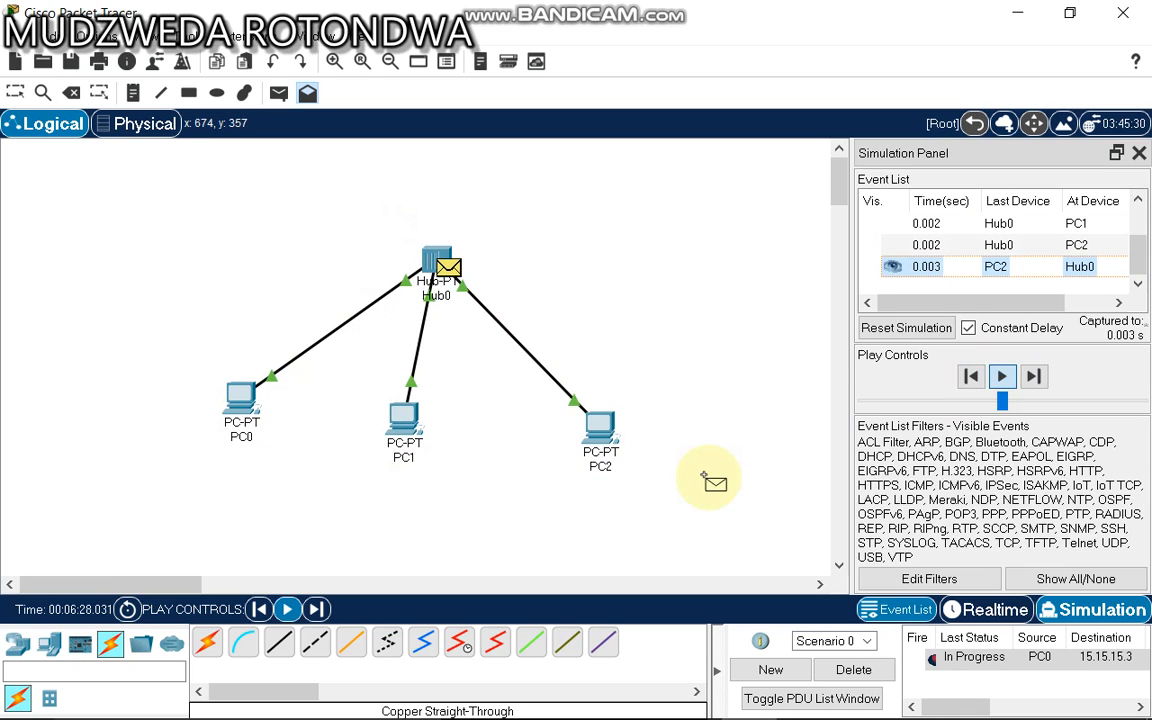
click(1034, 376)
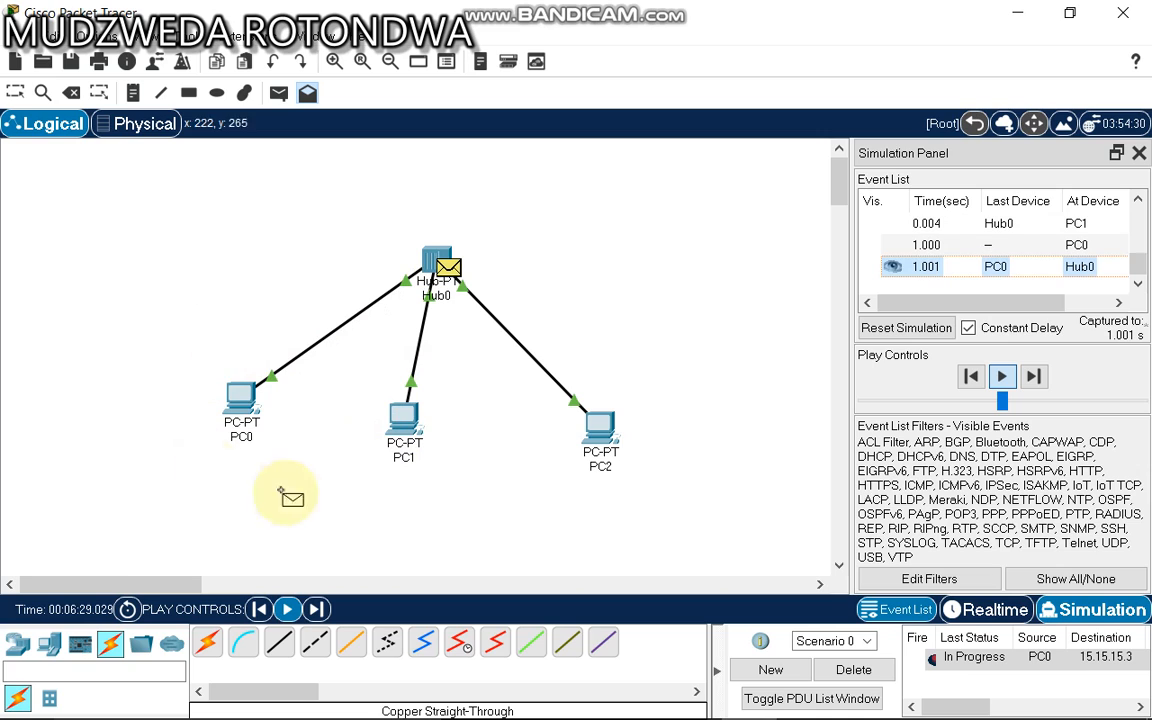
mouse_move(322, 430)
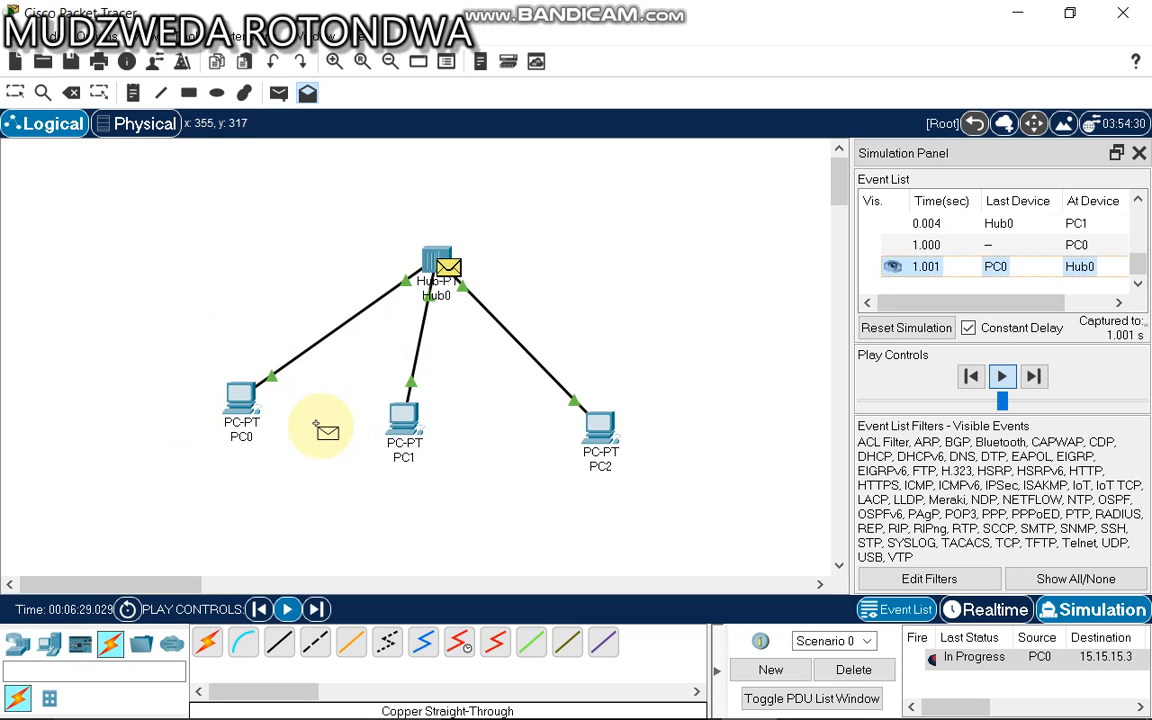
click(1002, 376)
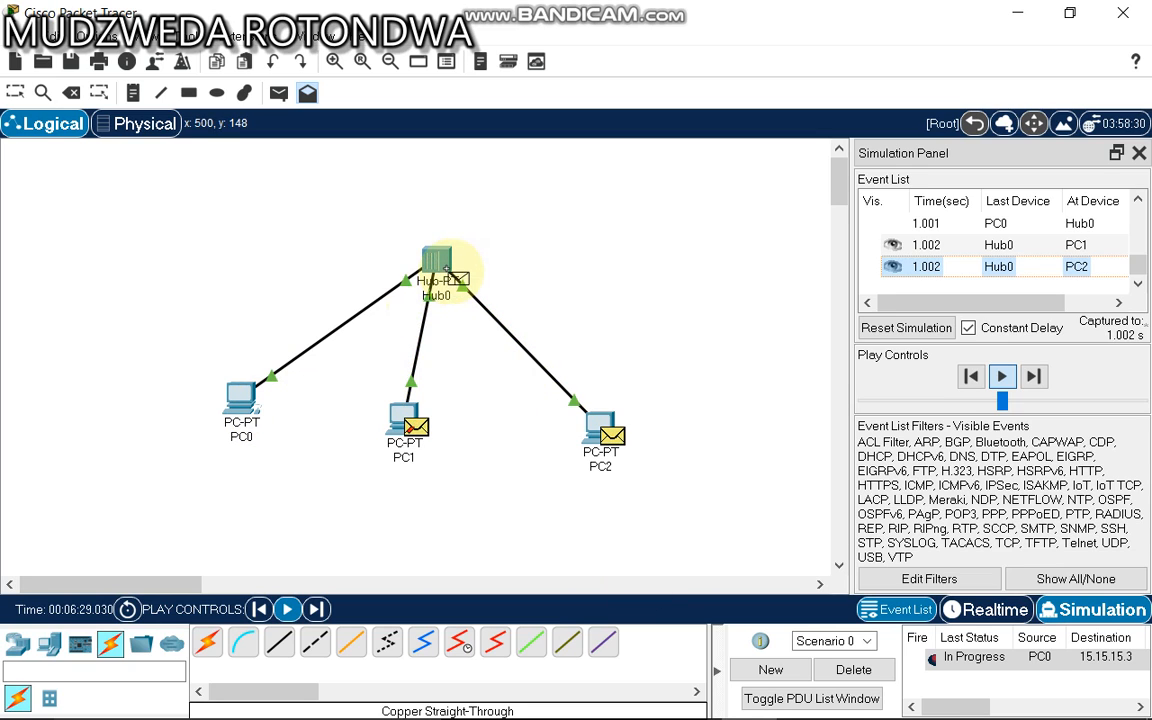
click(1002, 376)
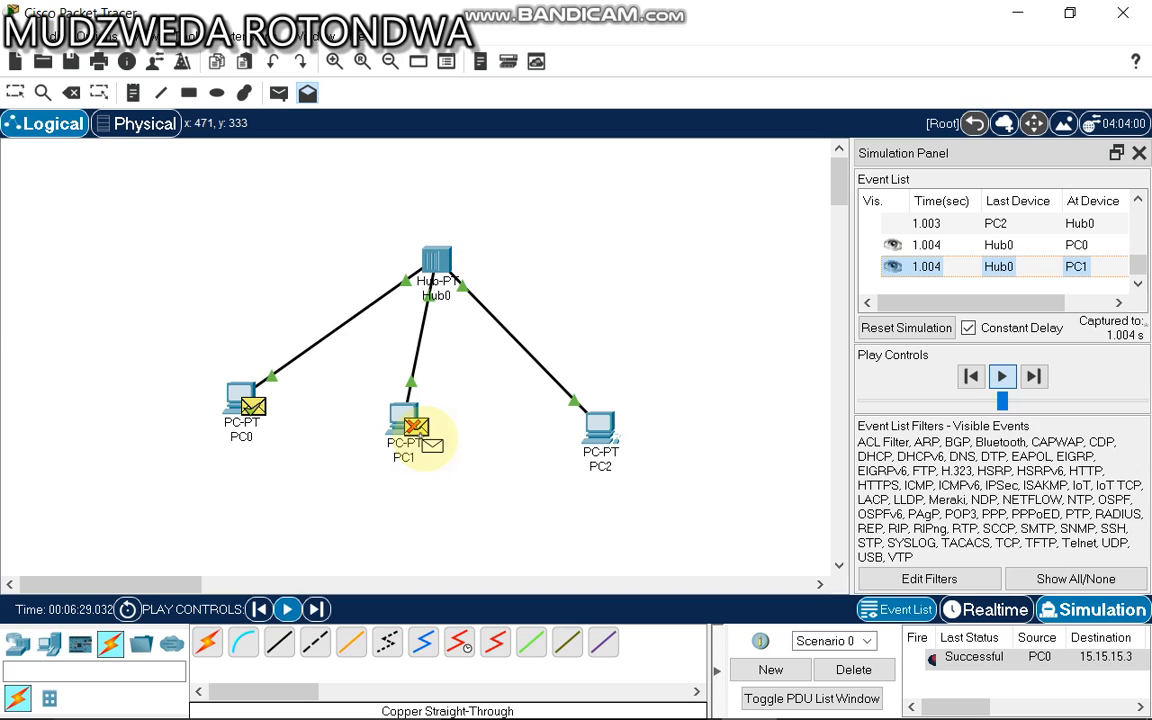
click(1002, 376)
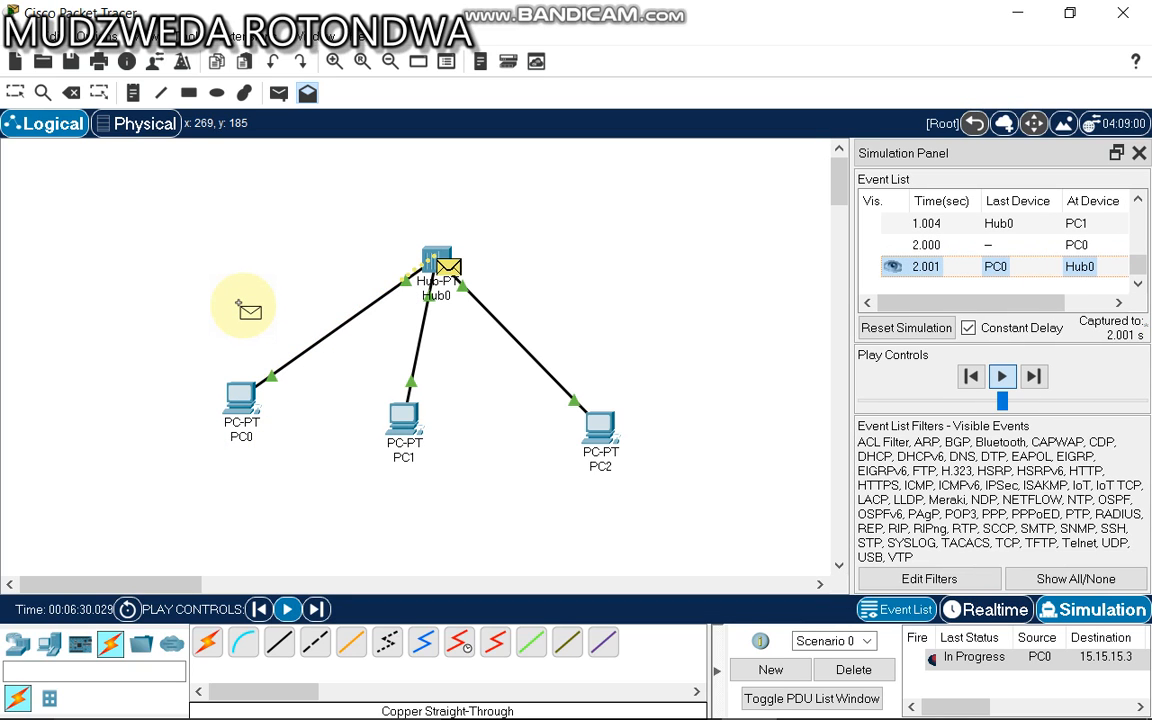
Step events from 2.001 s to 3.004 s until PC2's ping reply returns to PC0.
click(1002, 376)
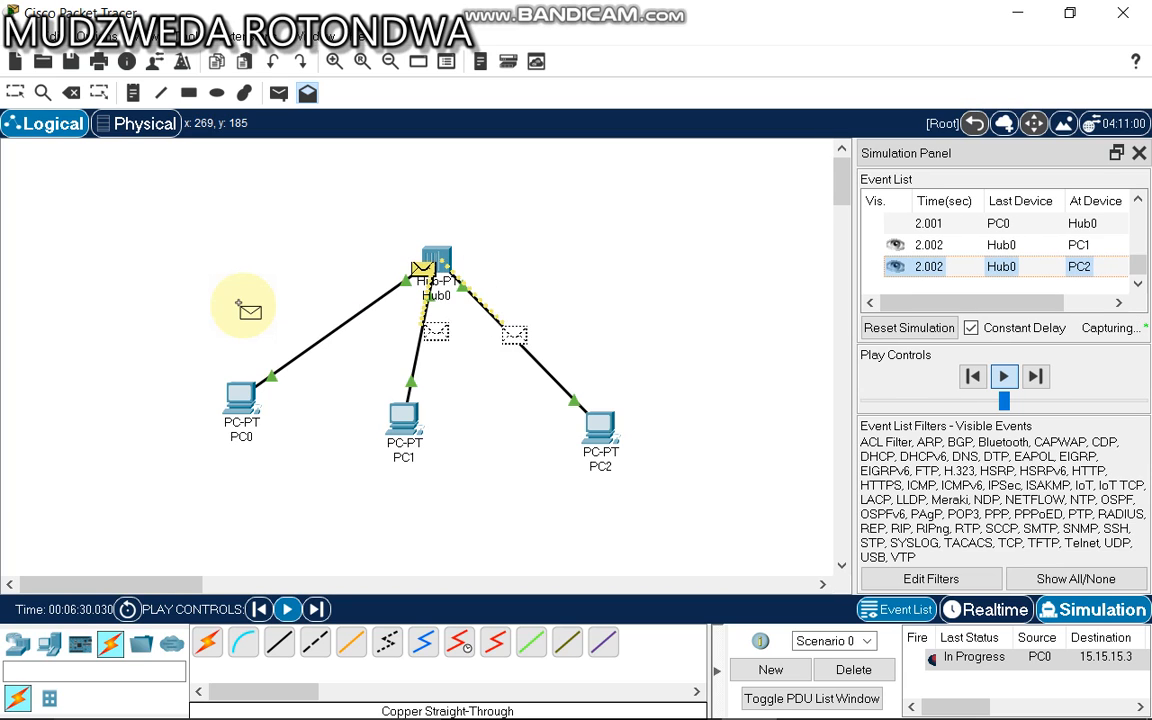
click(1004, 376)
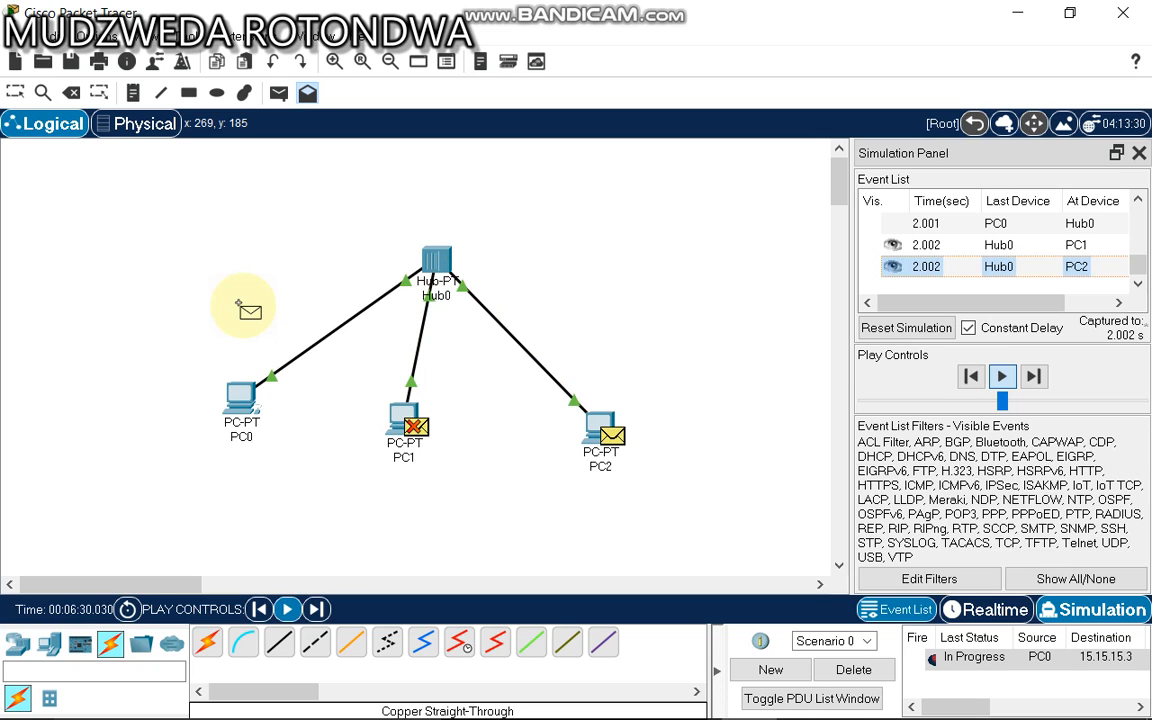
click(1002, 376)
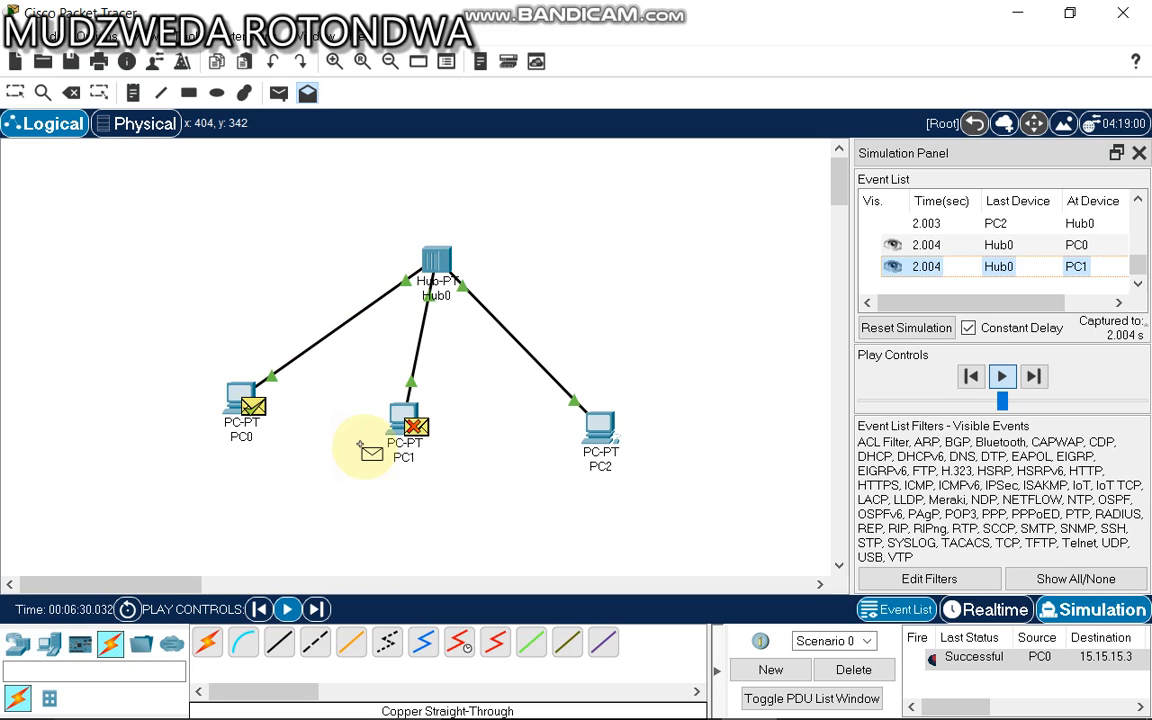
click(1002, 376)
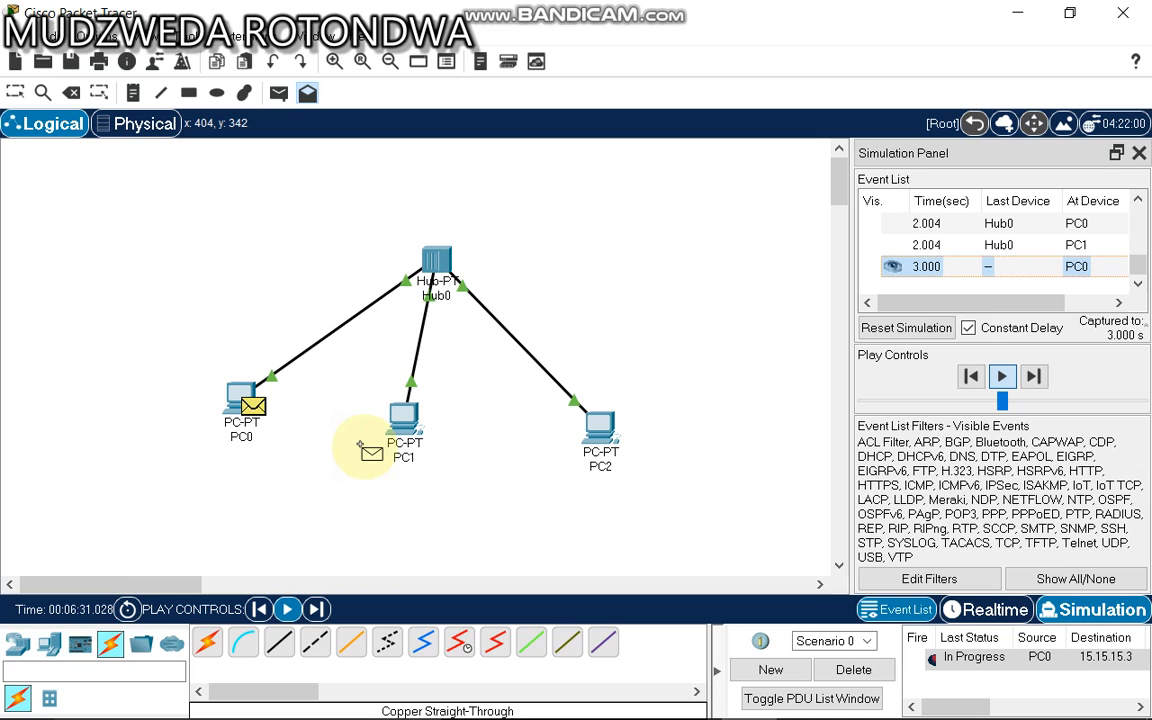
click(1002, 376)
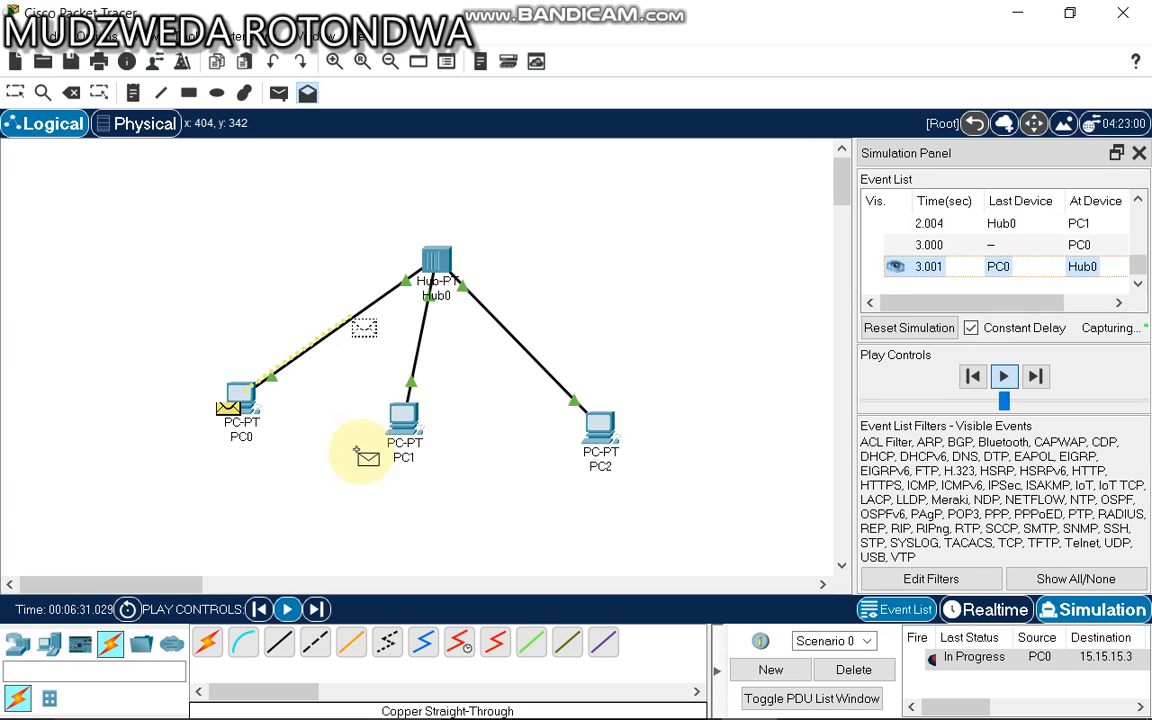
click(1035, 375)
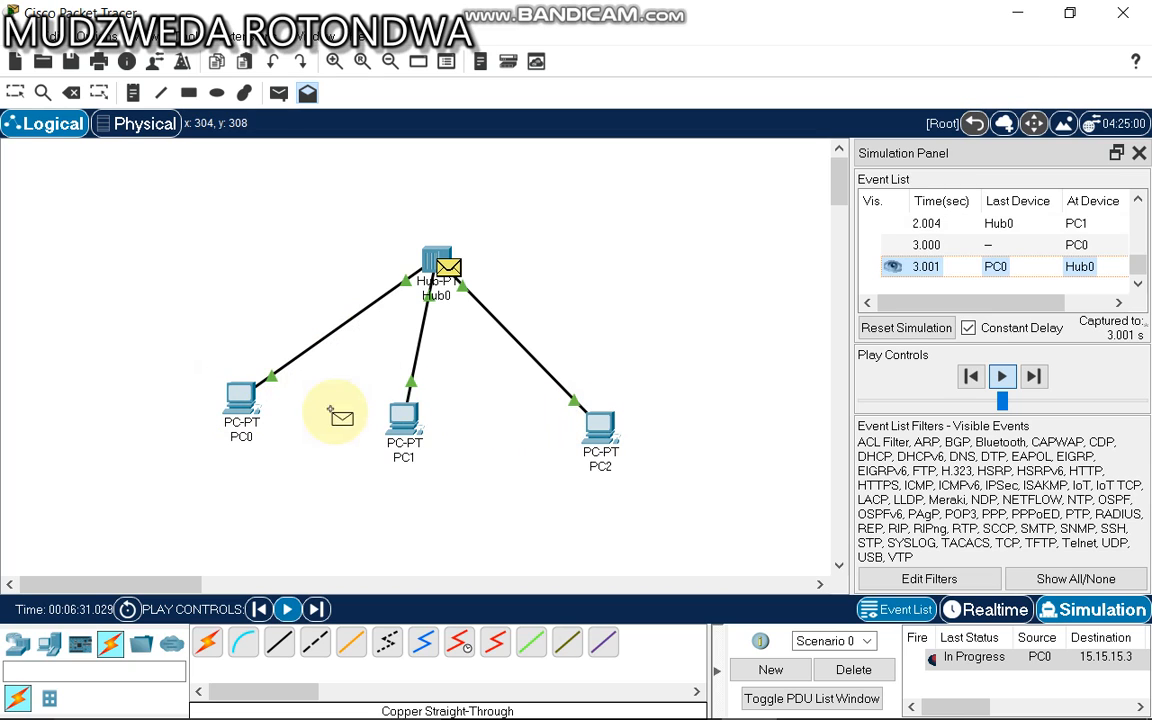
click(1002, 376)
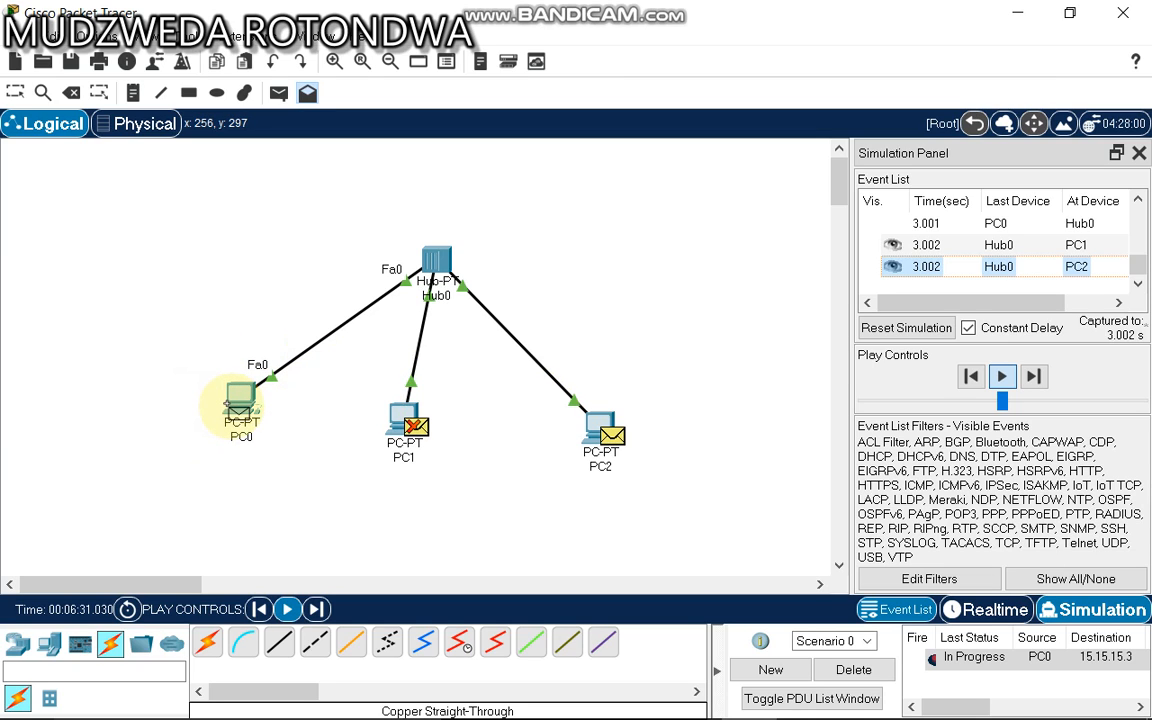
click(1003, 376)
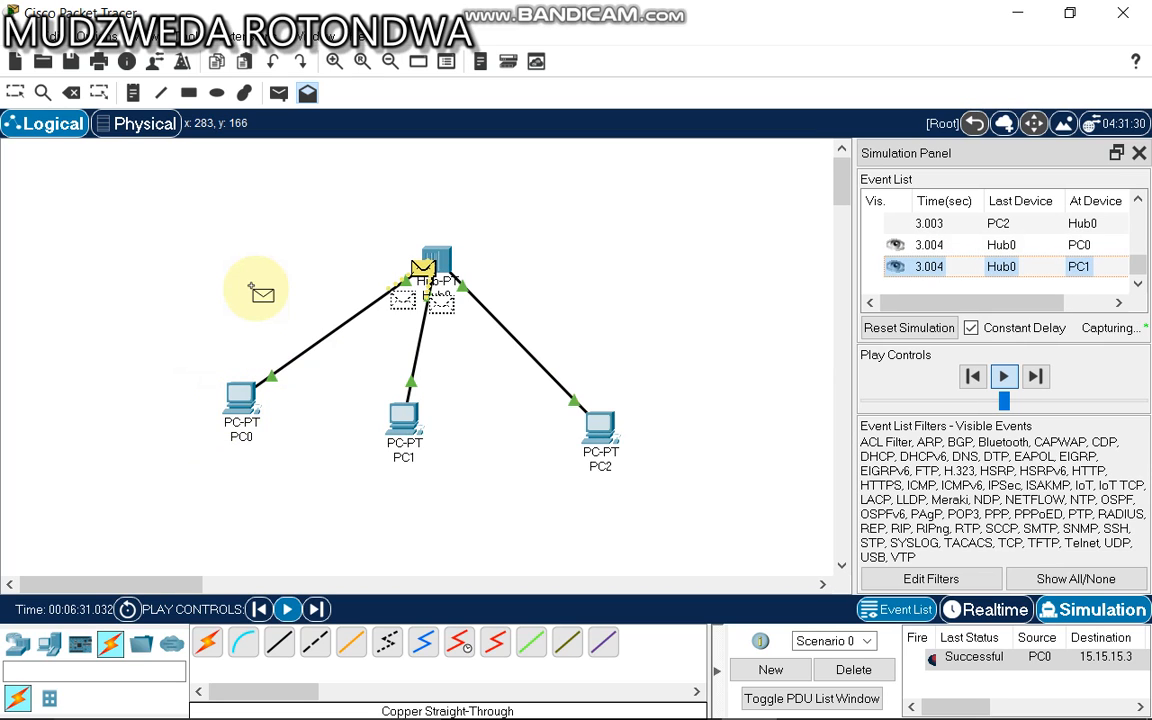
click(1035, 376)
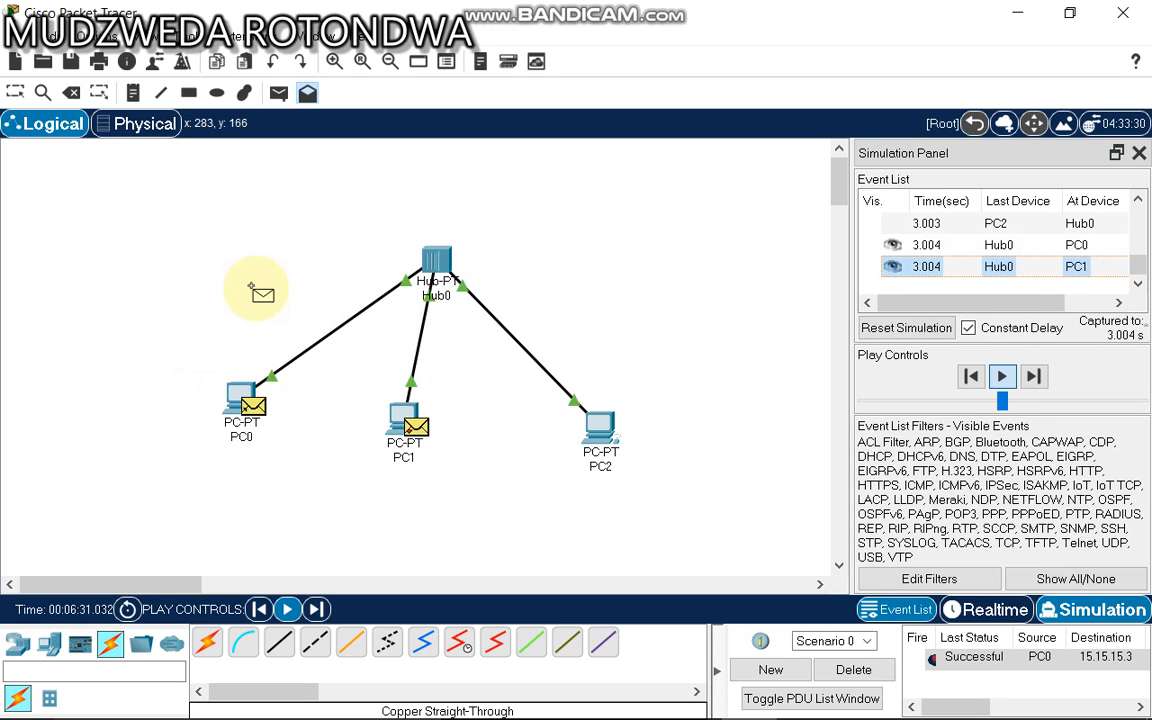
Step the 4.000 s round: Hub0 floods to PC1 and PC2, PC2's reply reaches PC0.
click(1003, 376)
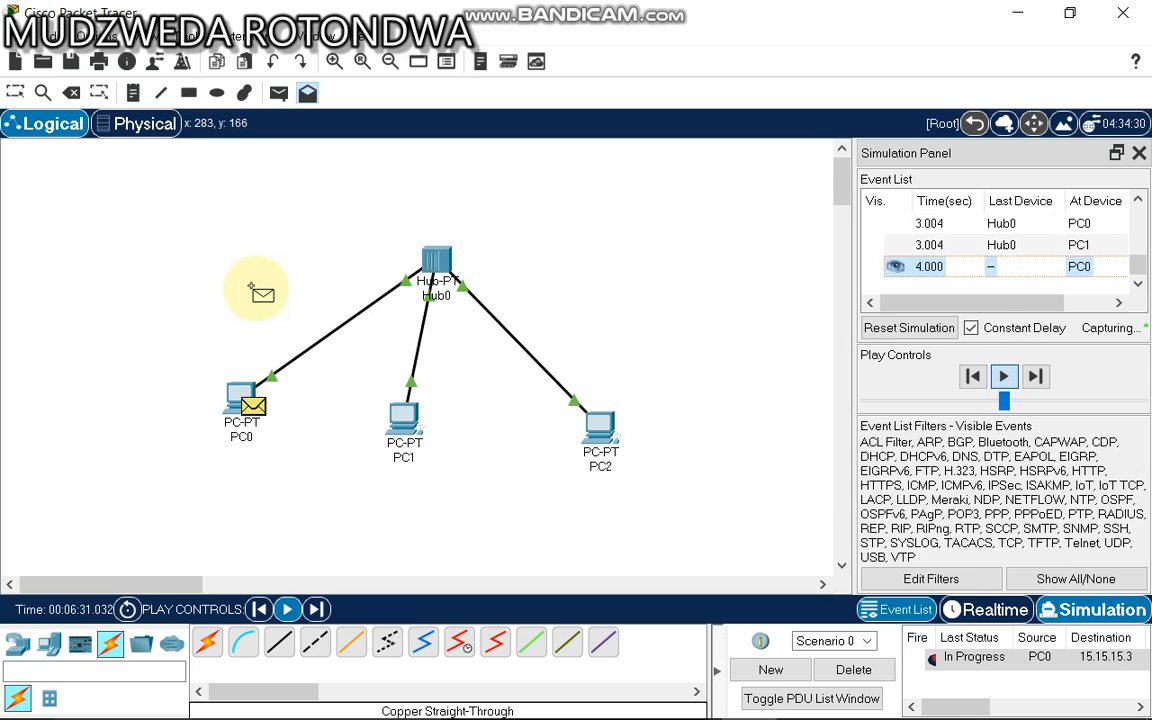
click(1003, 375)
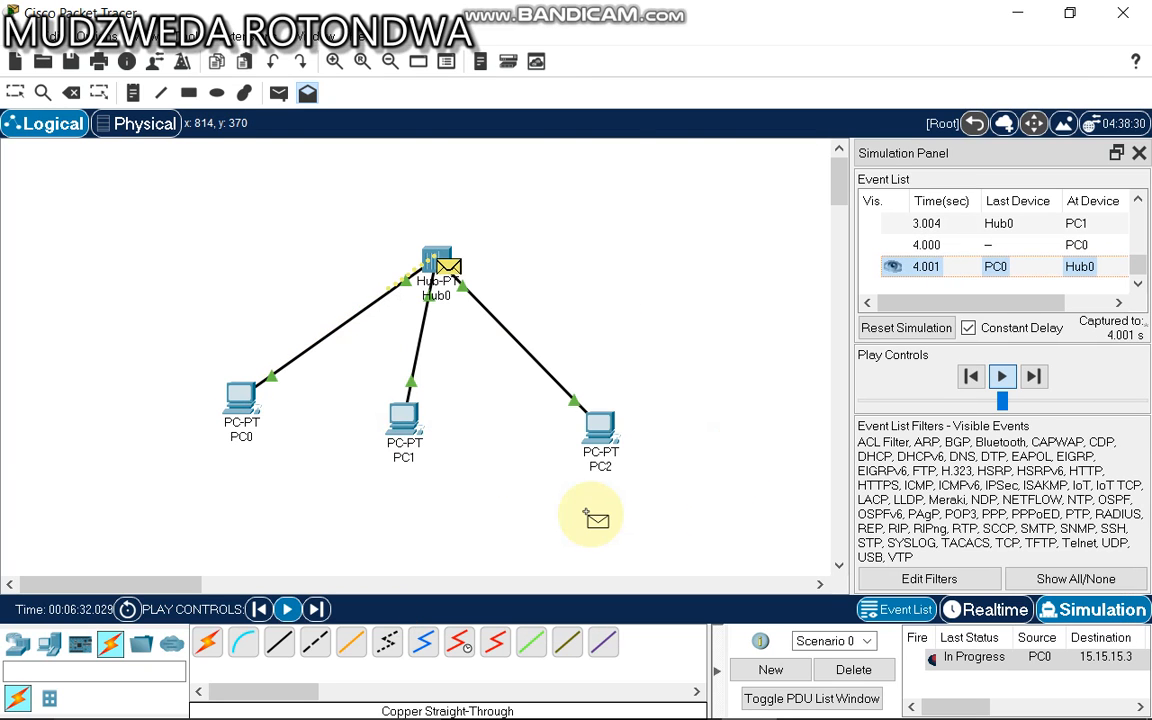
mouse_move(703, 447)
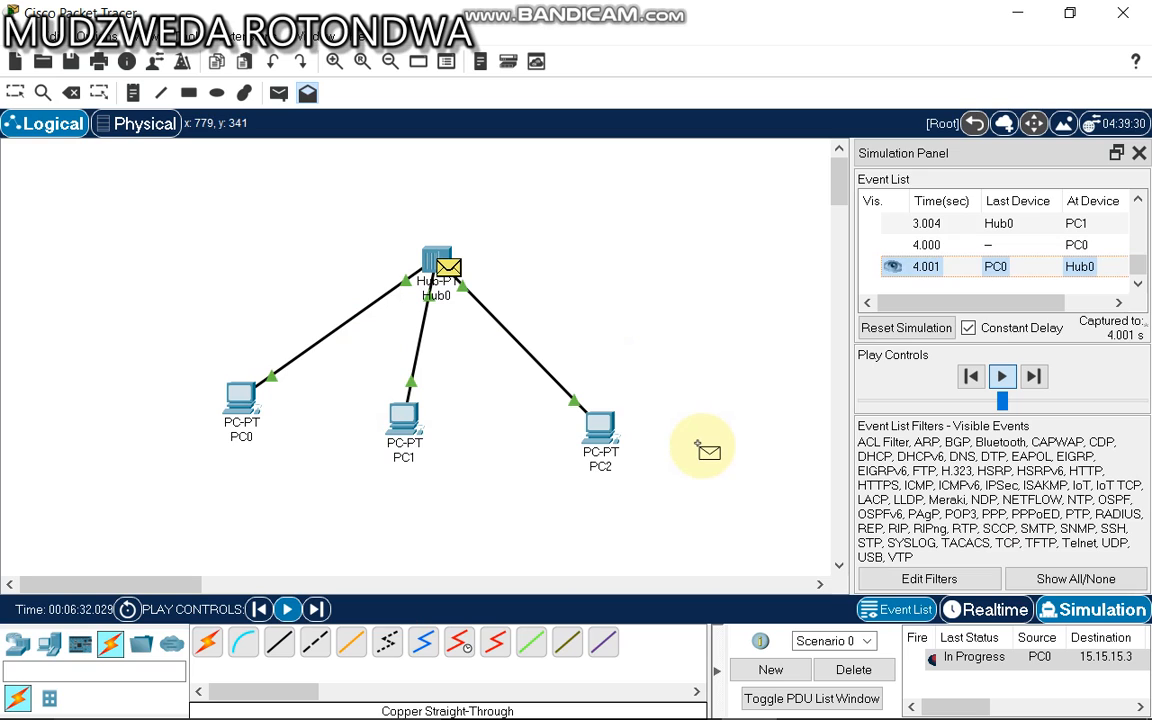
click(1002, 376)
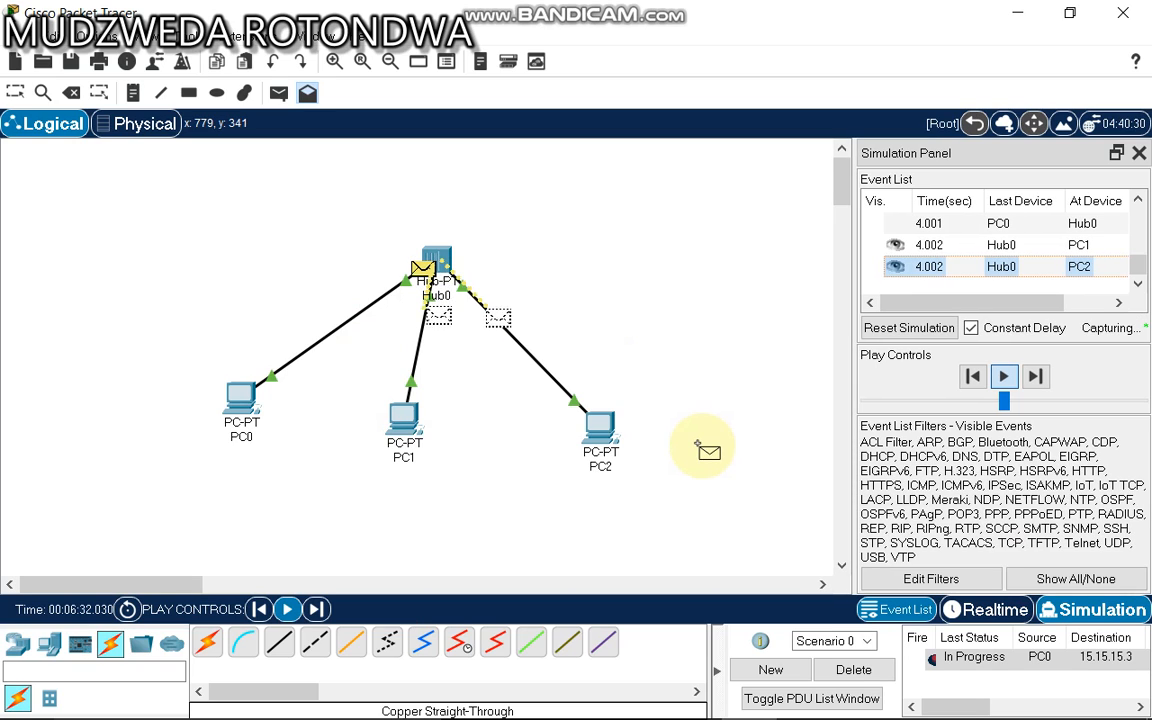
click(1004, 376)
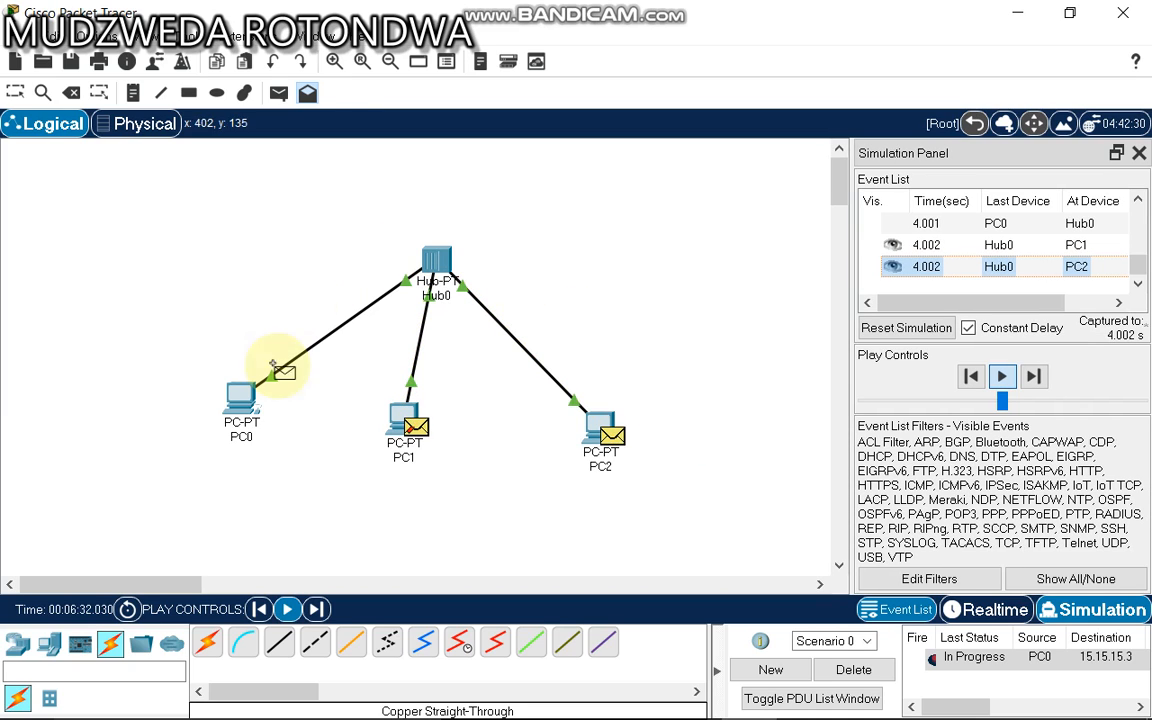
click(1002, 376)
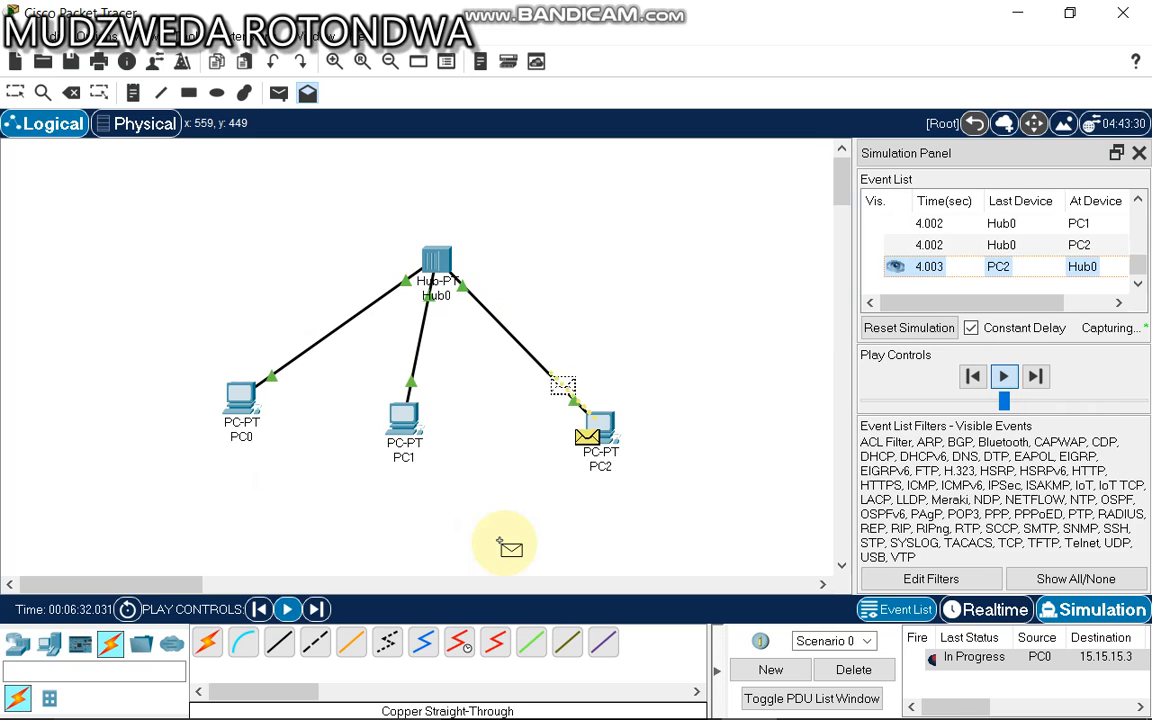
click(1003, 376)
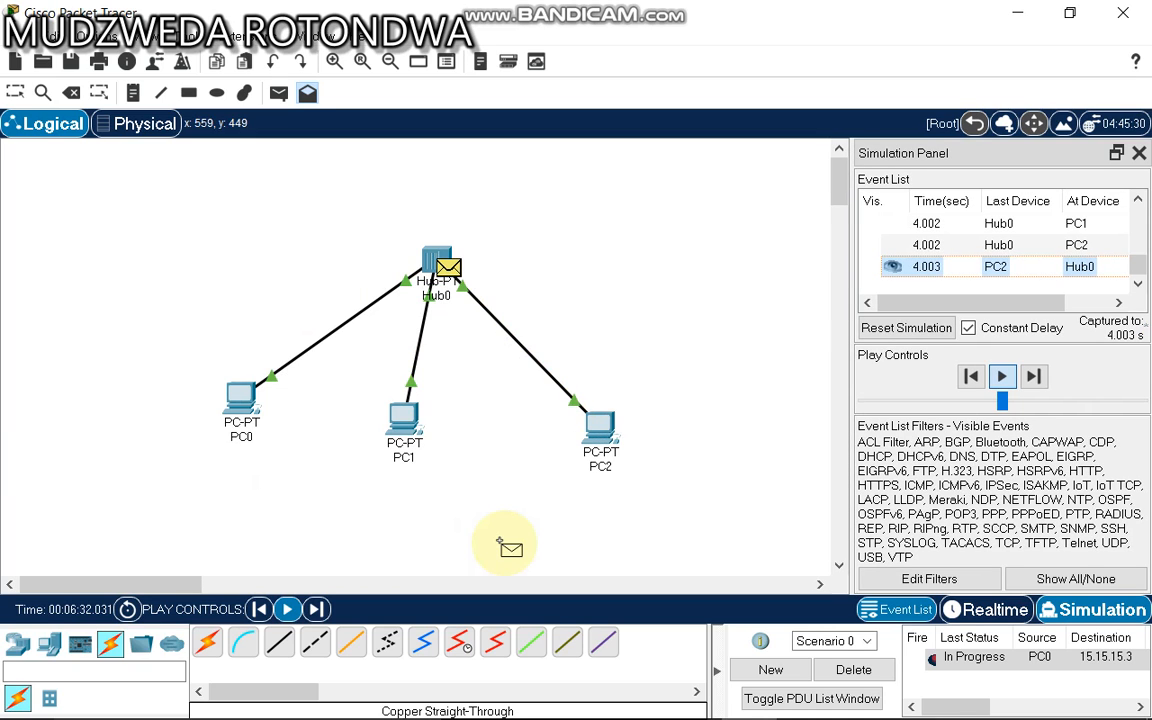
click(1002, 376)
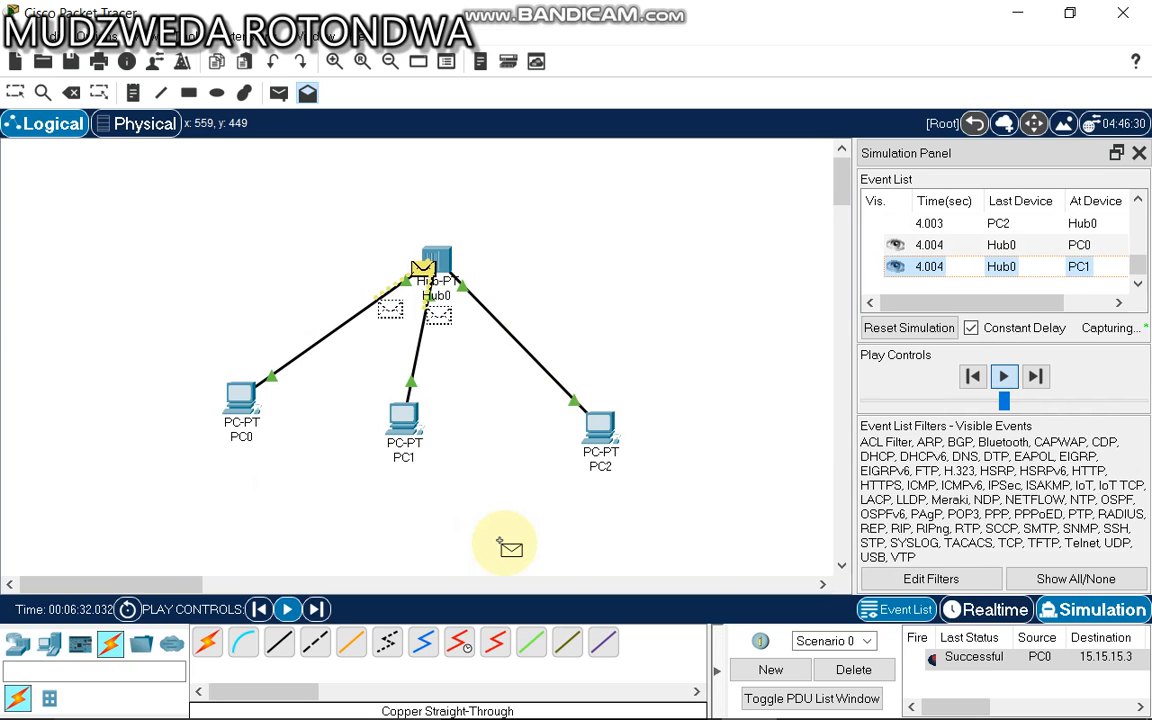
click(1035, 376)
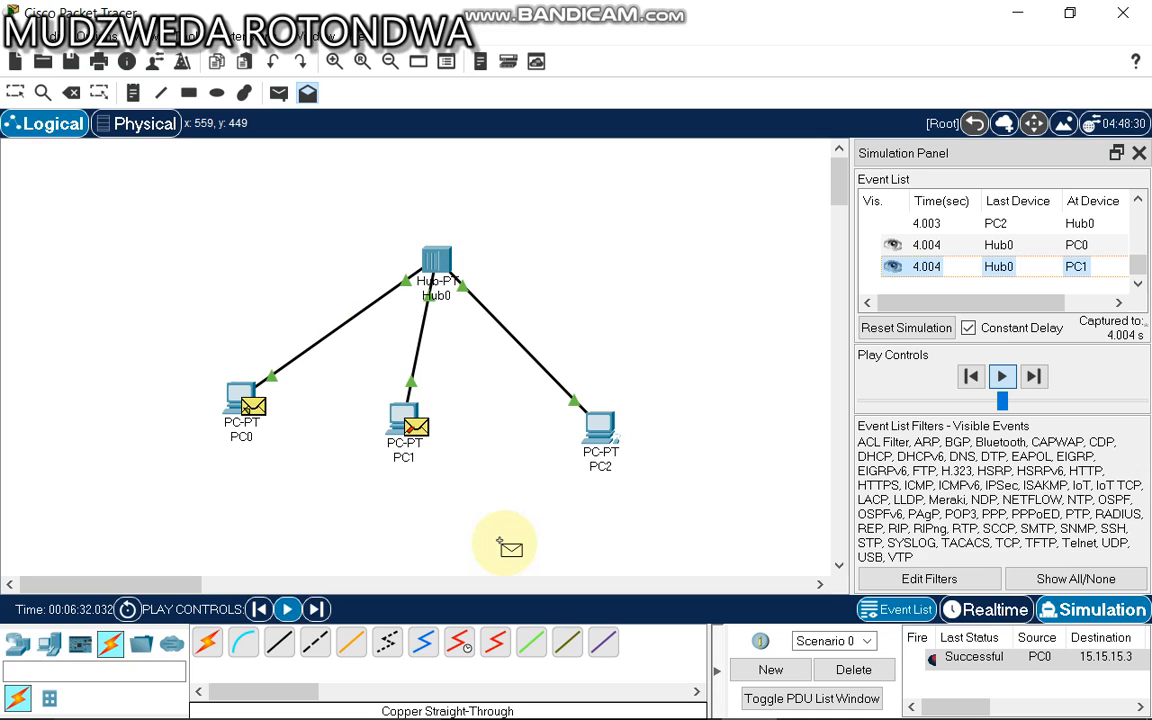
Step the next periodic PDU from PC0 until Hub0 floods it to PC1 and PC2 at 5.002 s.
click(1002, 376)
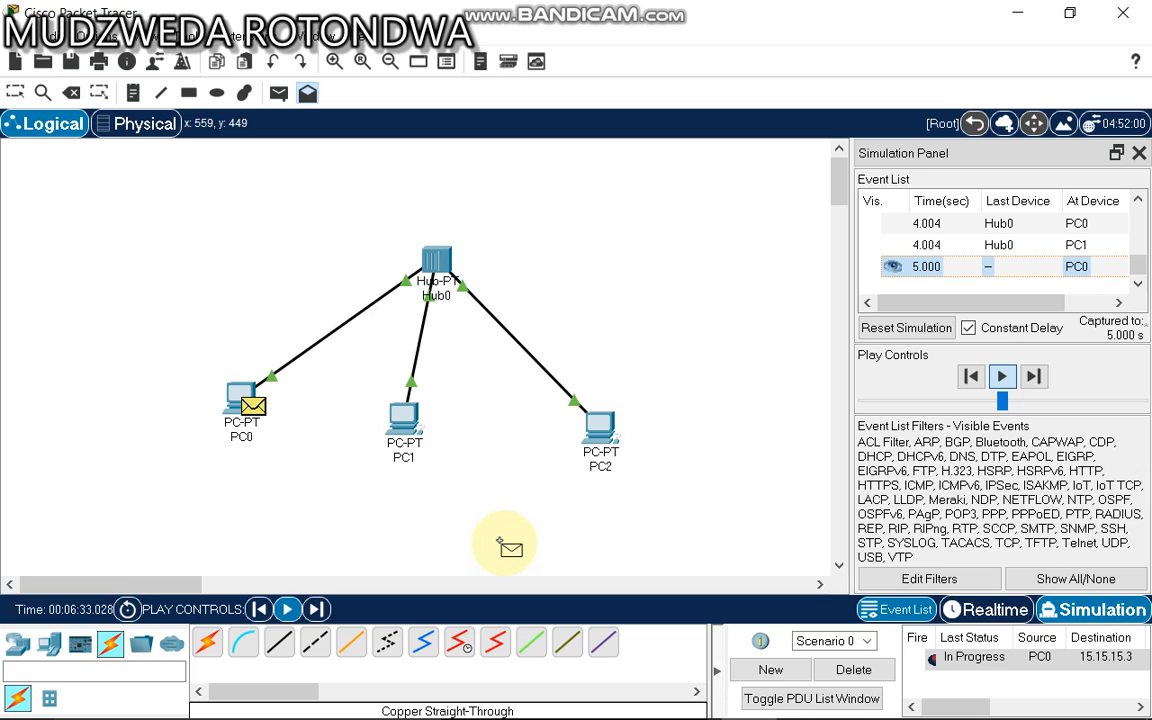
click(1002, 376)
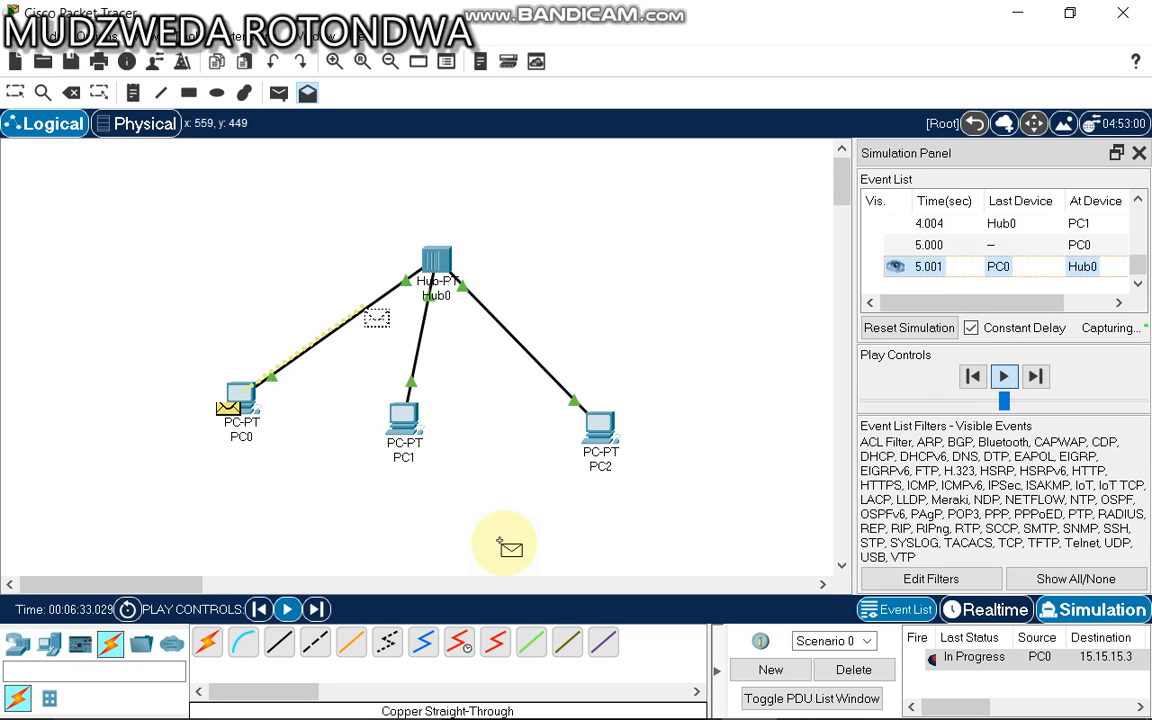
click(1004, 376)
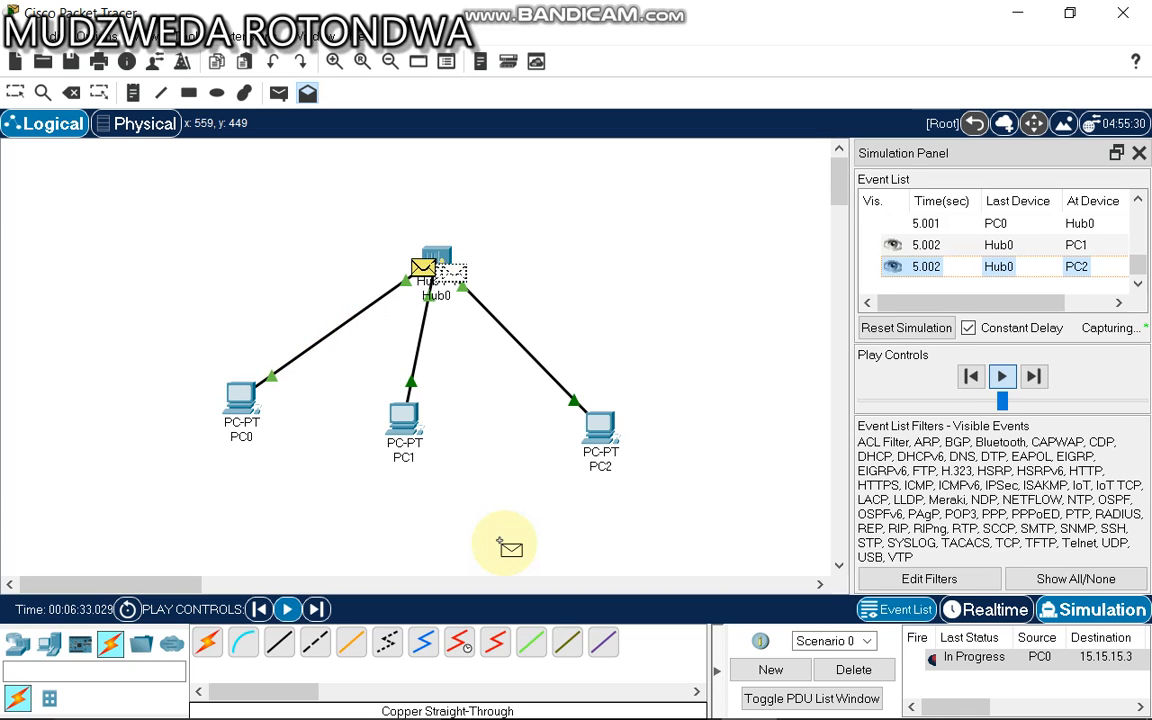
click(1002, 376)
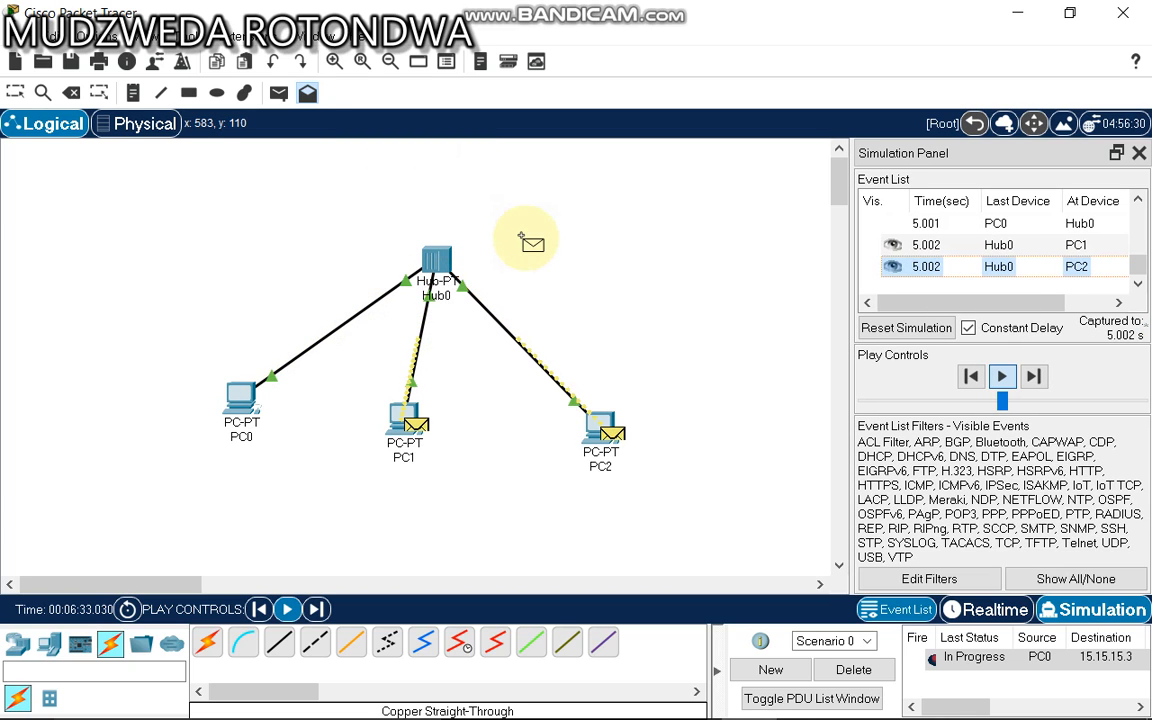